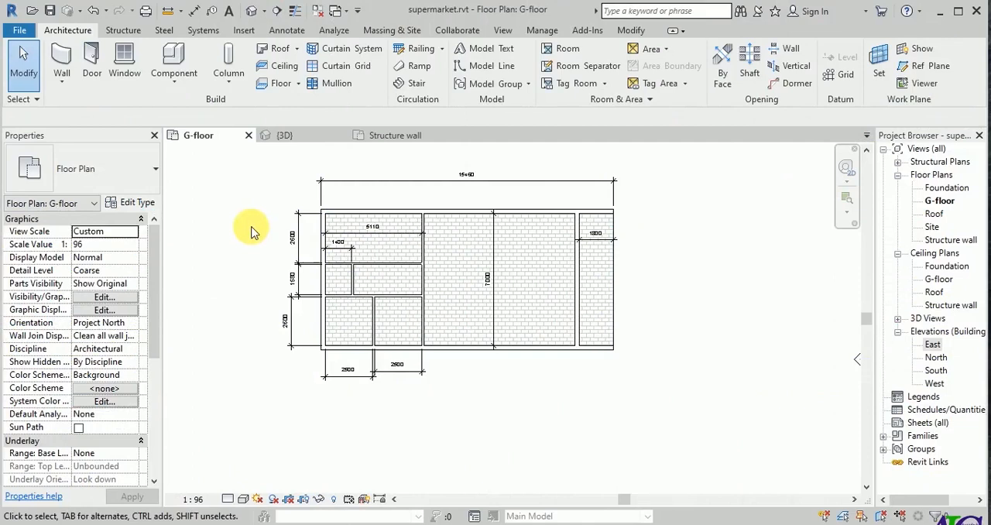
# - Switch the ribbon to the Insert tab to reach the family-loading tools
pyautogui.click(356, 279)
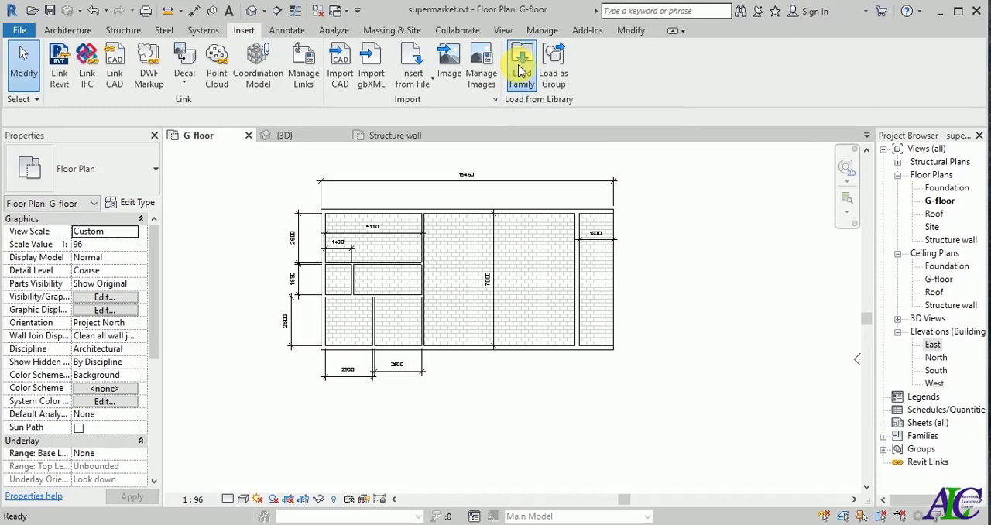
# - Browse to US Metric > Doors > Commercial and select M_Door-Passage-Single-Flush.rfa
pyautogui.click(521, 63)
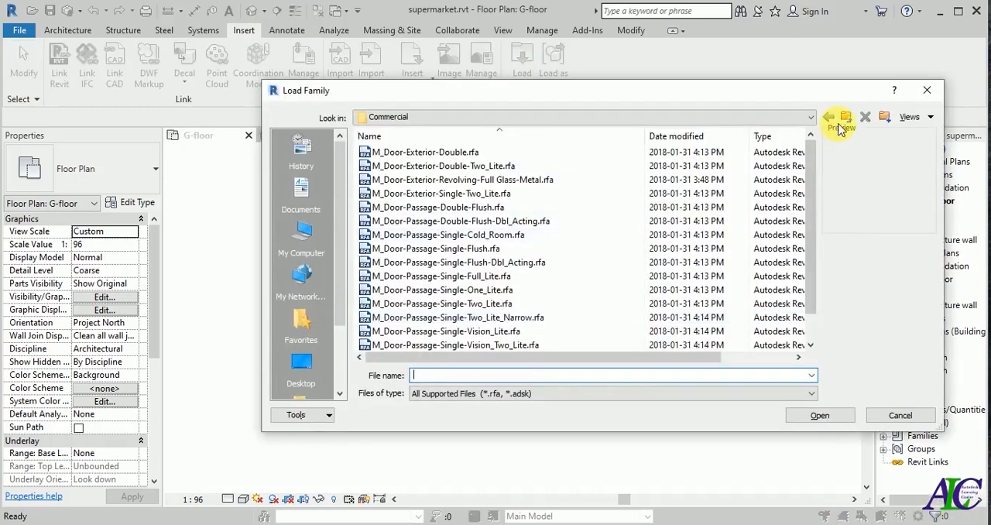
pyautogui.click(828, 117)
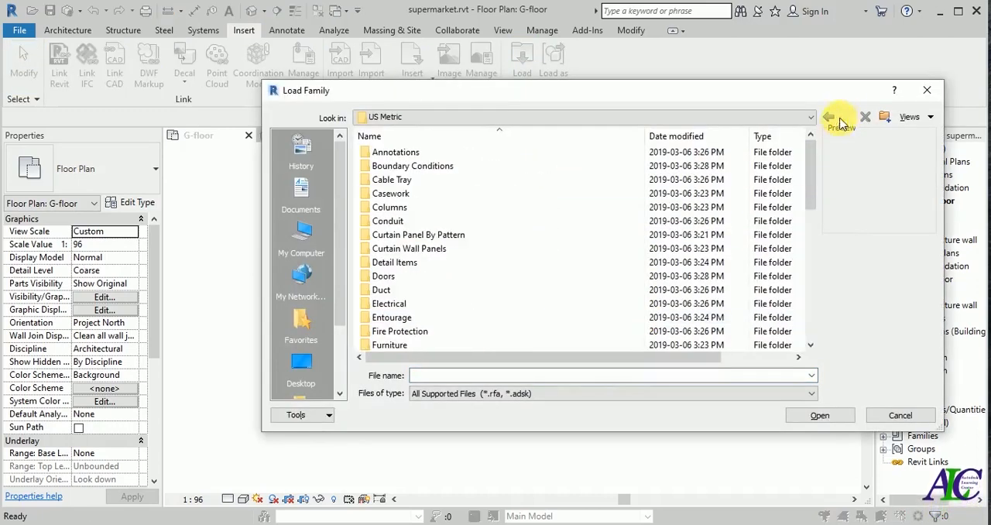
pyautogui.click(828, 117)
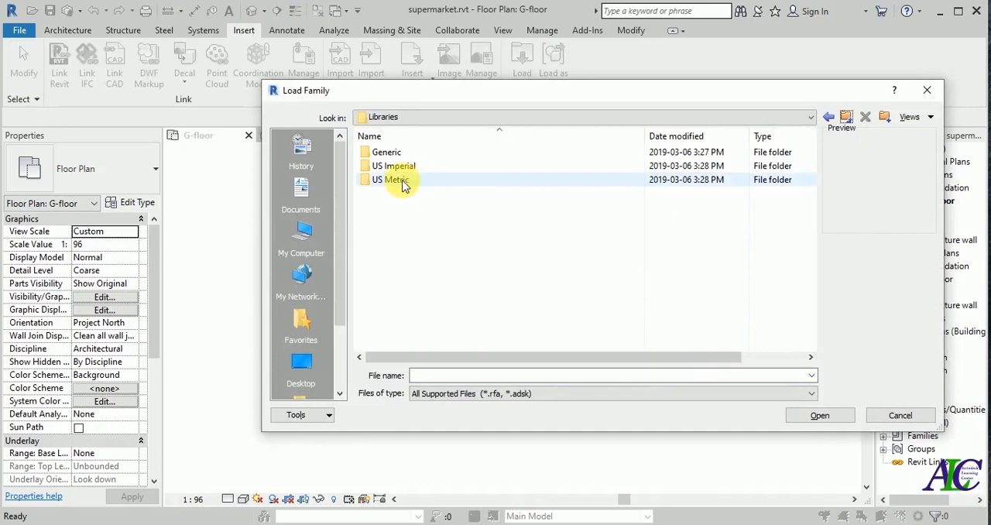
pyautogui.doubleClick(391, 179)
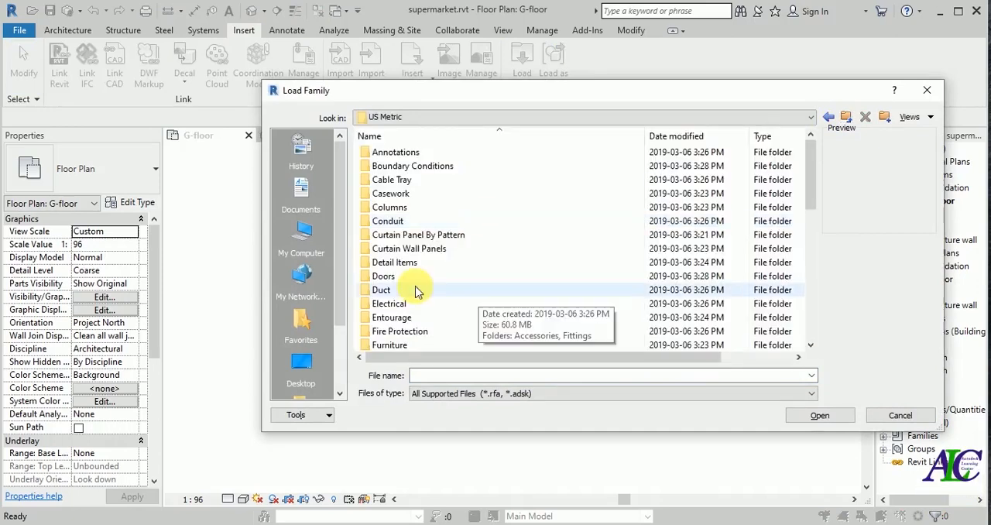
pyautogui.doubleClick(384, 275)
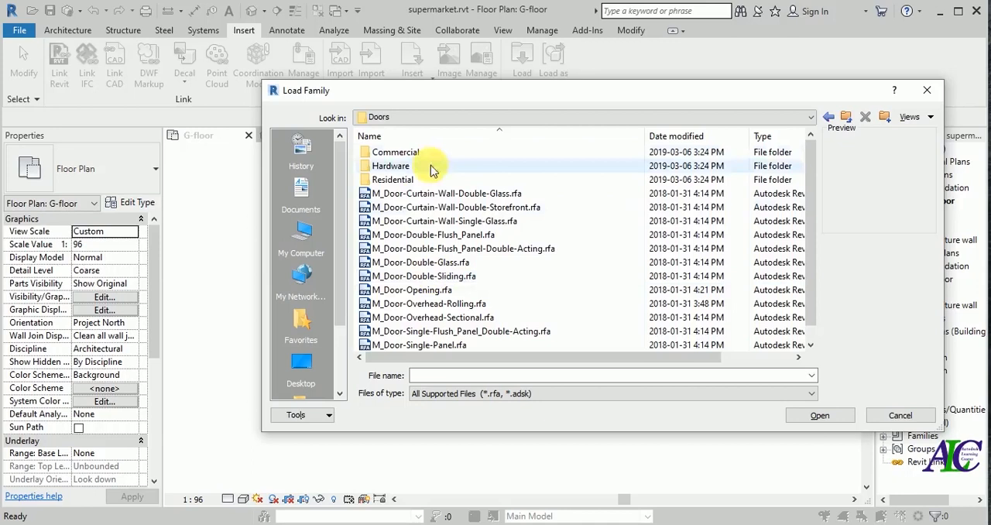
pyautogui.doubleClick(395, 152)
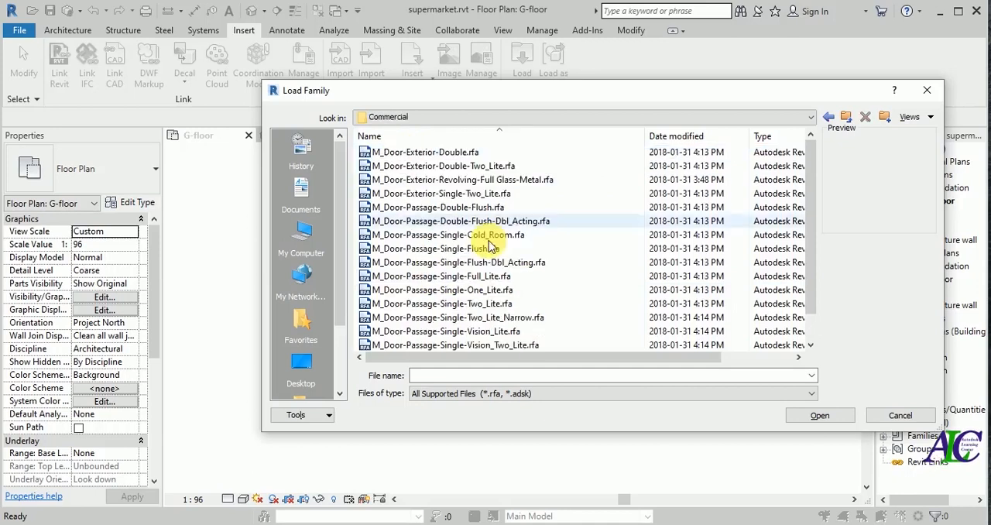
pyautogui.click(438, 193)
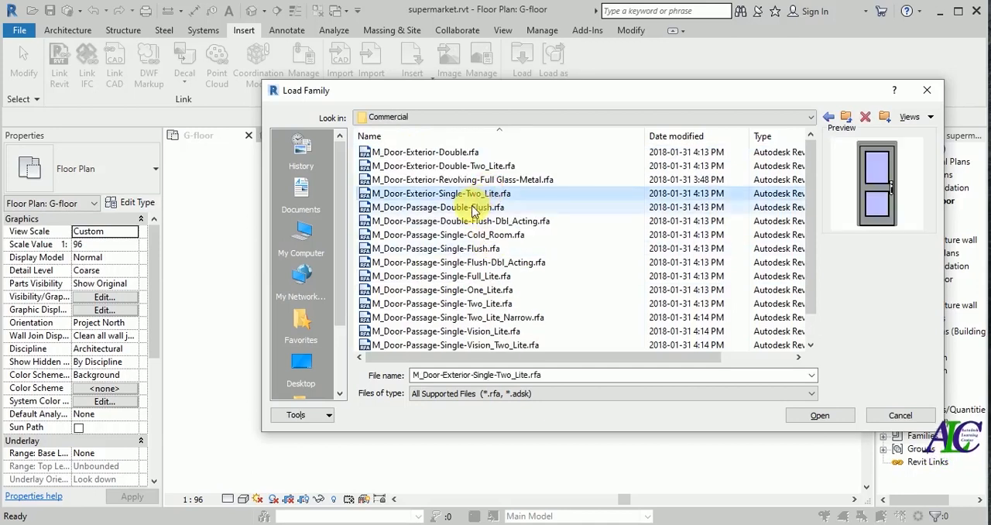
pyautogui.click(457, 220)
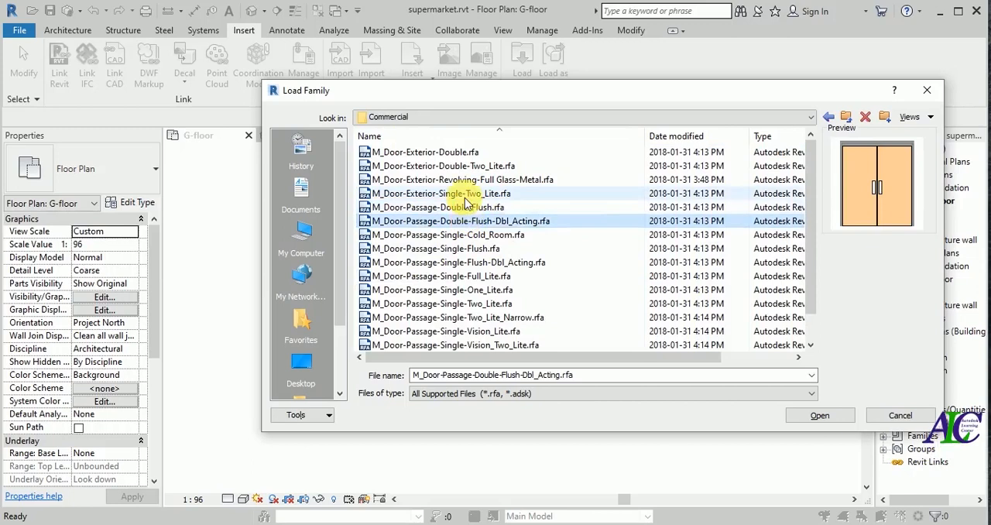
pyautogui.click(445, 234)
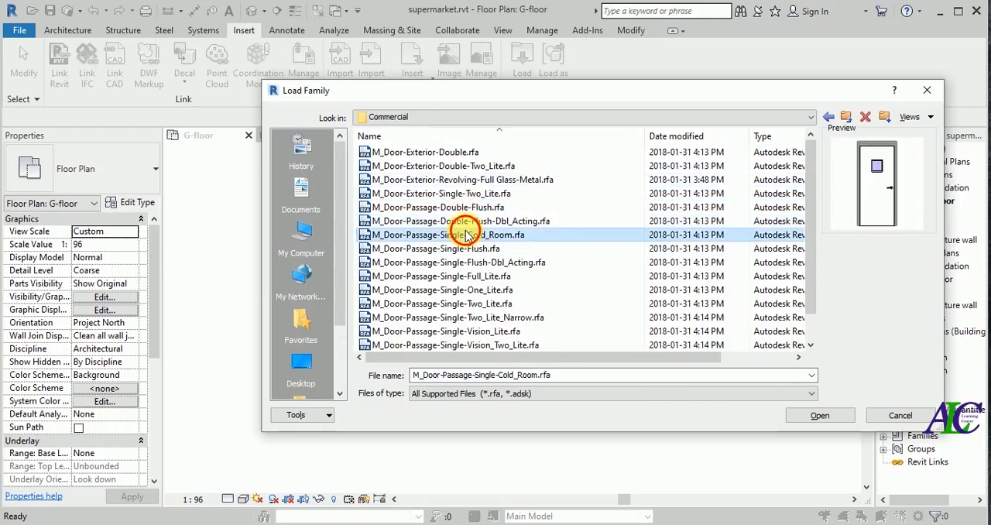
pyautogui.click(434, 247)
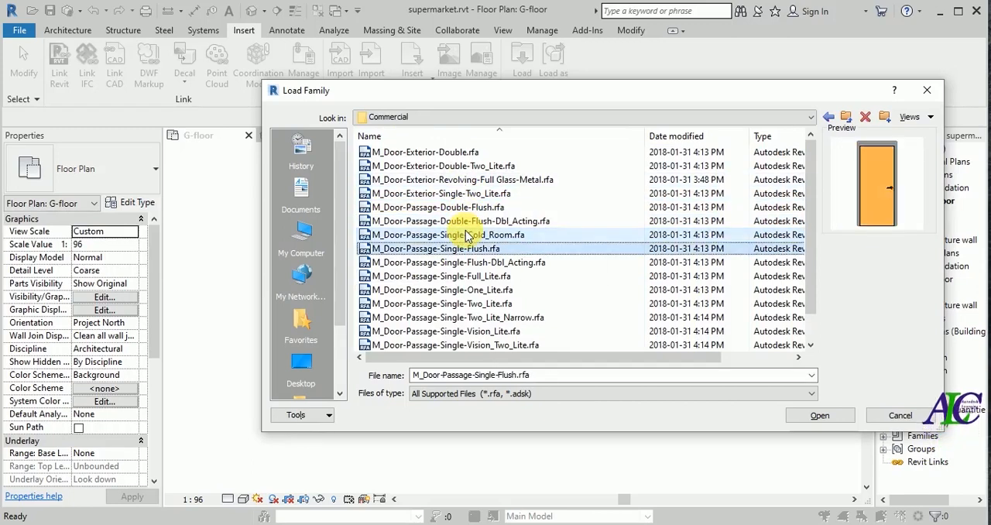
pyautogui.click(434, 248)
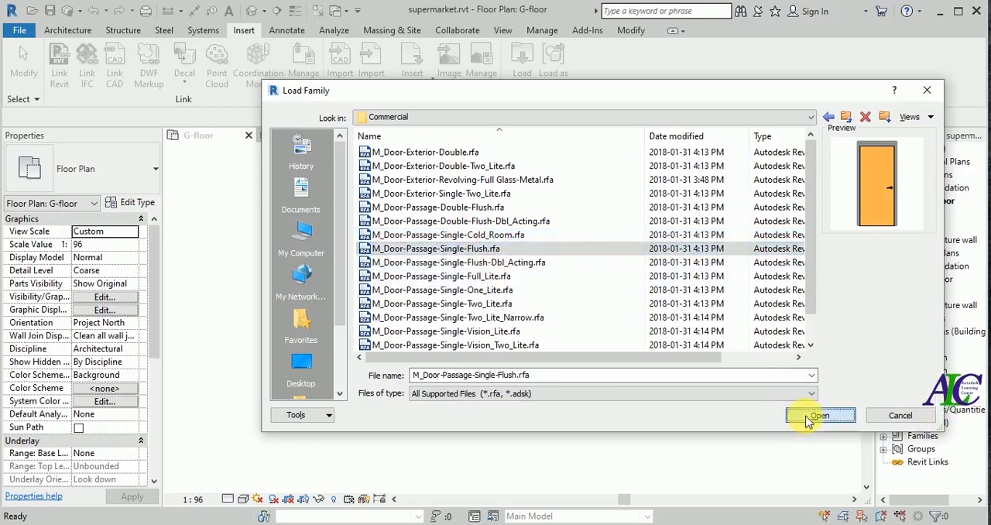
# - Load the flush passage door family with its 900 x 2200mm type
pyautogui.click(819, 415)
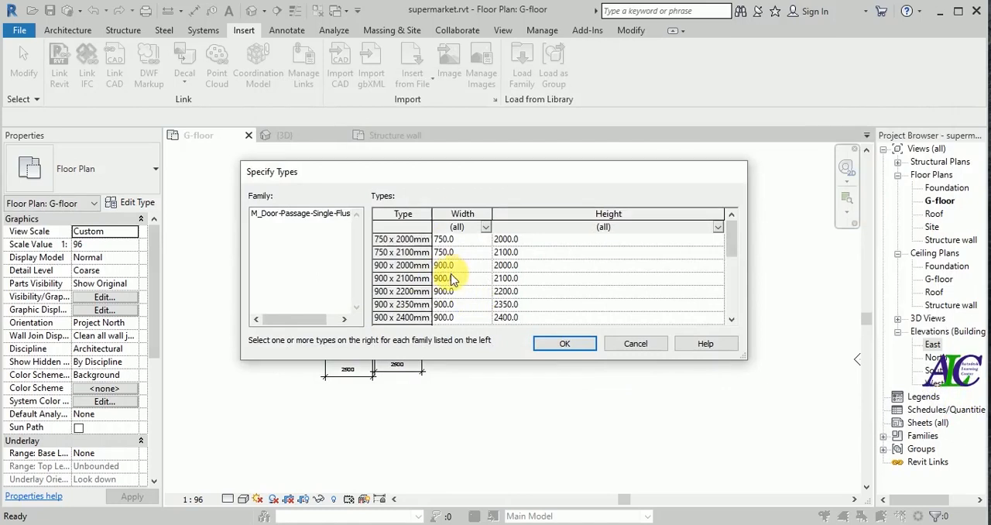
pyautogui.scroll(-3)
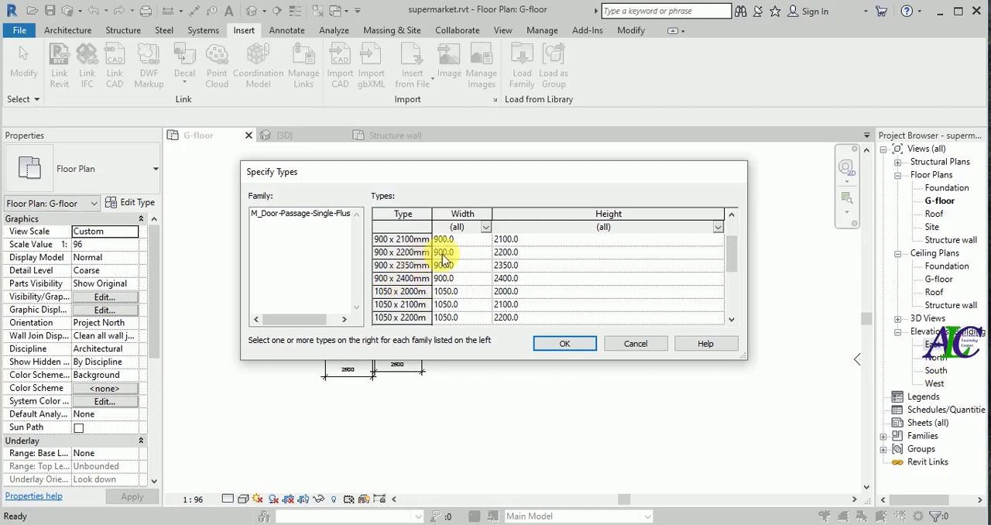
pyautogui.click(402, 251)
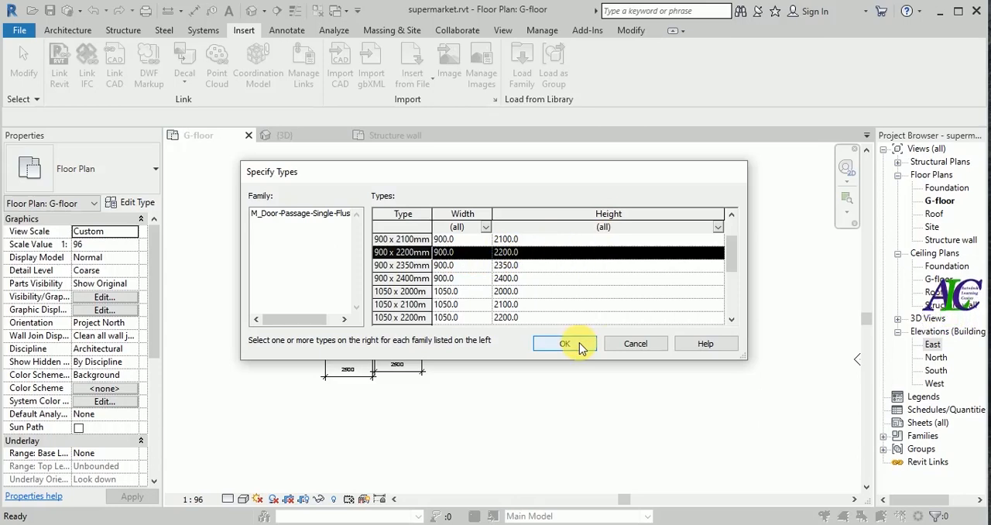
pyautogui.click(565, 343)
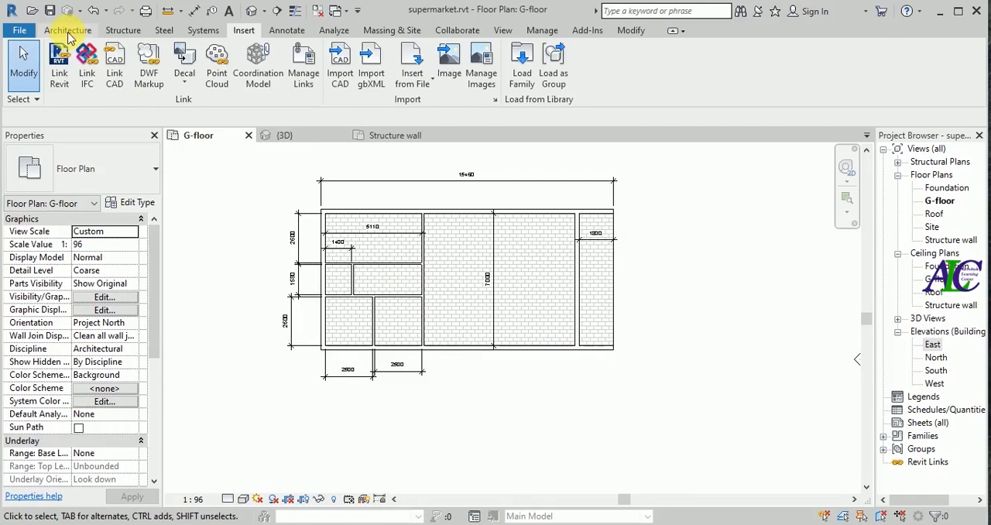
# - Place two 900 x 2200mm one-lite passage doors in the walls beside the middle room
pyautogui.click(68, 30)
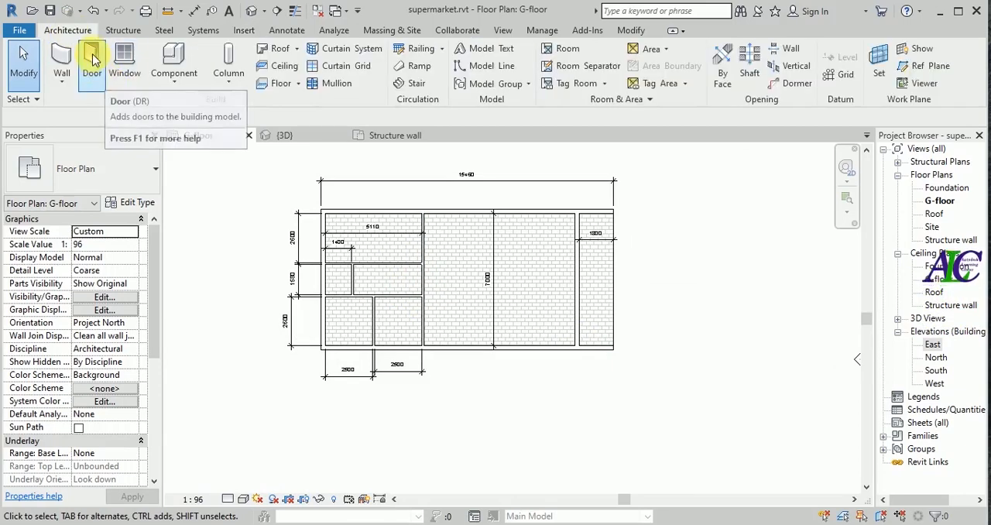
pyautogui.click(92, 62)
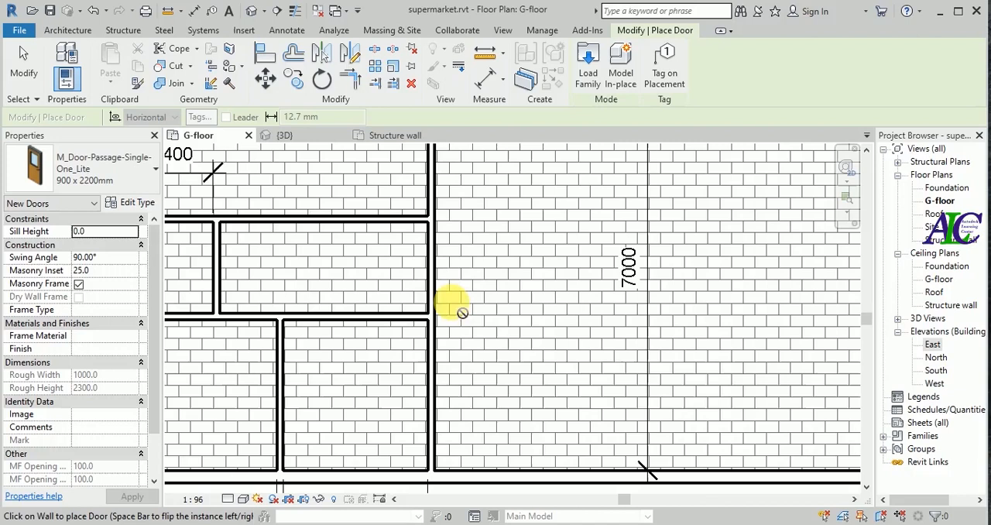
pyautogui.moveTo(429, 290)
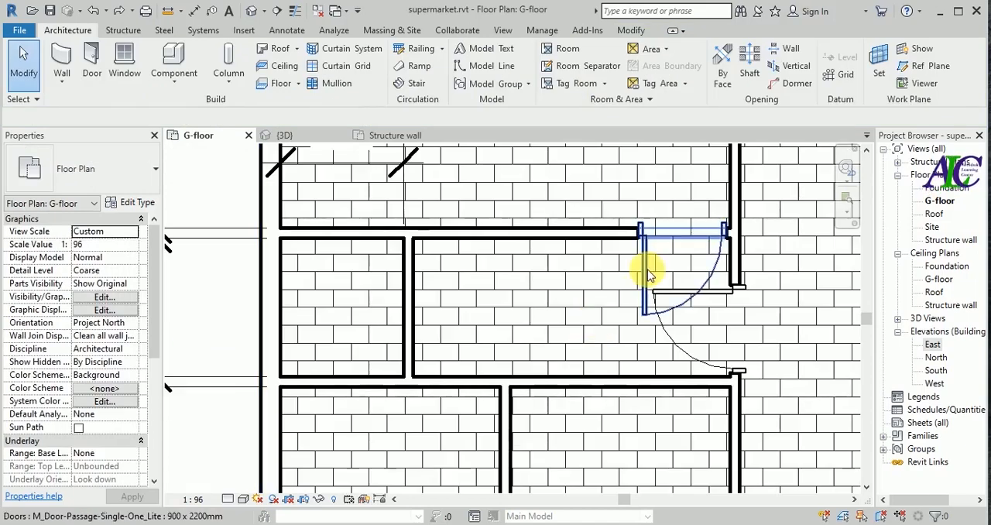
pyautogui.click(646, 275)
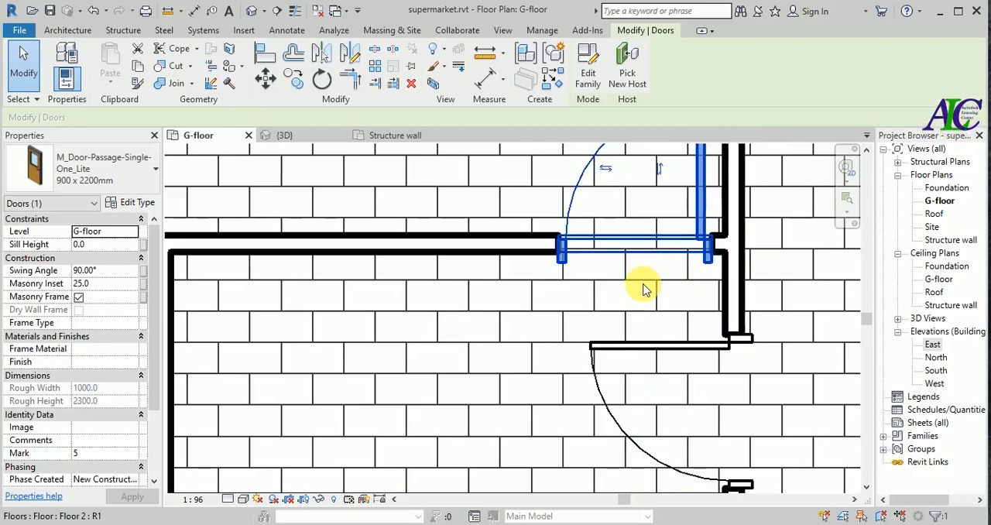
pyautogui.moveTo(646, 290)
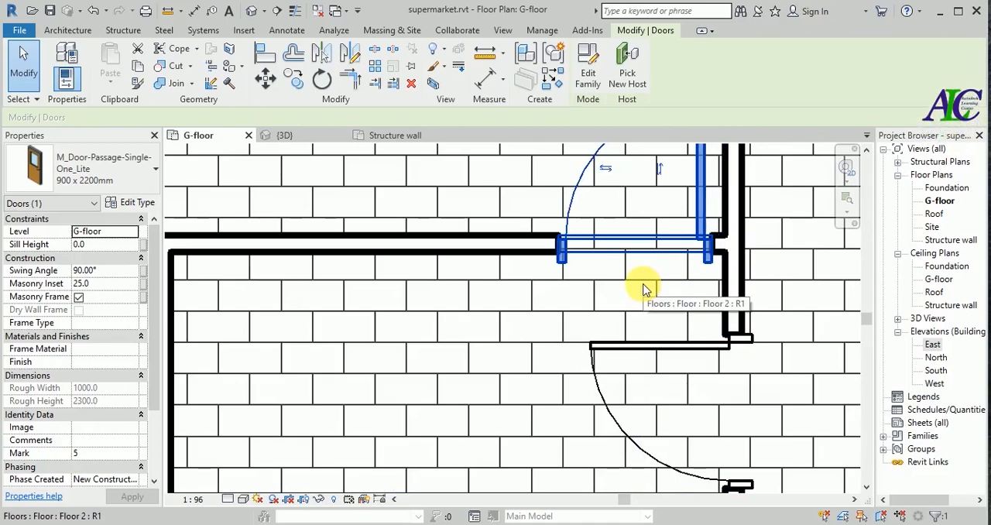
pyautogui.moveTo(622, 286)
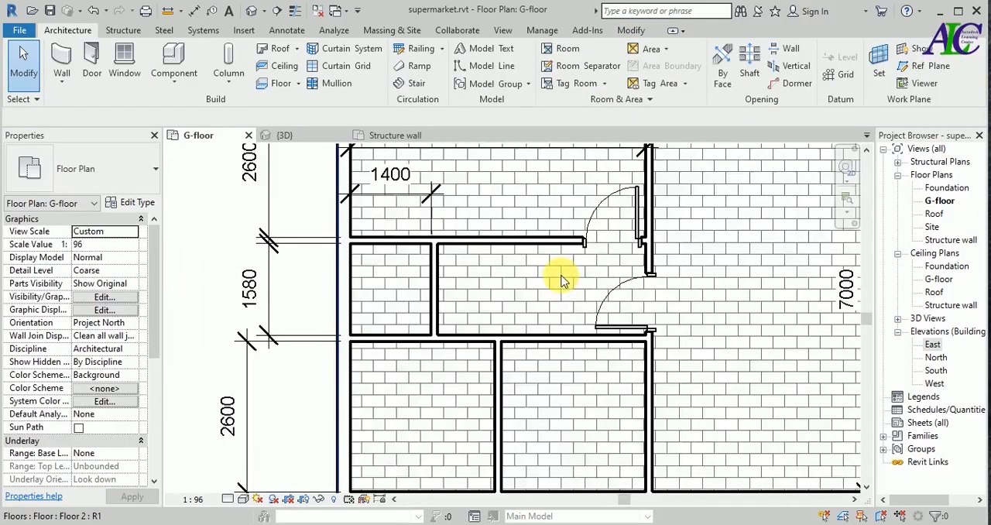
# - With Door active, load M_Door-Passage-Single-Flush in its 750 x 2100mm type
pyautogui.click(91, 62)
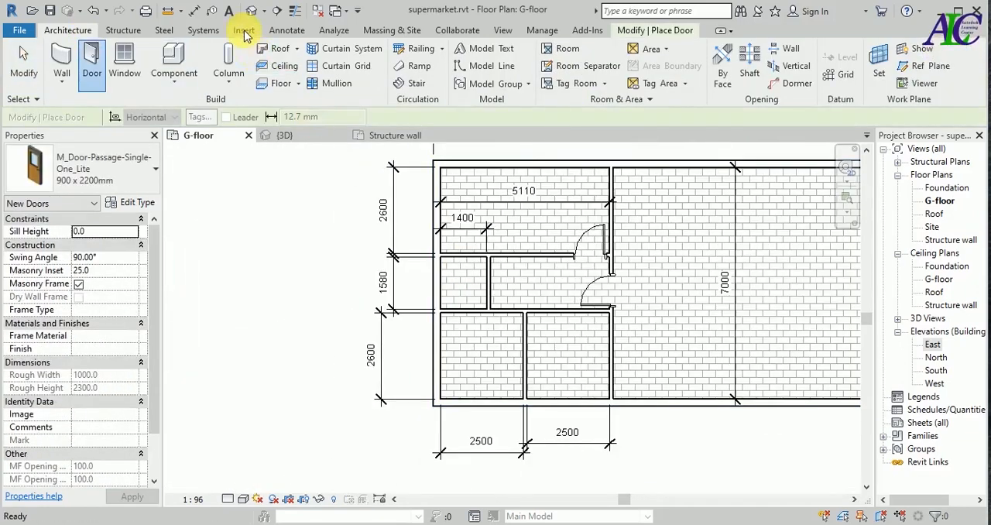
pyautogui.click(244, 29)
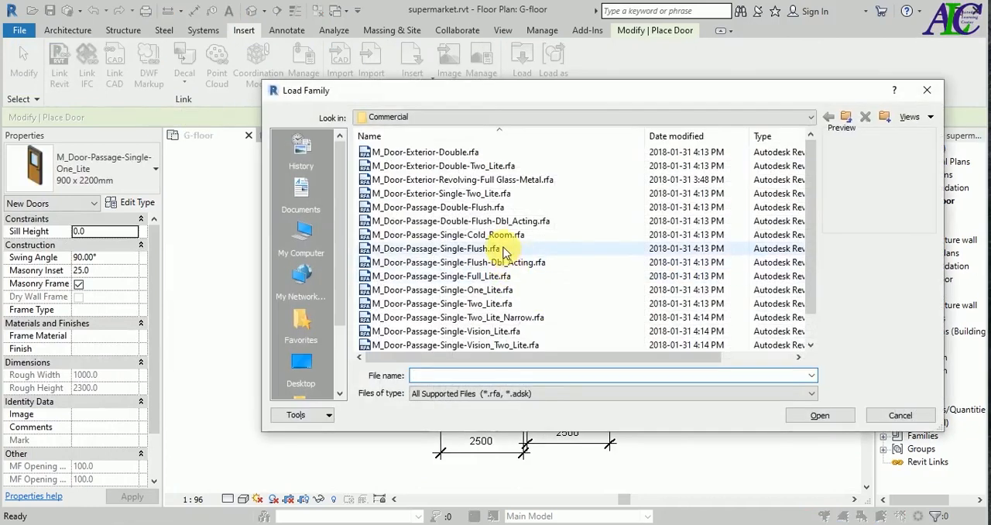
pyautogui.click(445, 248)
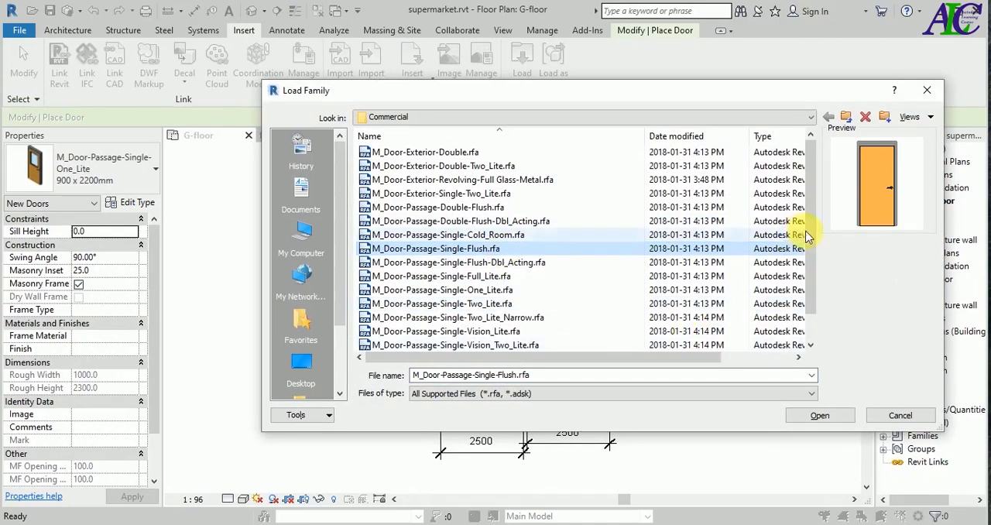
pyautogui.click(818, 415)
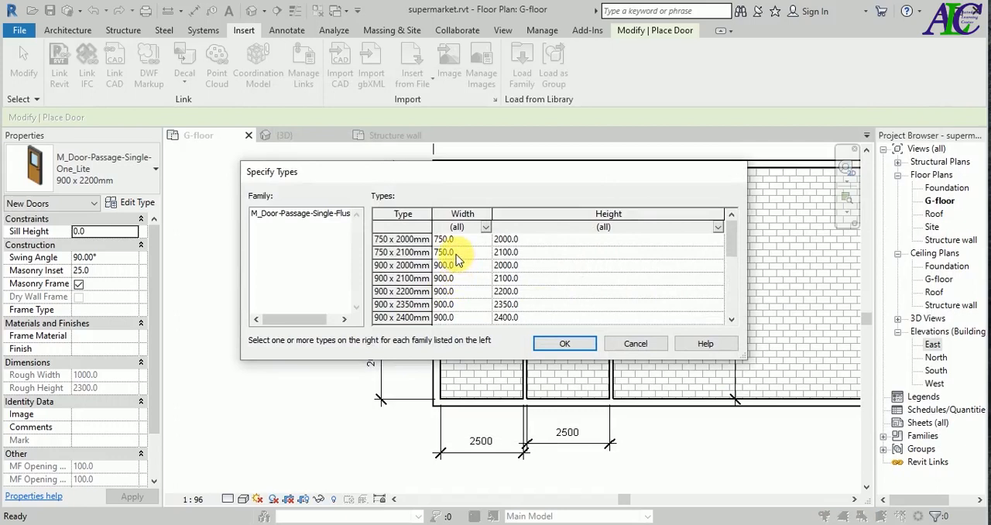
pyautogui.click(402, 252)
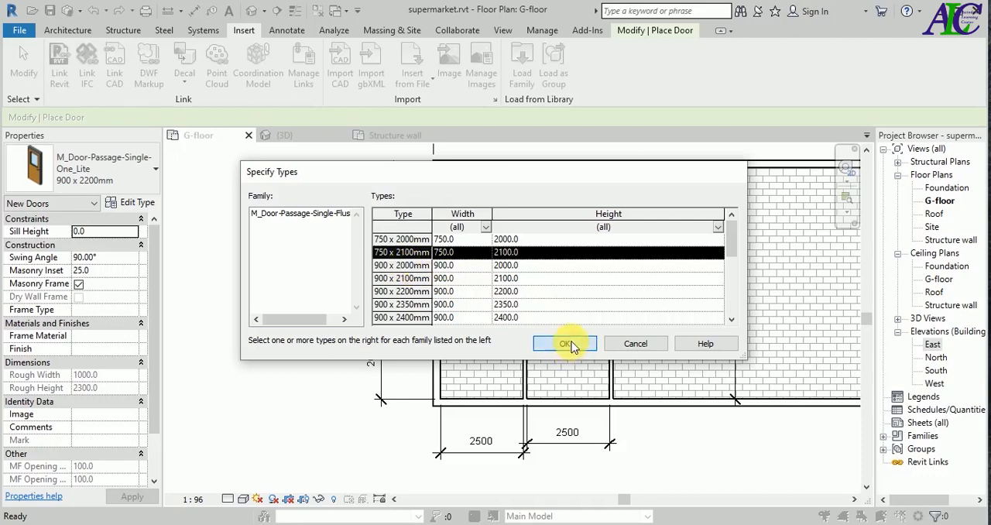
pyautogui.click(564, 343)
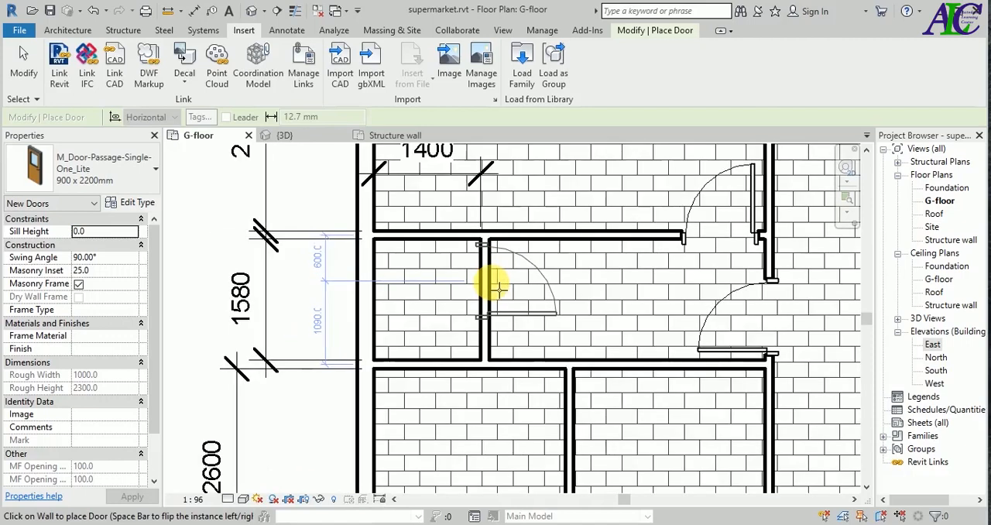
# - Place a one-lite door in the middle room's inner wall and flip its swing
pyautogui.click(503, 286)
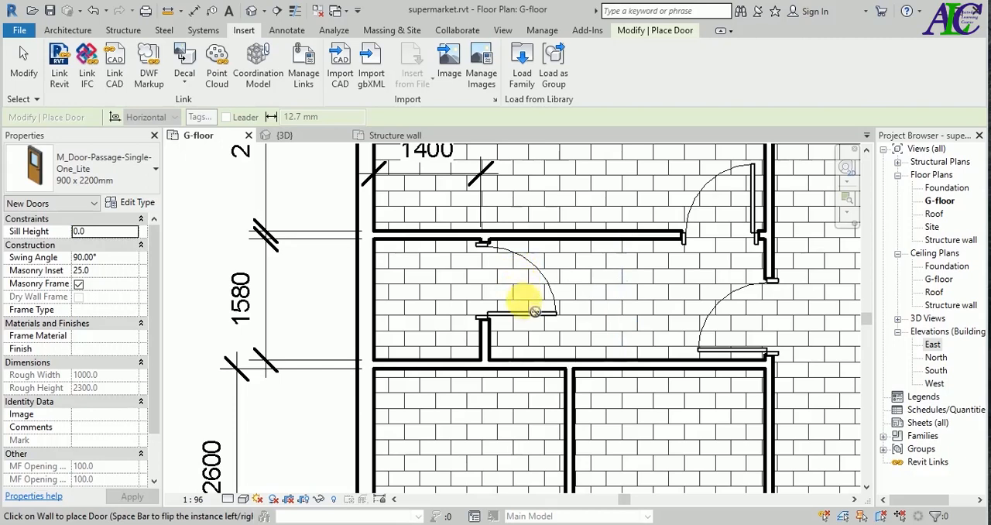
pyautogui.click(522, 302)
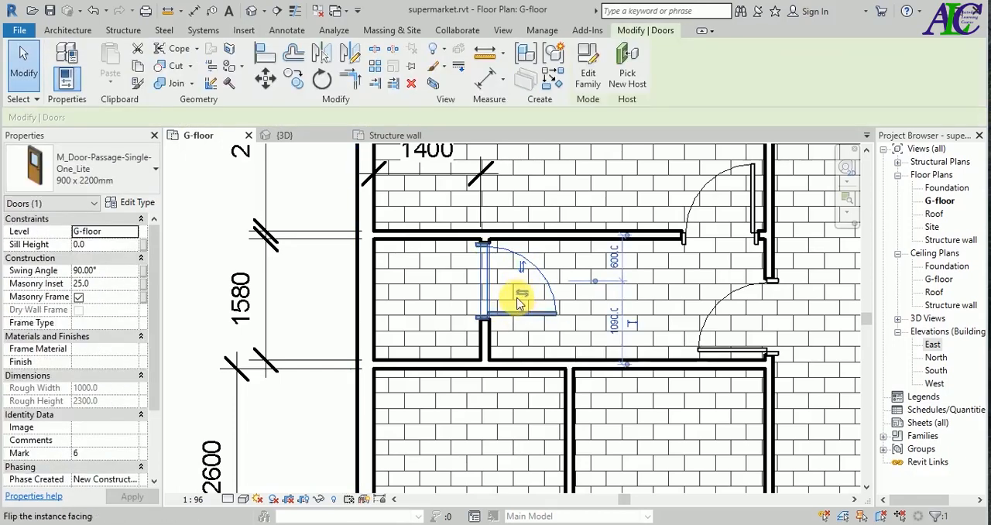
pyautogui.click(518, 298)
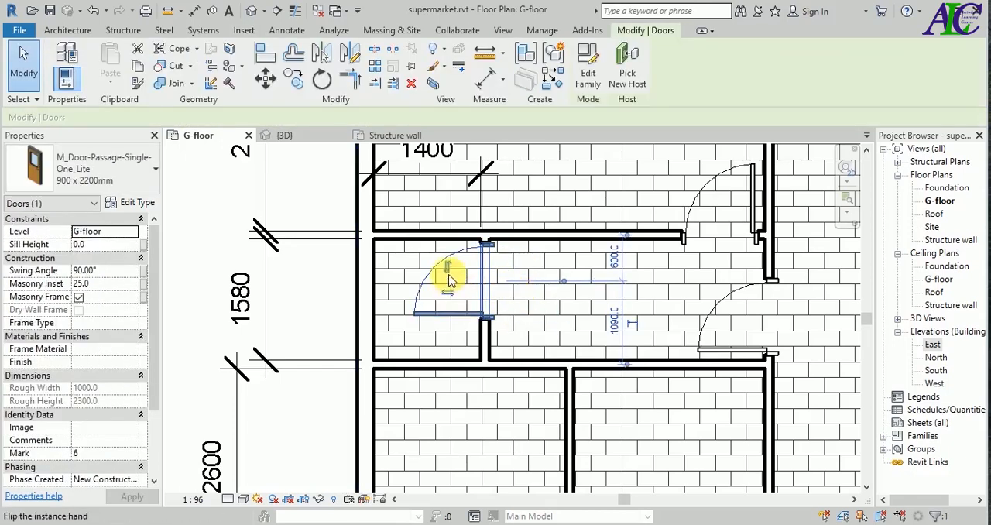
pyautogui.click(447, 266)
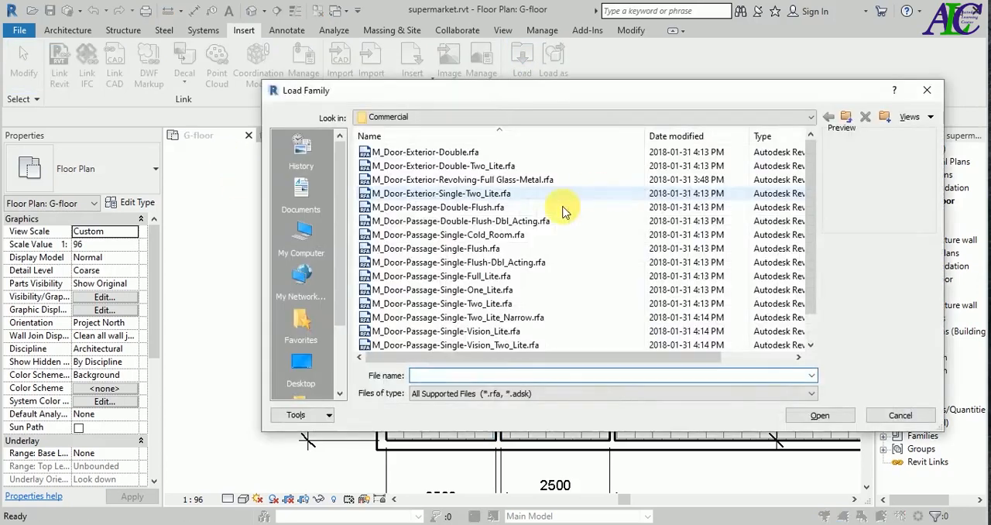
# - Load M_Door-Passage-Single-Vision_Lite.rfa with its 900 x 2200mm type
pyautogui.click(436, 248)
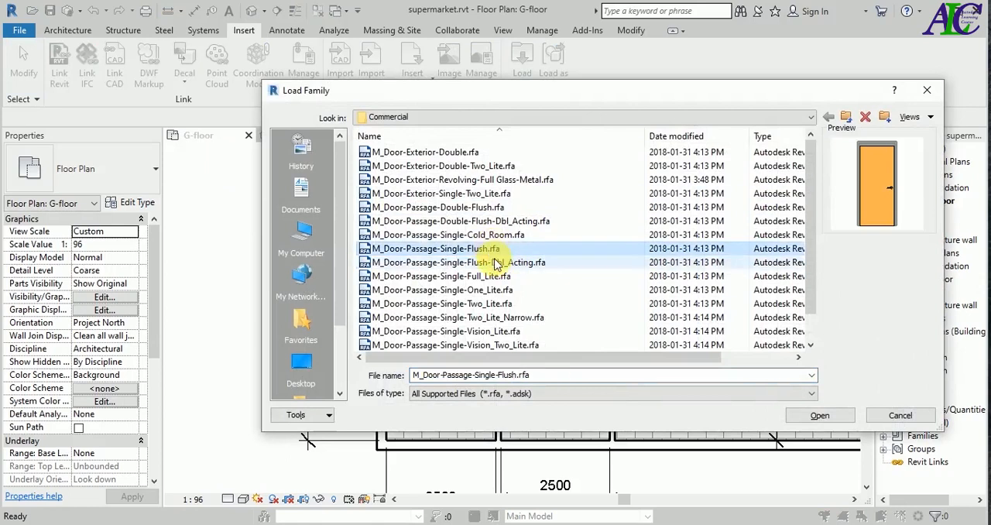
pyautogui.click(439, 275)
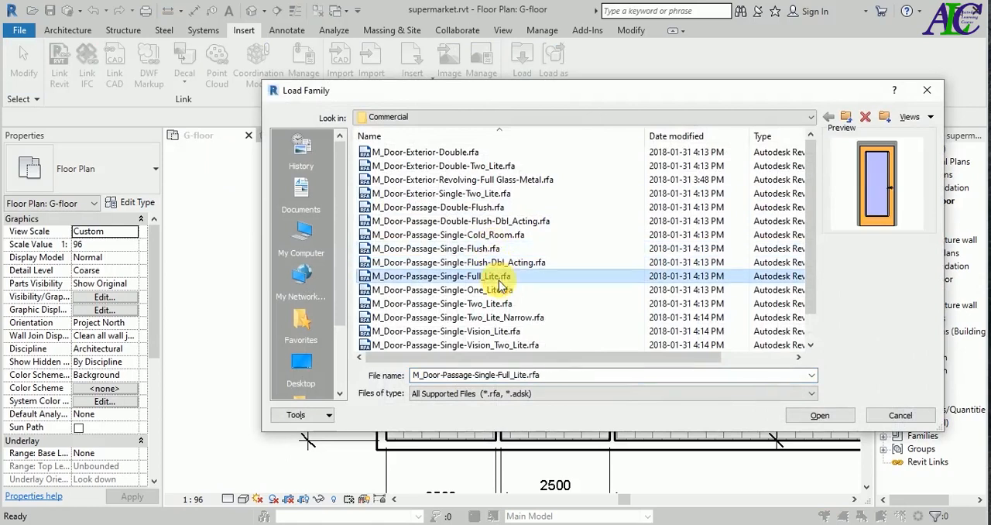
pyautogui.click(441, 290)
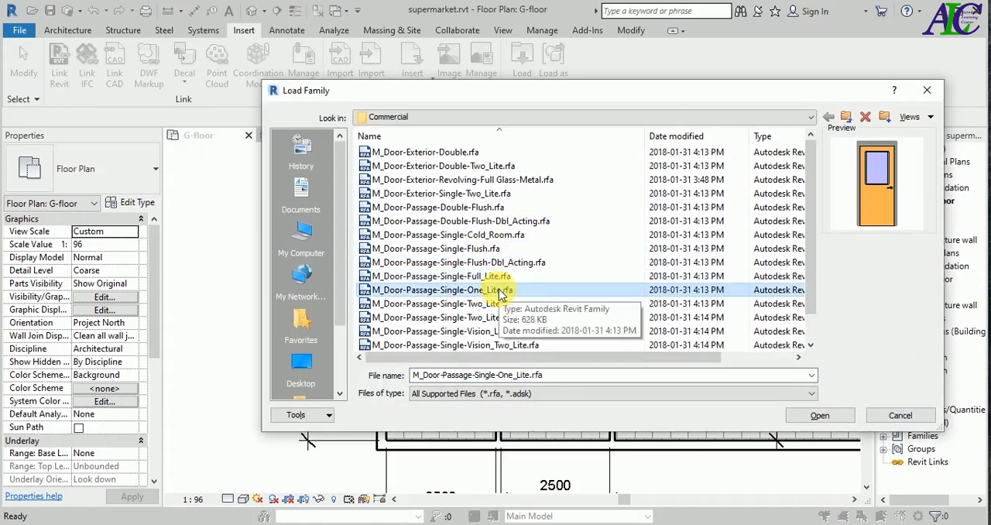
pyautogui.click(445, 331)
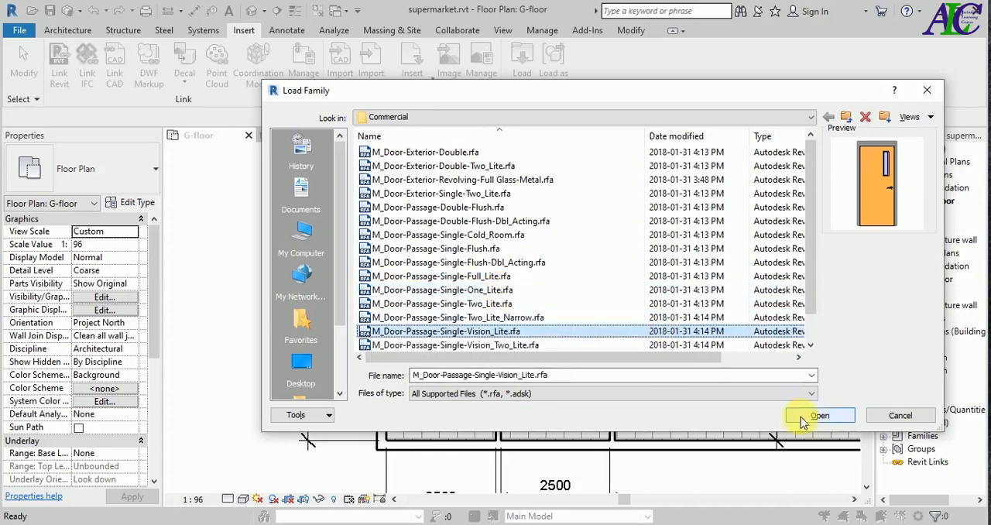
pyautogui.click(819, 415)
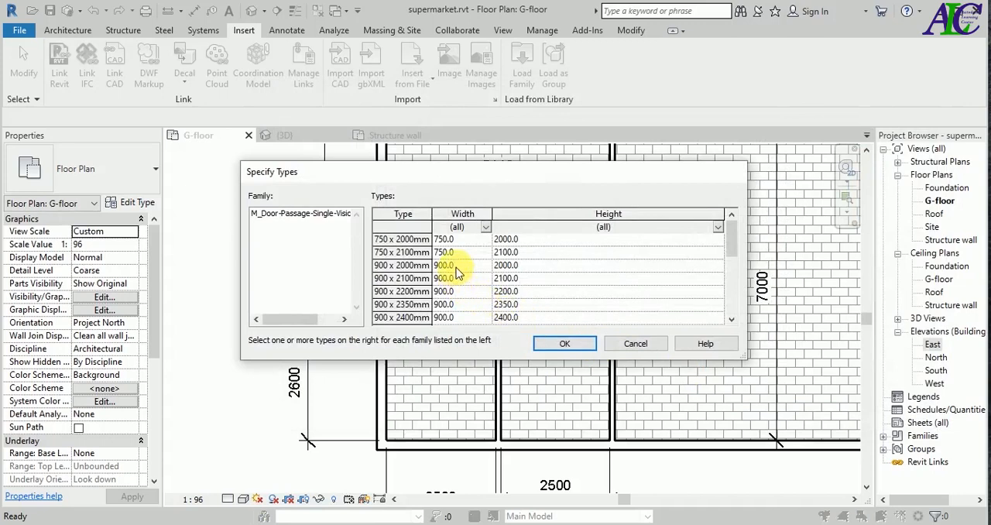
pyautogui.click(402, 291)
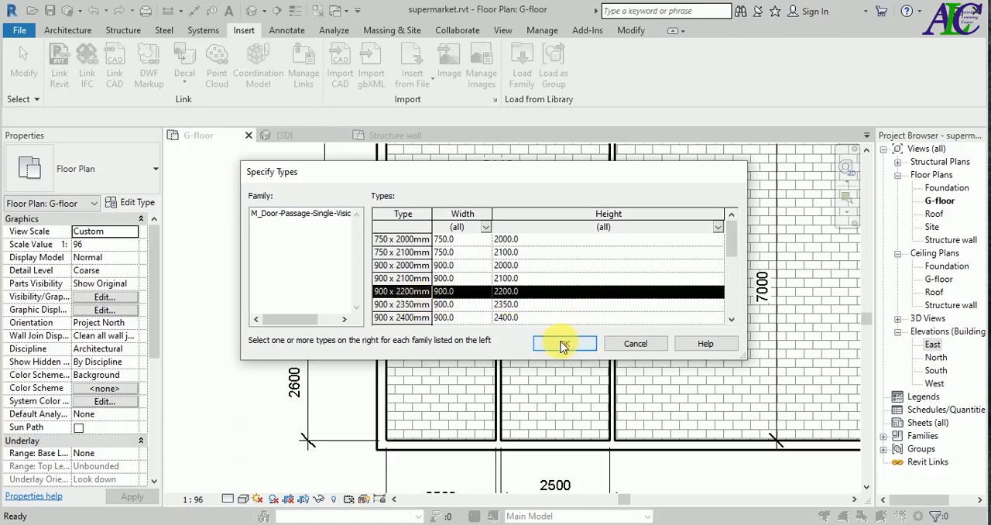
pyautogui.click(564, 343)
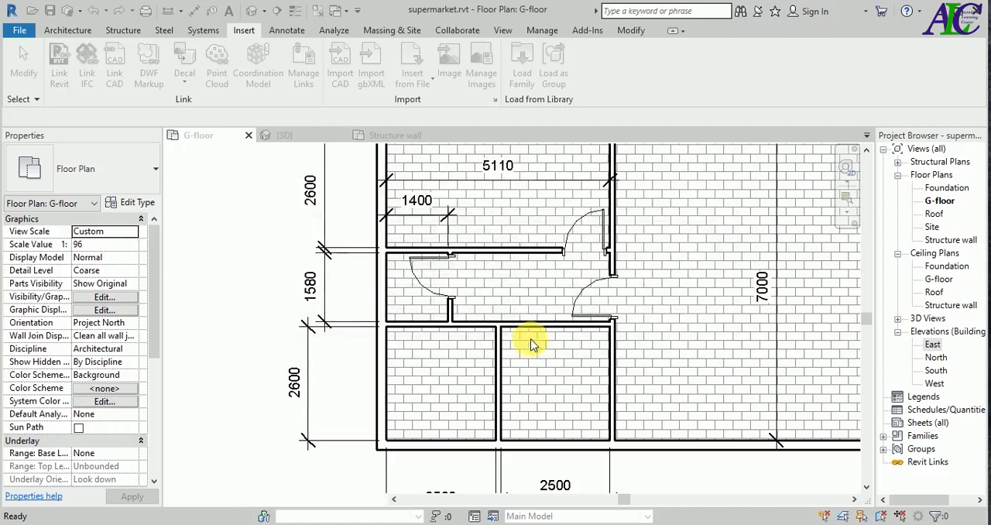
# - Place a vision-lite door in the wall below the middle room, then view {3D}
pyautogui.click(488, 342)
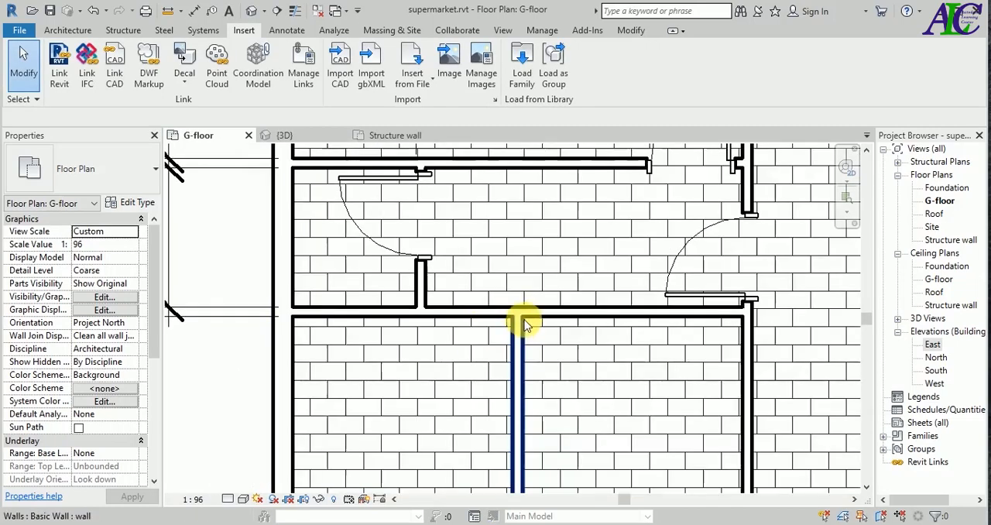
pyautogui.click(67, 30)
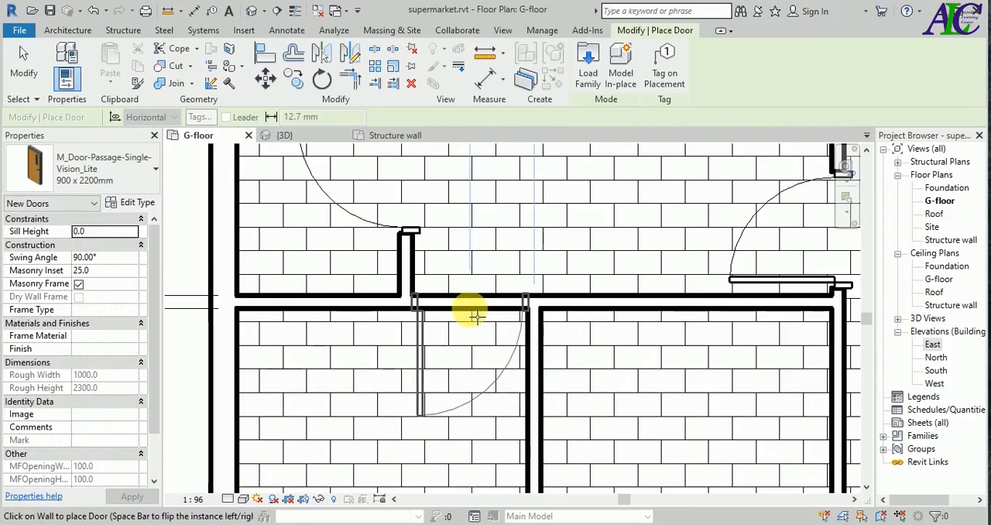
pyautogui.click(472, 314)
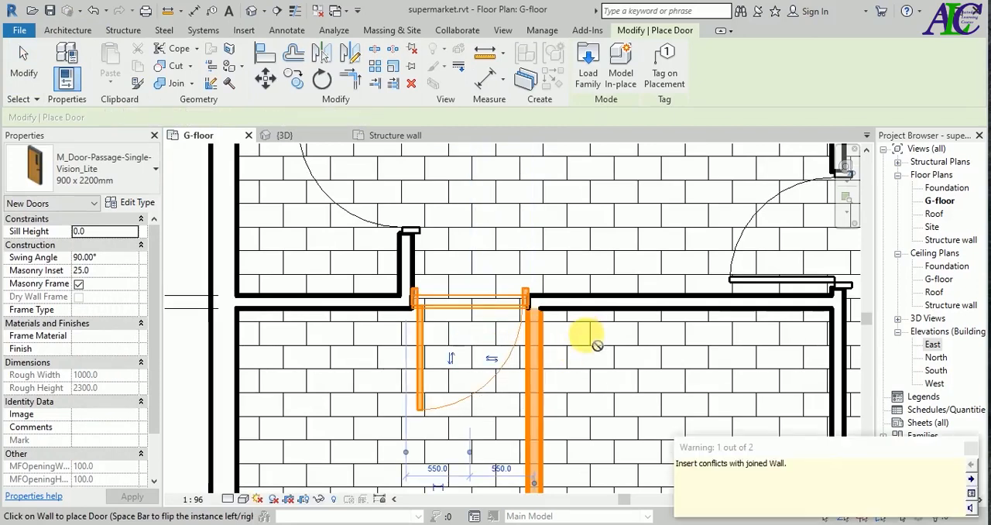
pyautogui.click(596, 340)
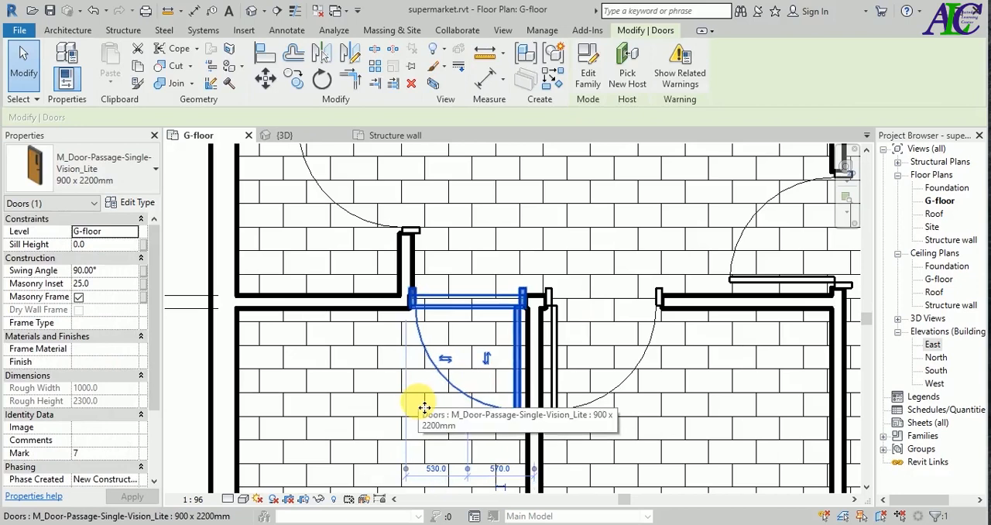
pyautogui.moveTo(636, 384)
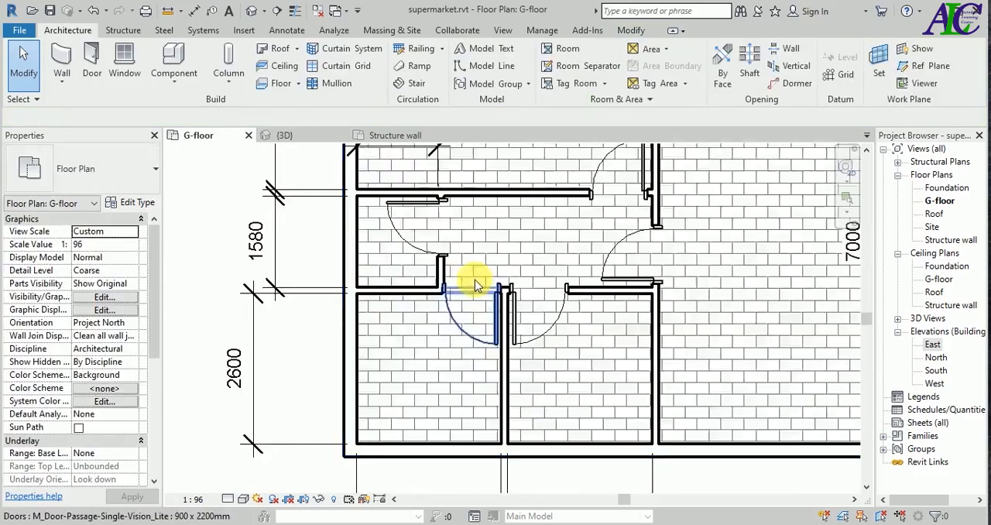
pyautogui.click(285, 135)
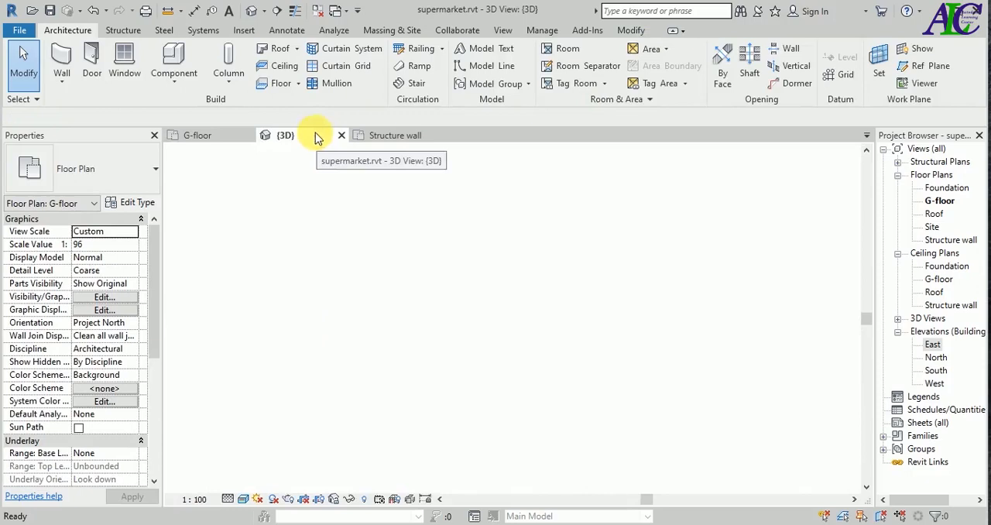
# - Open the East elevation and change the Roof level elevation to 4000
pyautogui.click(286, 135)
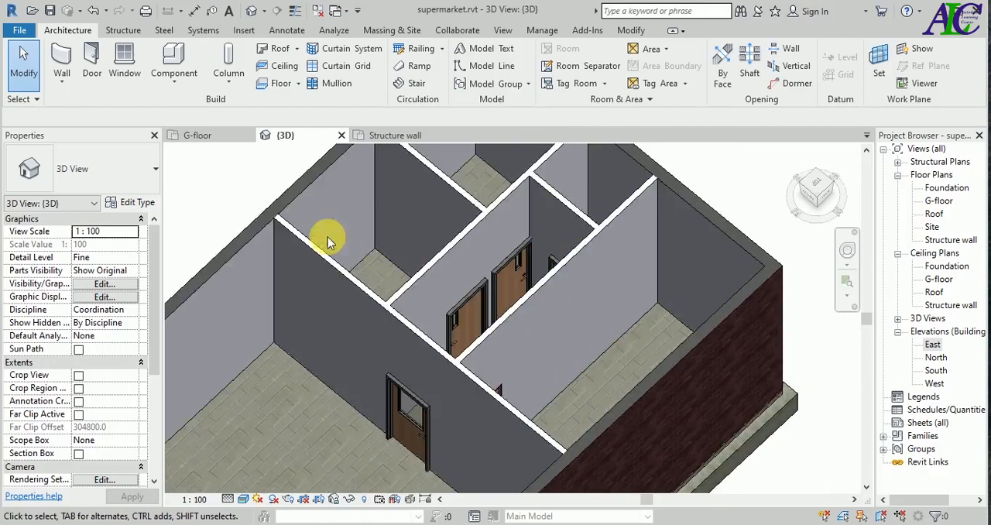
pyautogui.doubleClick(934, 200)
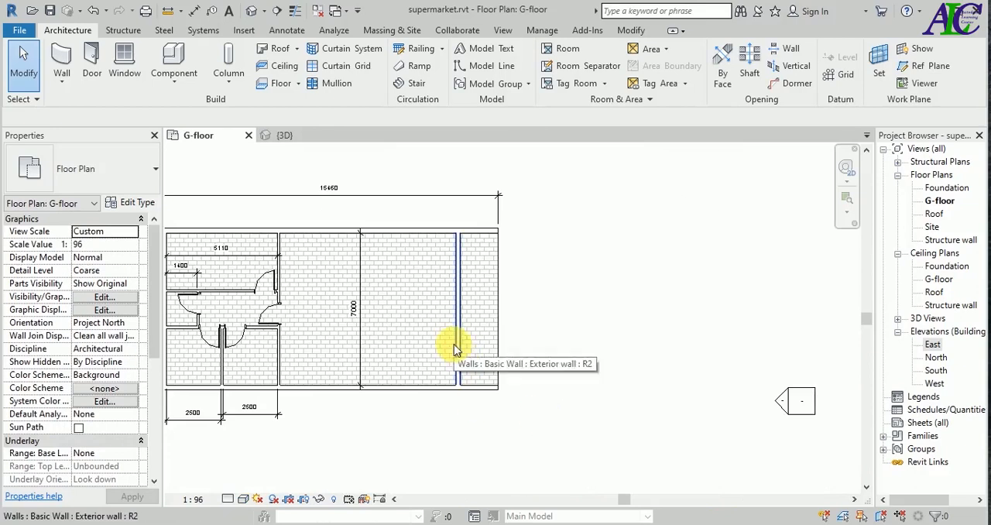
pyautogui.click(457, 340)
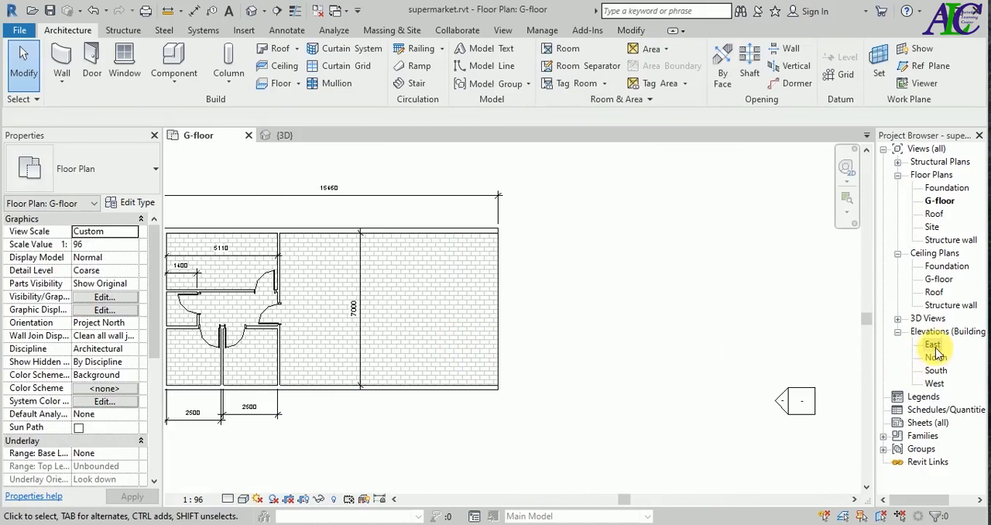
pyautogui.doubleClick(932, 344)
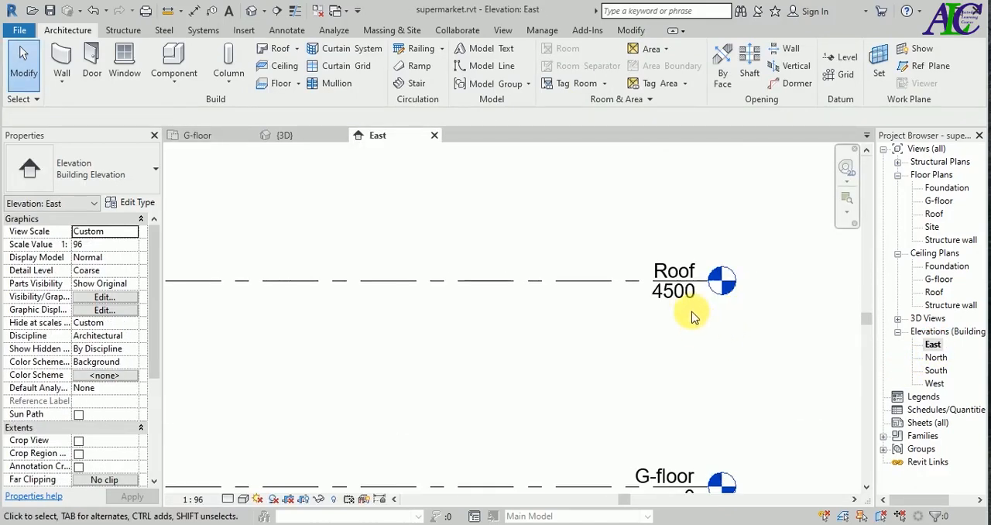
pyautogui.click(673, 281)
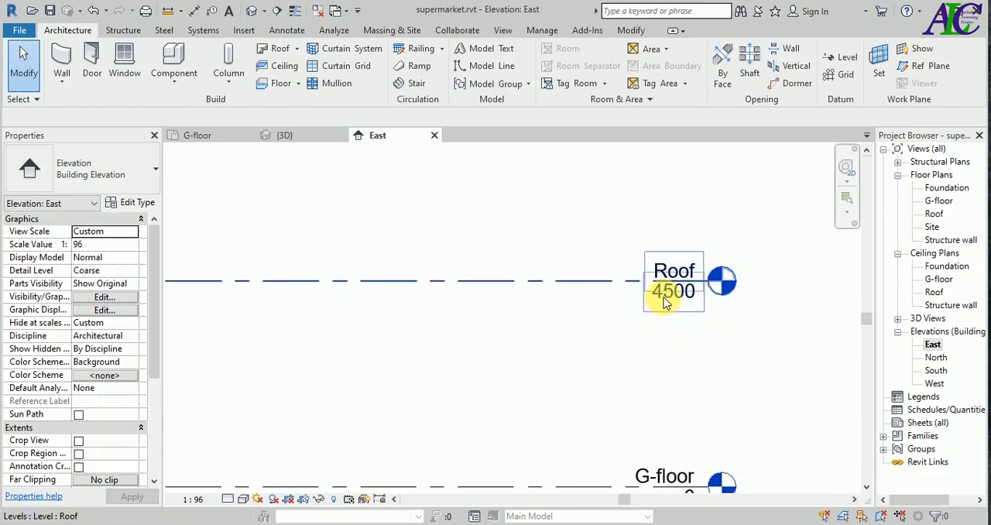
pyautogui.click(673, 290)
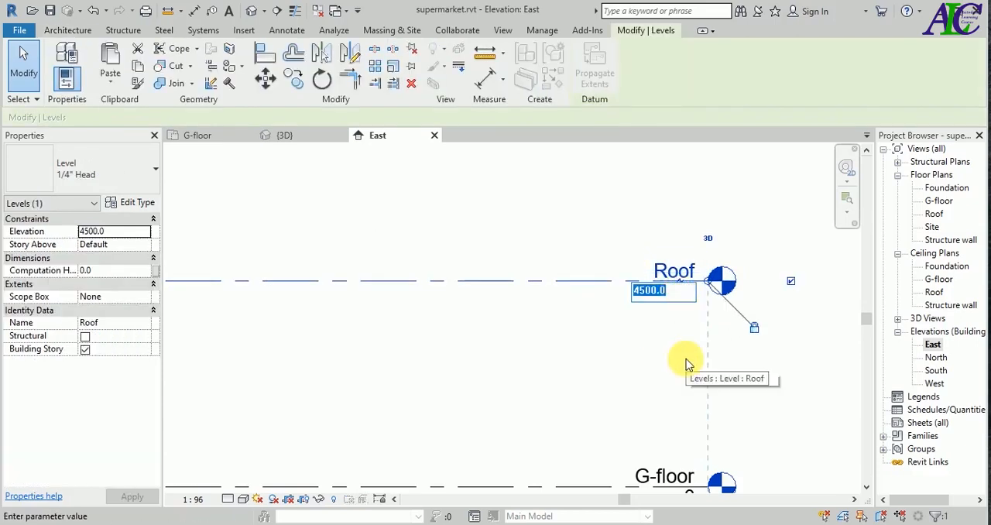
pyautogui.write('4000')
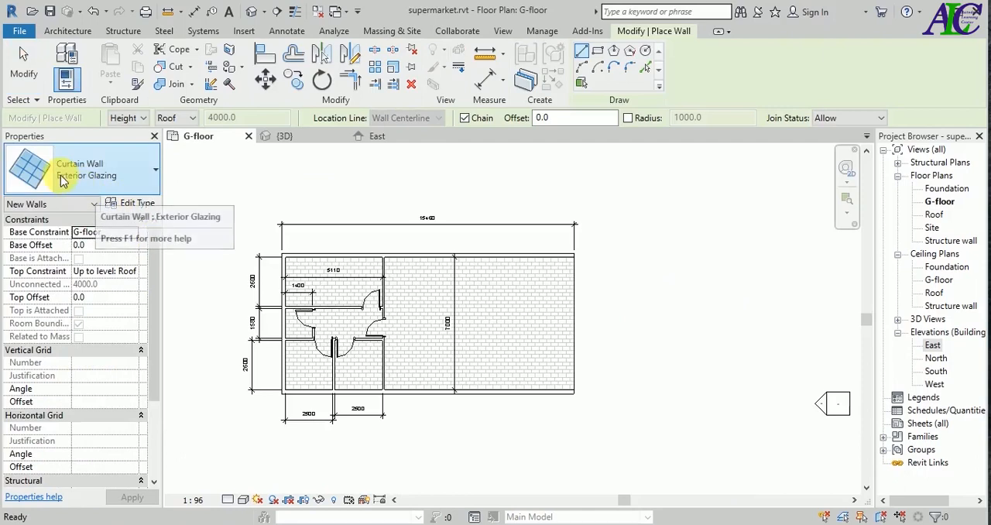
# - Draw an Exterior Glazing curtain wall on the ground floor, entering 1800
pyautogui.click(154, 169)
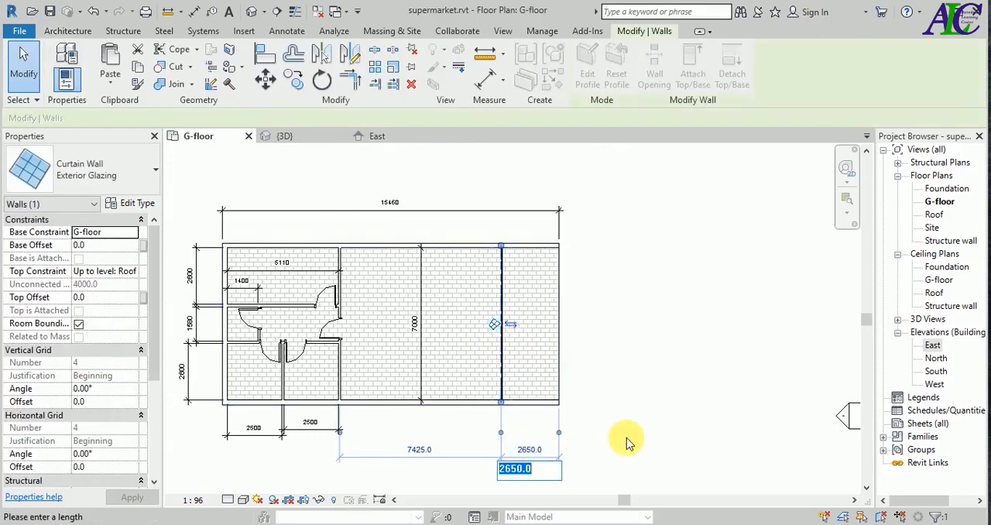
pyautogui.write('18')
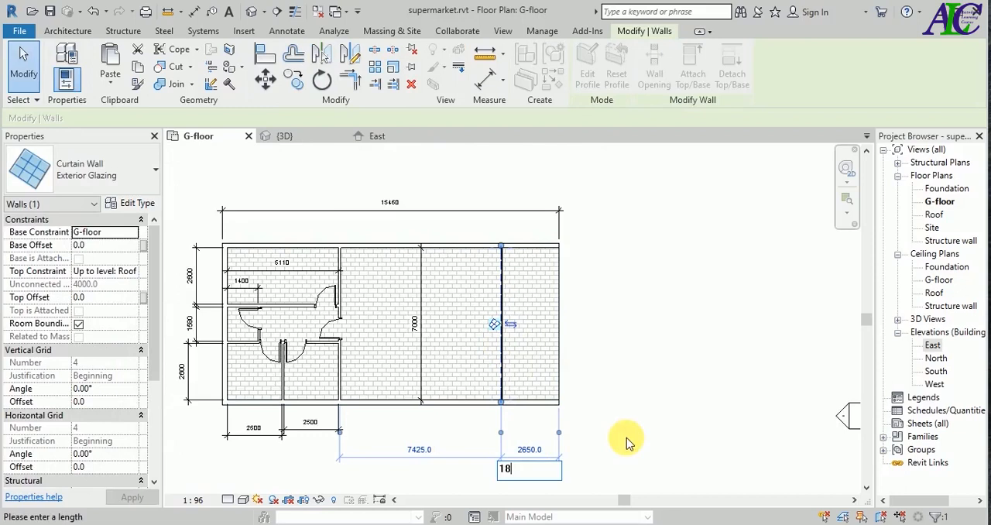
pyautogui.write('00')
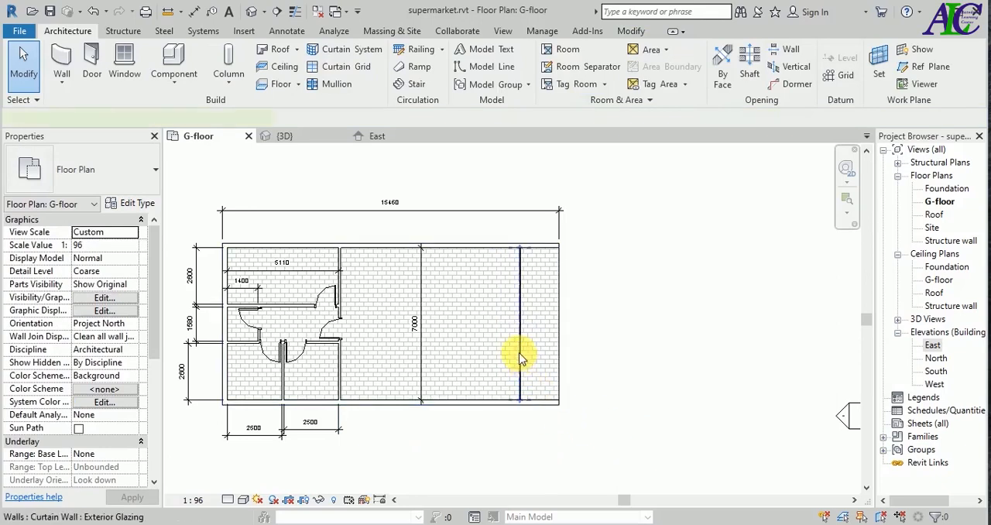
# - Set the curtain wall's unconnected height to 3500 and apply it
pyautogui.click(518, 356)
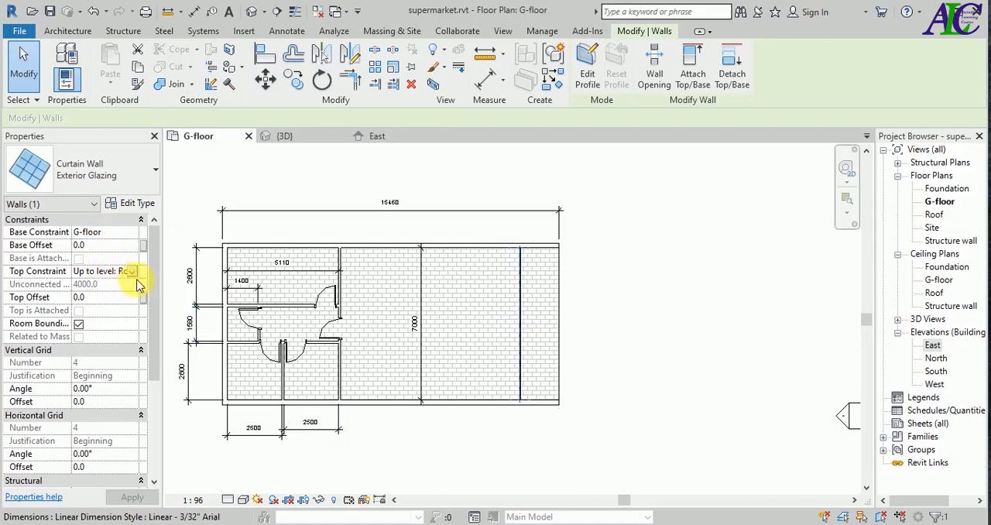
pyautogui.click(130, 271)
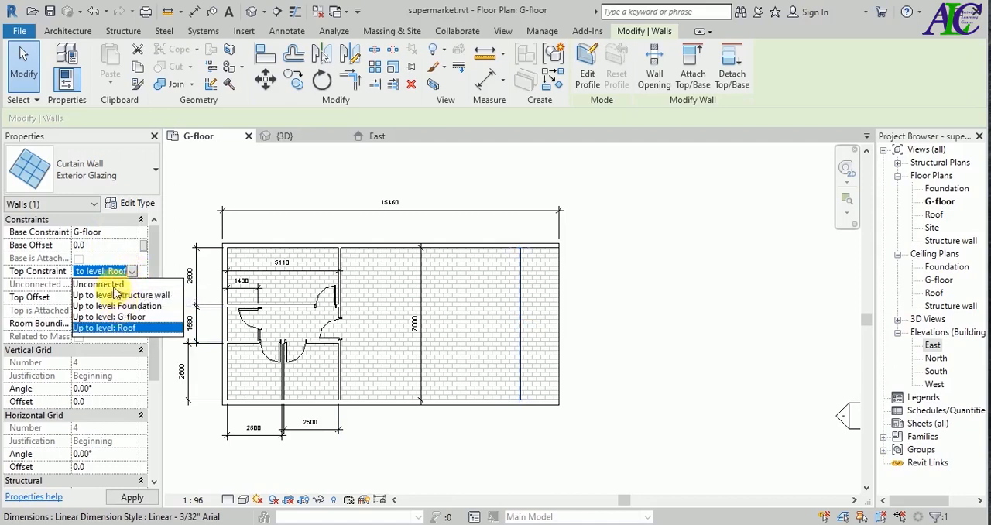
pyautogui.click(98, 284)
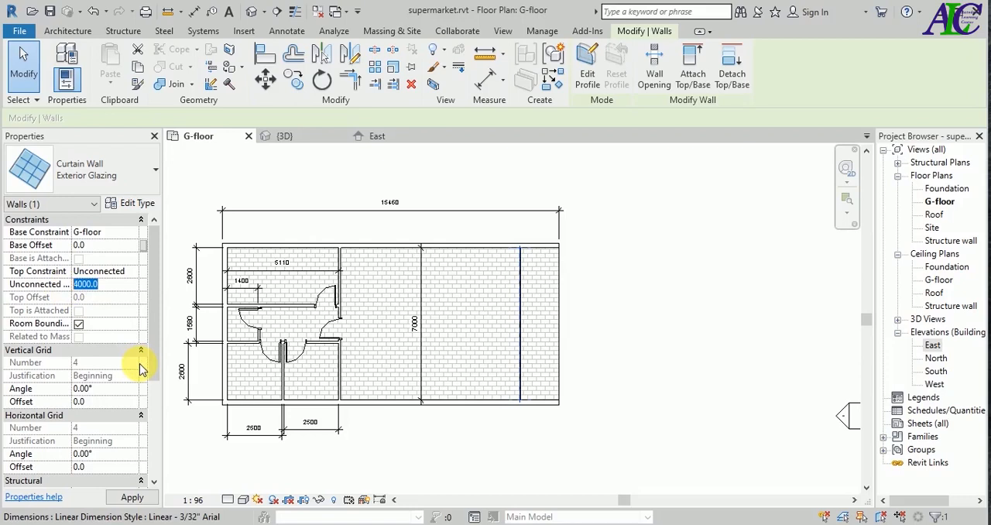
pyautogui.write('3500')
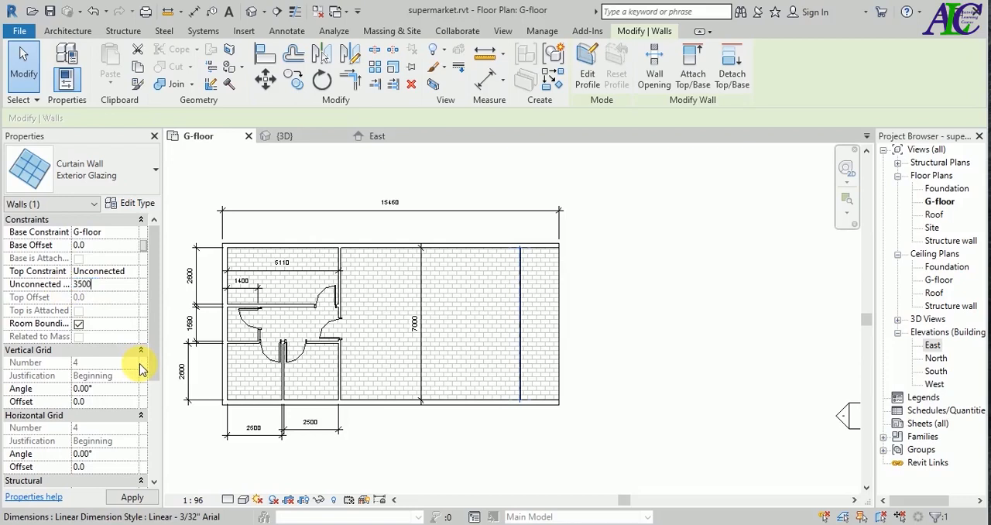
pyautogui.click(132, 497)
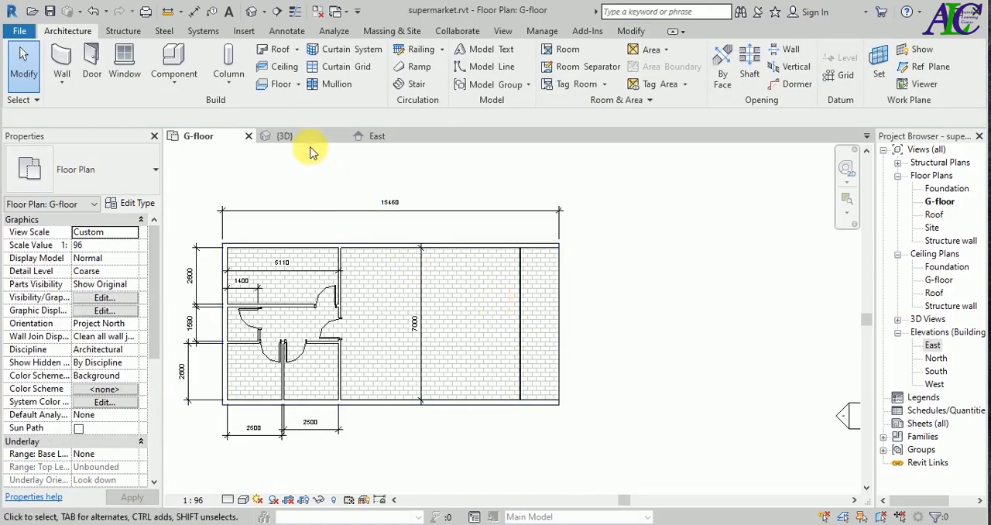
pyautogui.click(285, 136)
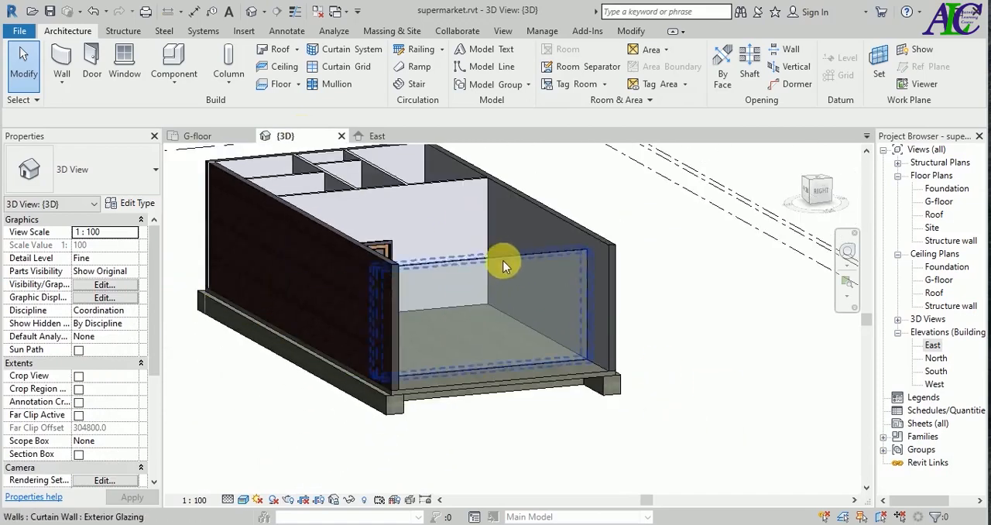
pyautogui.moveTo(476, 275)
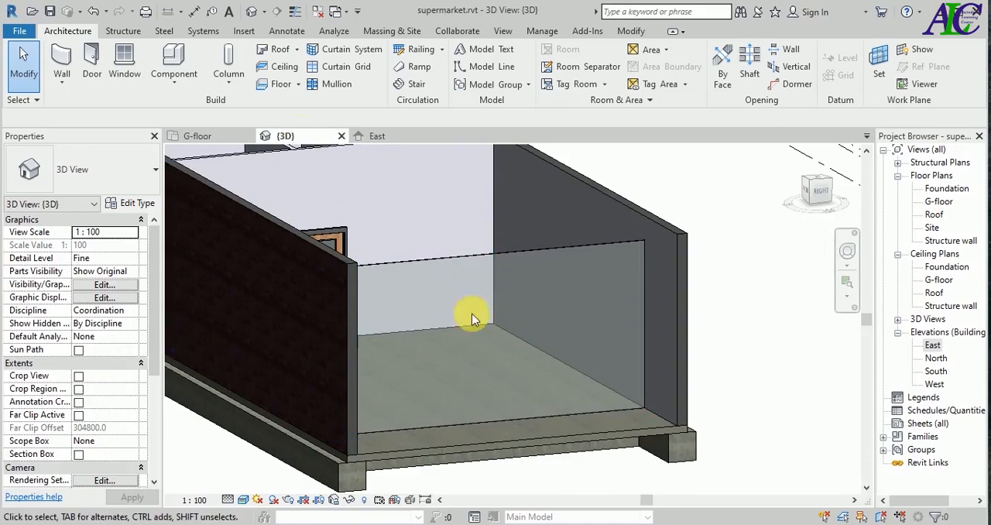
# - In the 3D view, start adding curtain grid lines to the glass wall
pyautogui.click(472, 317)
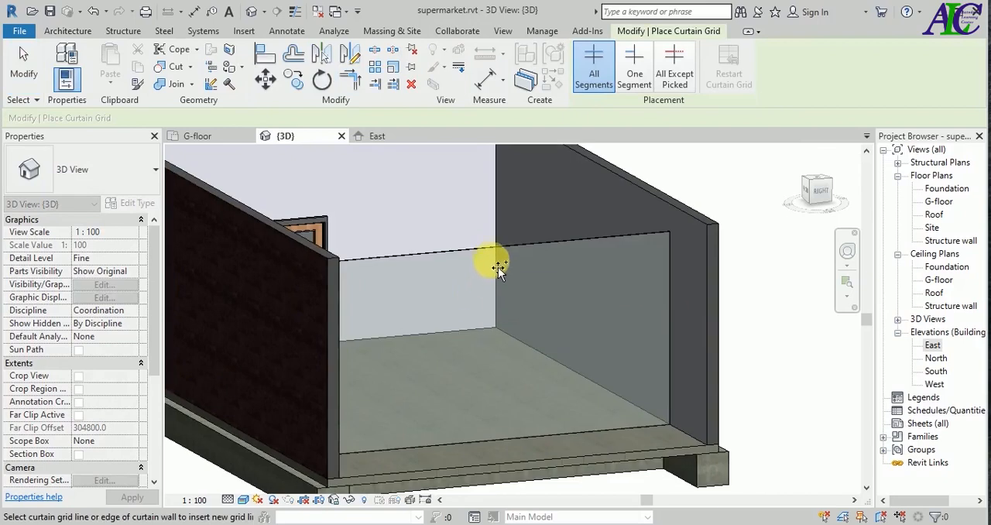
# - Add a horizontal curtain grid line across the glass at 2200
pyautogui.click(486, 271)
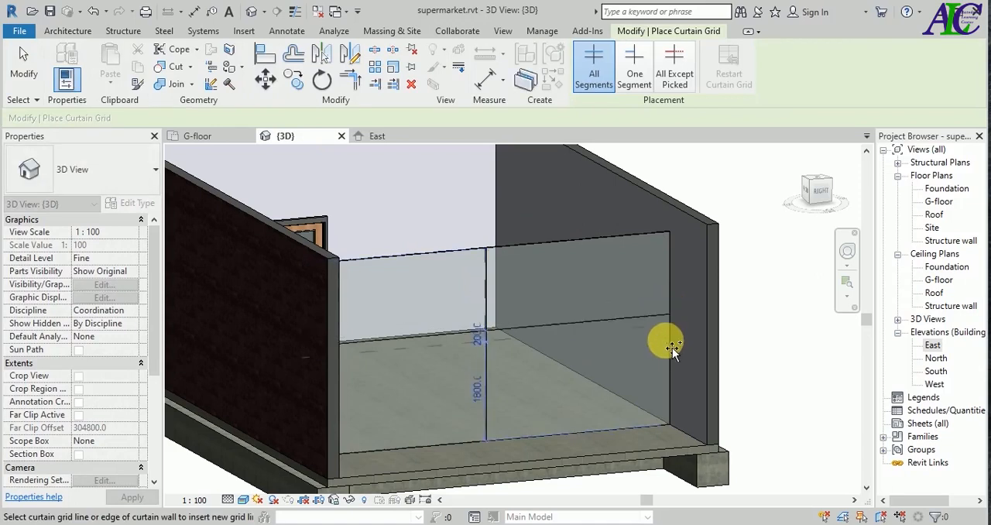
pyautogui.click(666, 345)
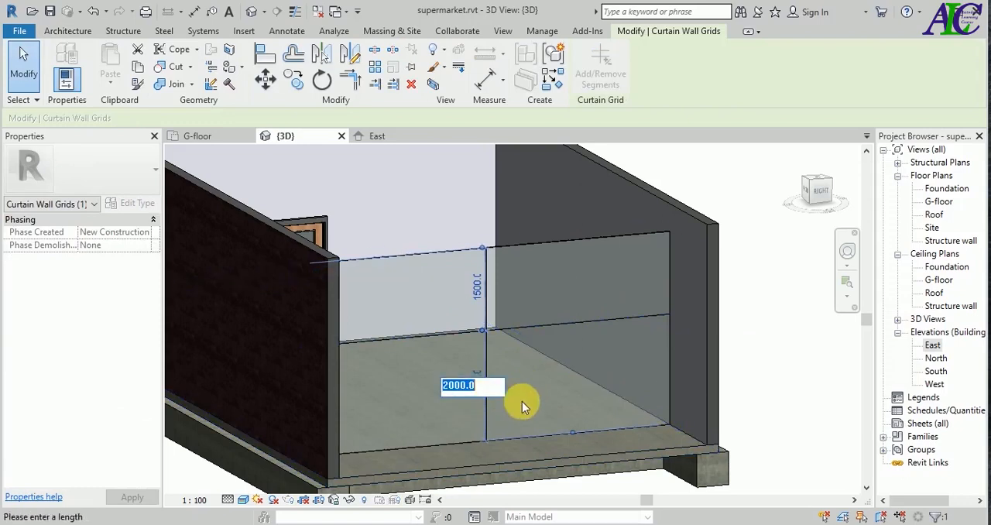
pyautogui.write('2200')
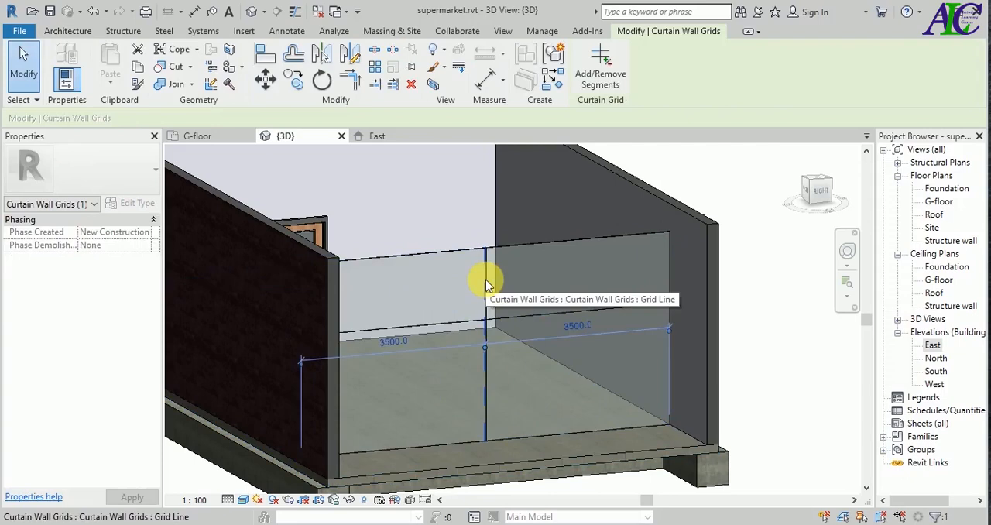
pyautogui.click(414, 261)
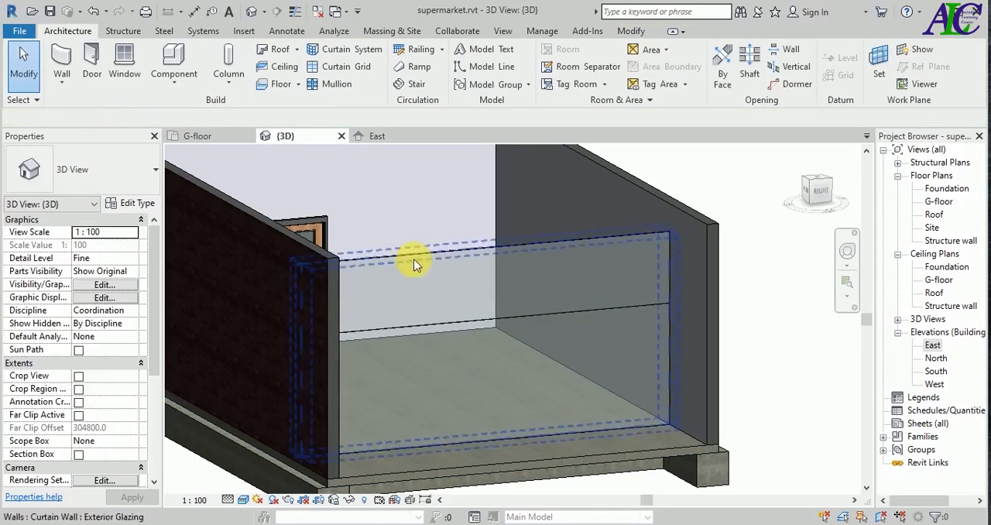
# - Add one-segment vertical grid lines in the lower panels framing the door opening
pyautogui.click(341, 67)
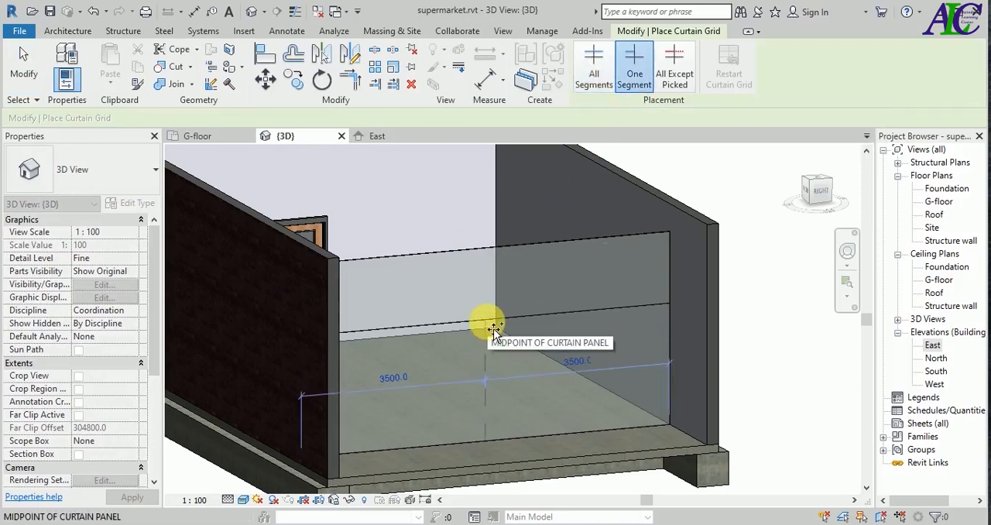
pyautogui.moveTo(588, 363)
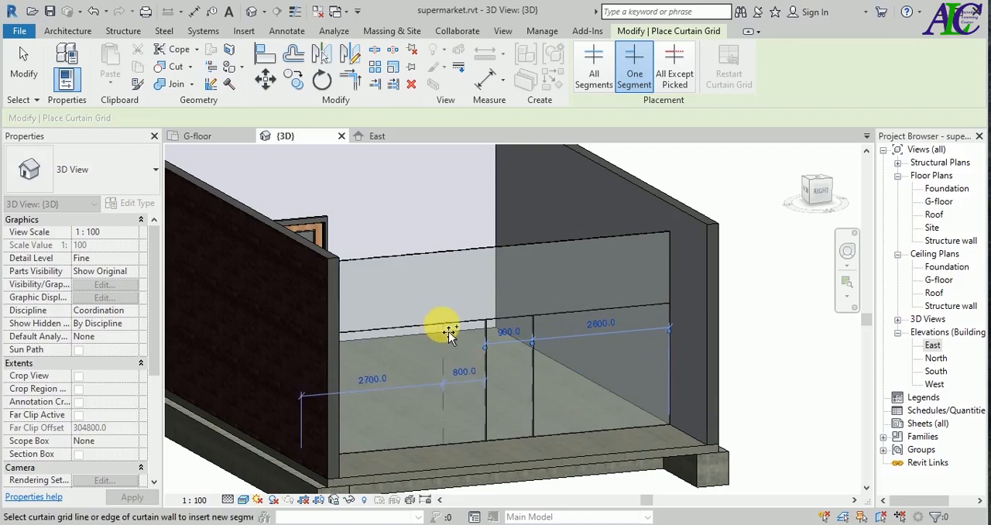
pyautogui.click(439, 333)
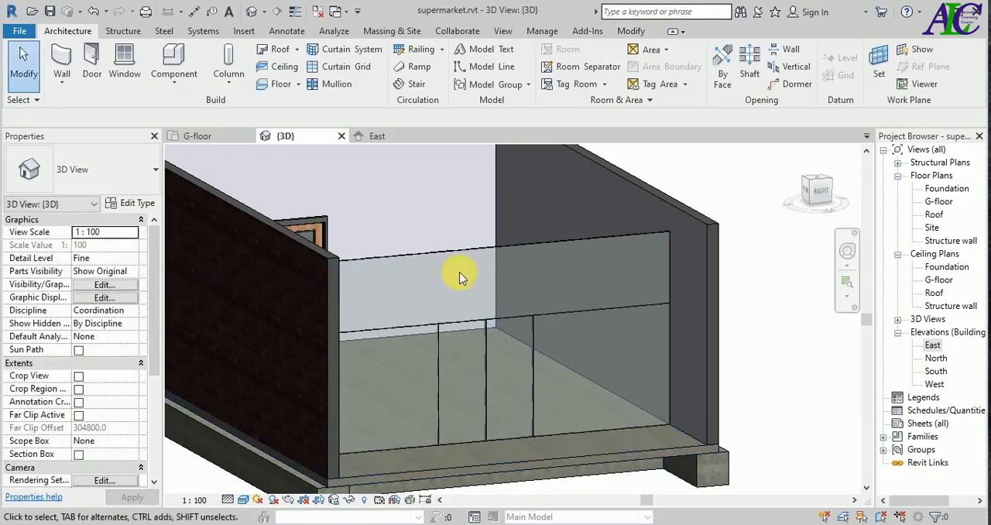
pyautogui.click(341, 83)
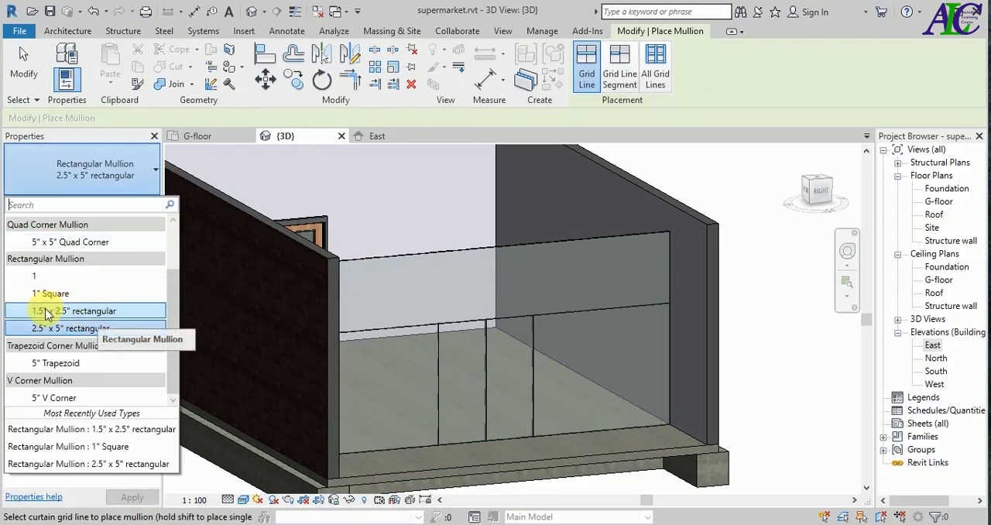
# - Place 1.5" x 2.5" rectangular mullions along the grid lines and curtain wall edges
pyautogui.click(75, 310)
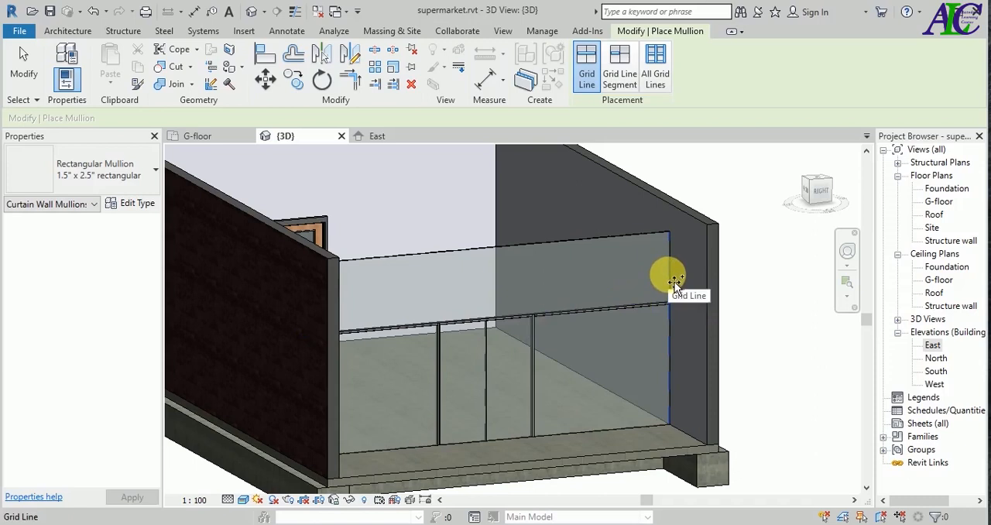
pyautogui.moveTo(600, 248)
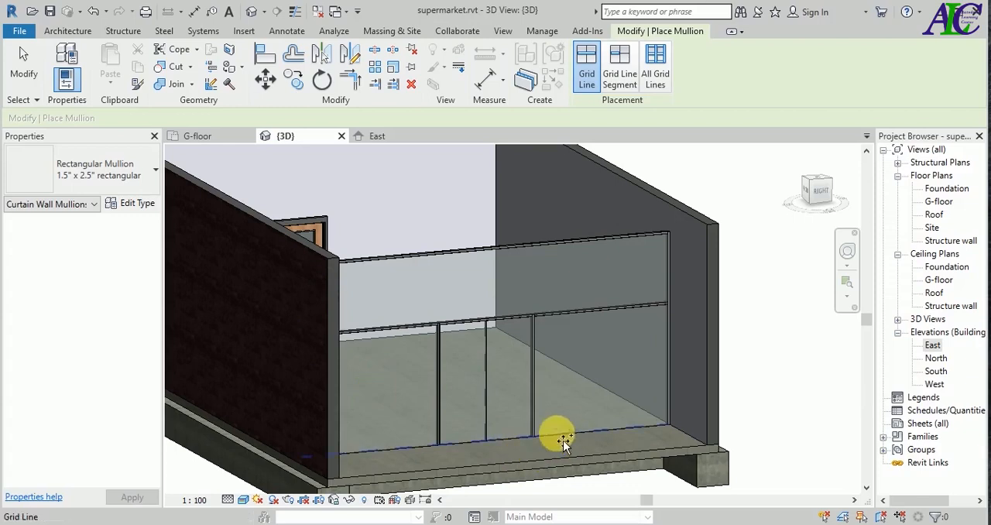
pyautogui.moveTo(755, 407)
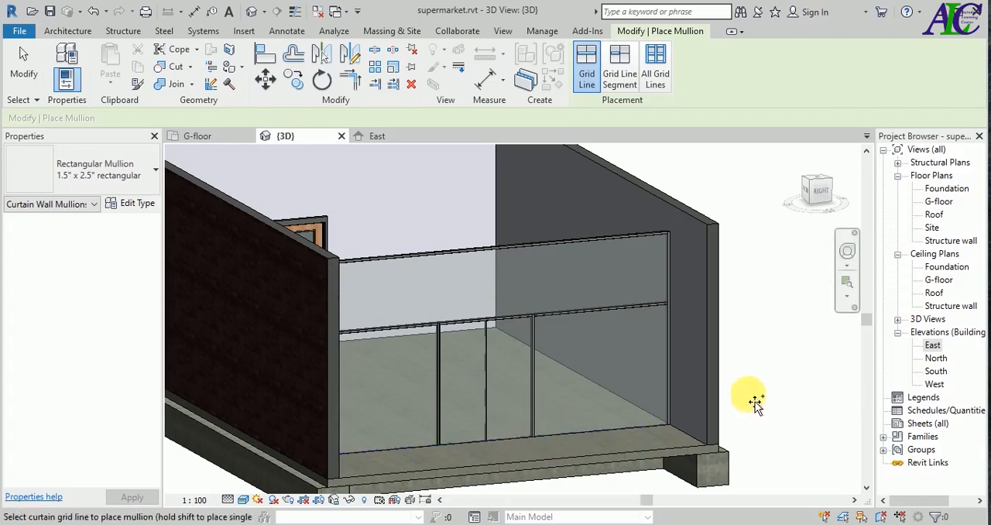
pyautogui.click(618, 66)
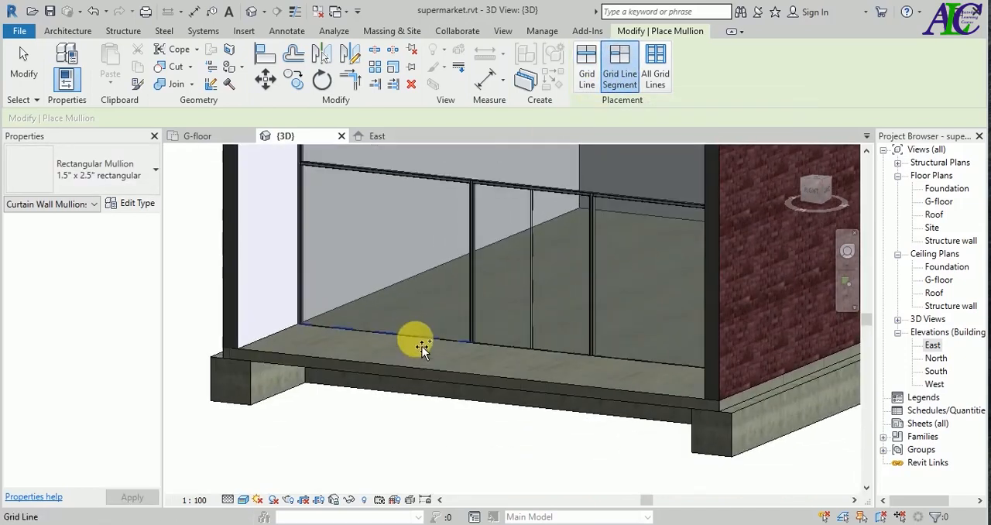
pyautogui.moveTo(615, 367)
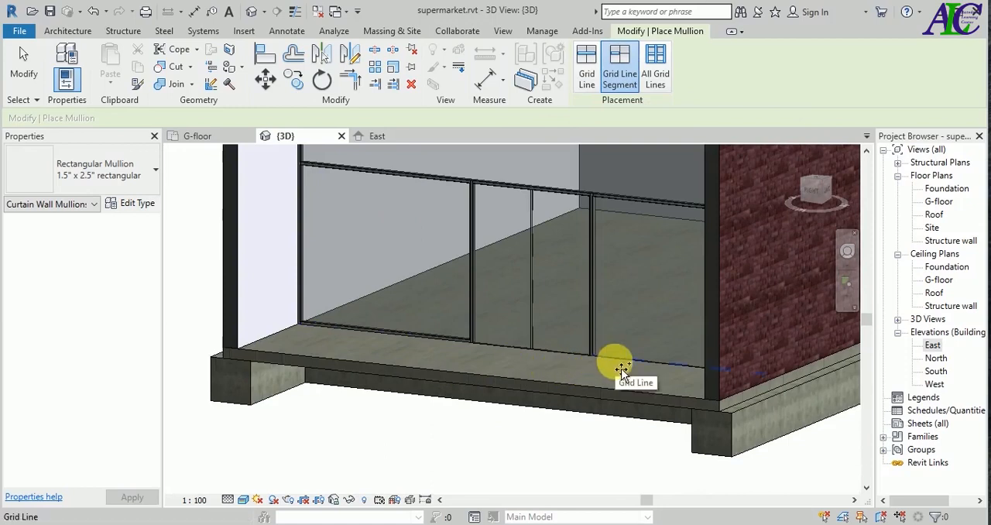
pyautogui.moveTo(529, 455)
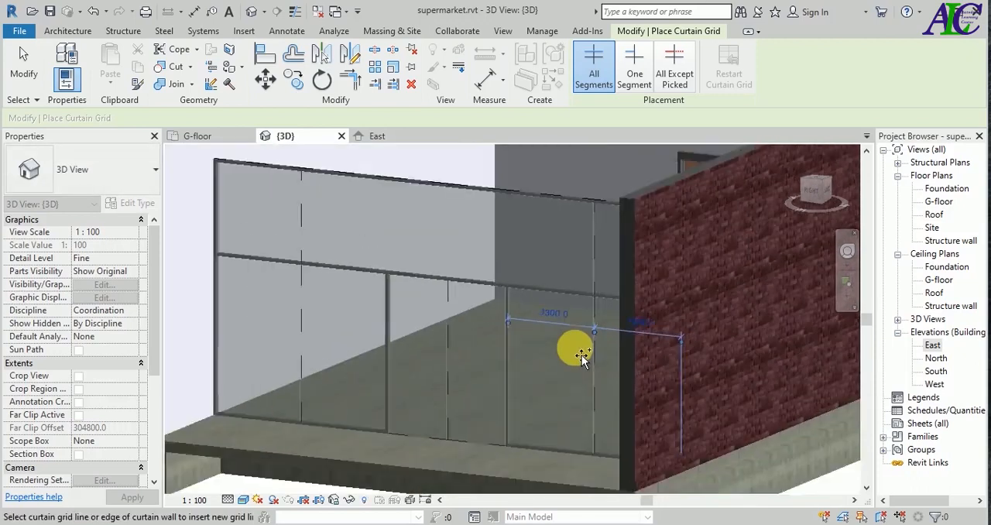
# - In the East elevation, add a one-segment vertical grid line in the upper panel with 0 gap
pyautogui.click(378, 135)
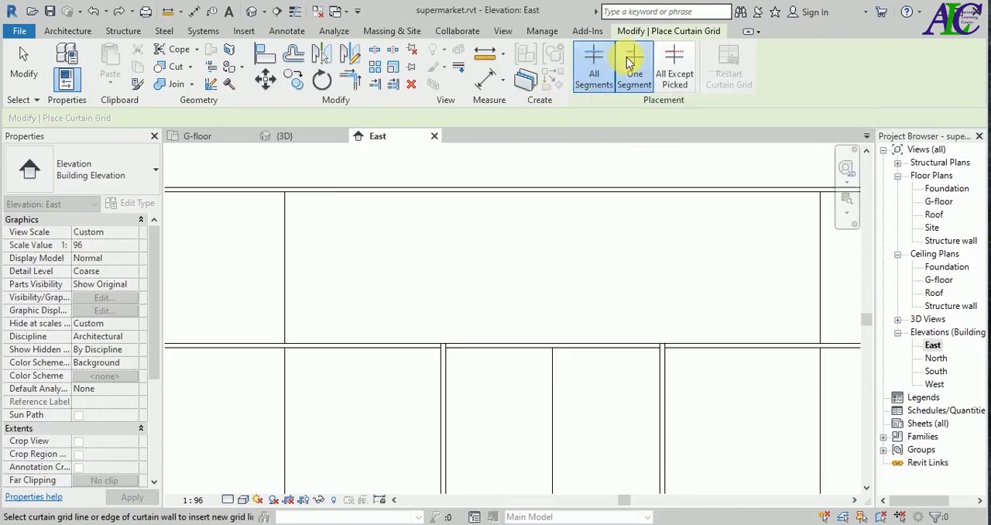
pyautogui.click(455, 207)
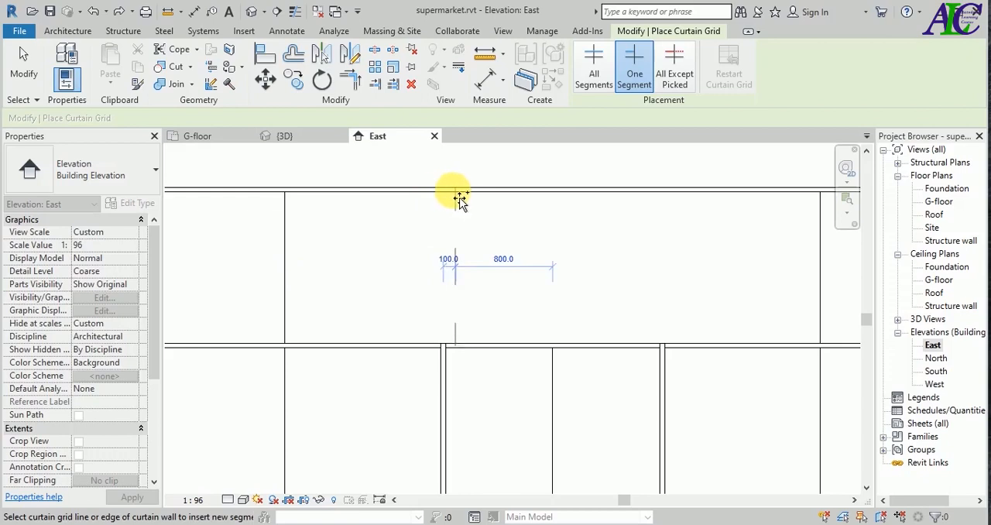
pyautogui.click(455, 197)
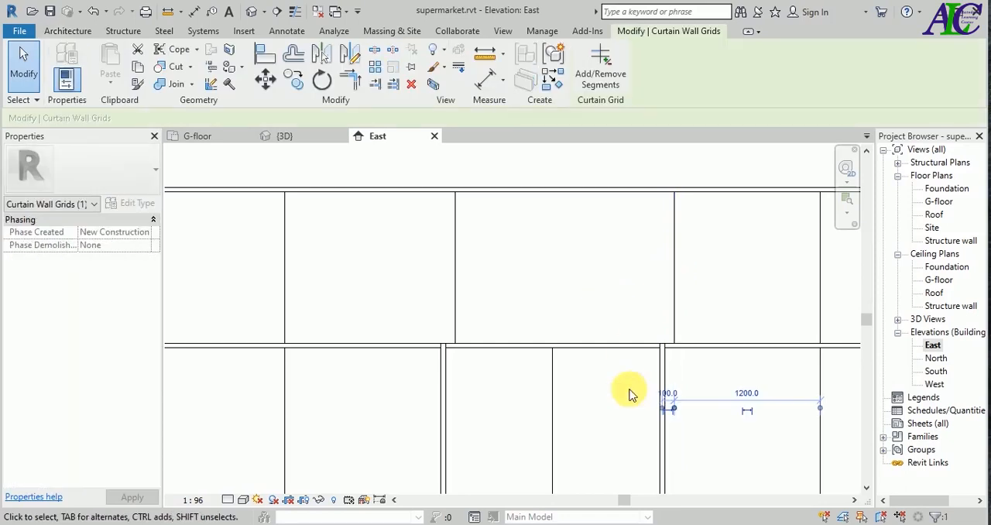
pyautogui.click(667, 393)
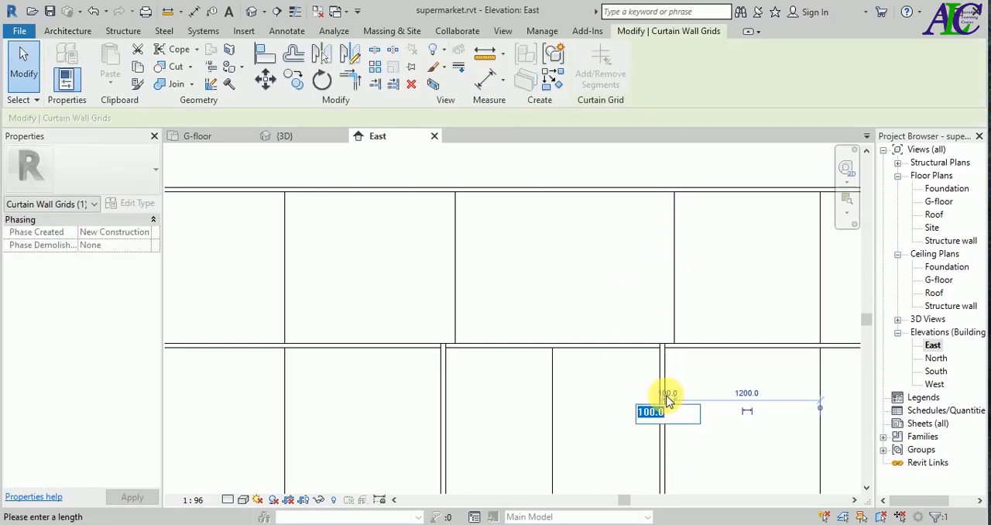
pyautogui.write('0')
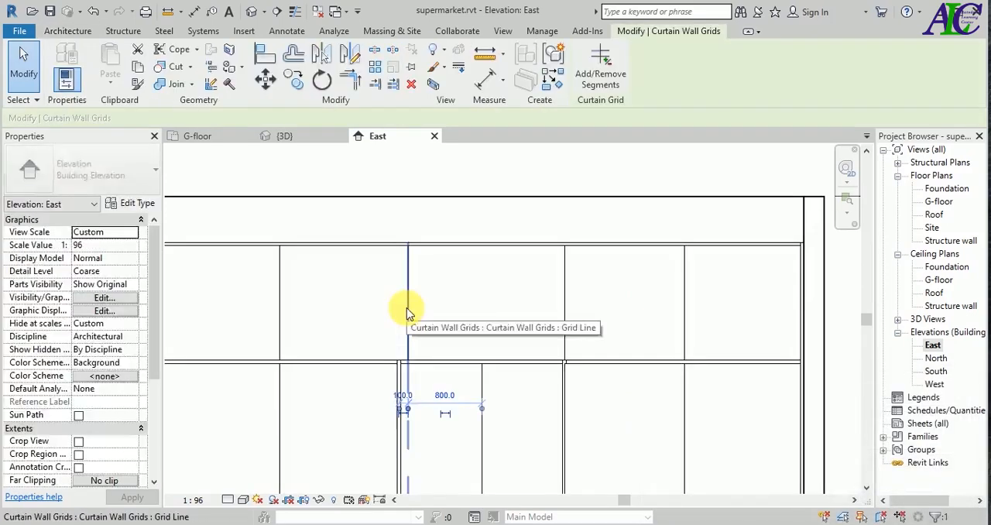
# - Adjust the upper grid line's offset and accept the overlapping gridlines warning
pyautogui.click(407, 302)
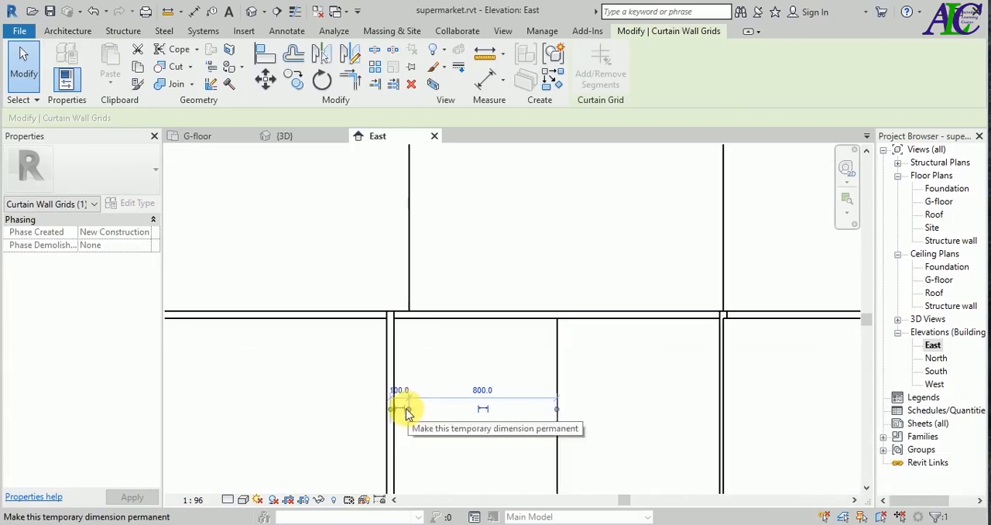
pyautogui.click(399, 390)
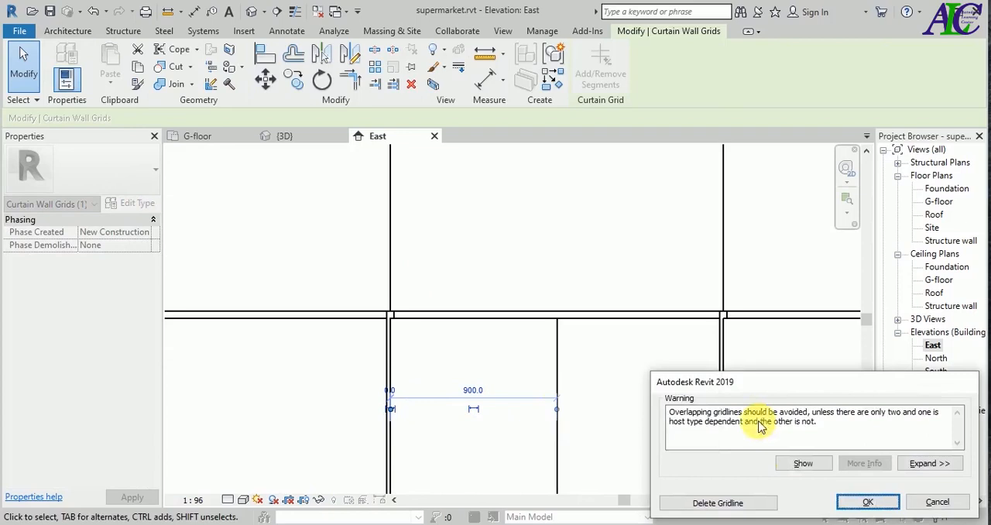
pyautogui.click(867, 502)
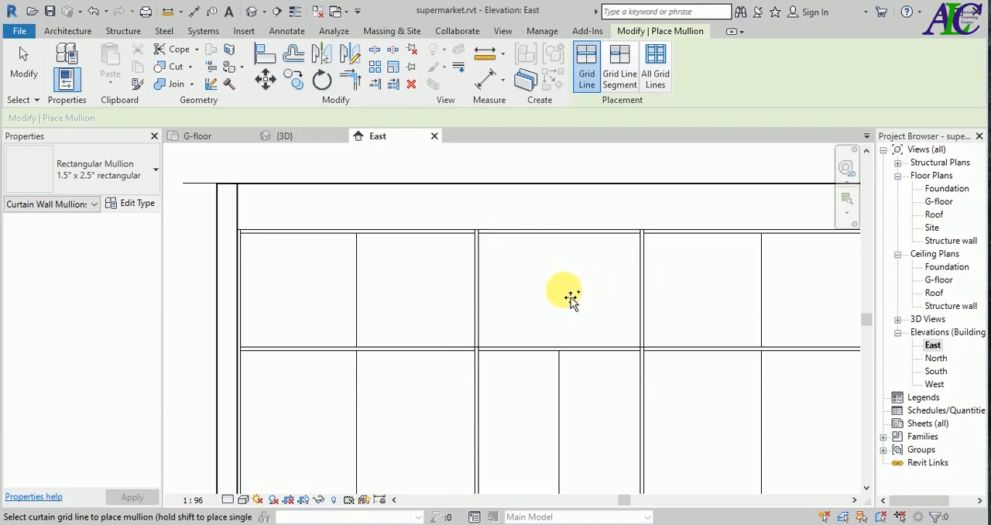
pyautogui.moveTo(437, 292)
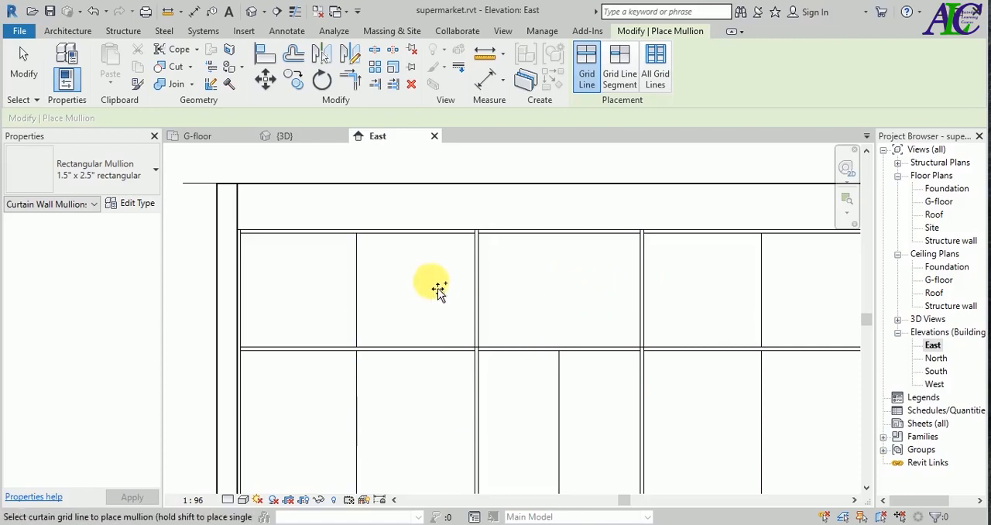
pyautogui.moveTo(602, 323)
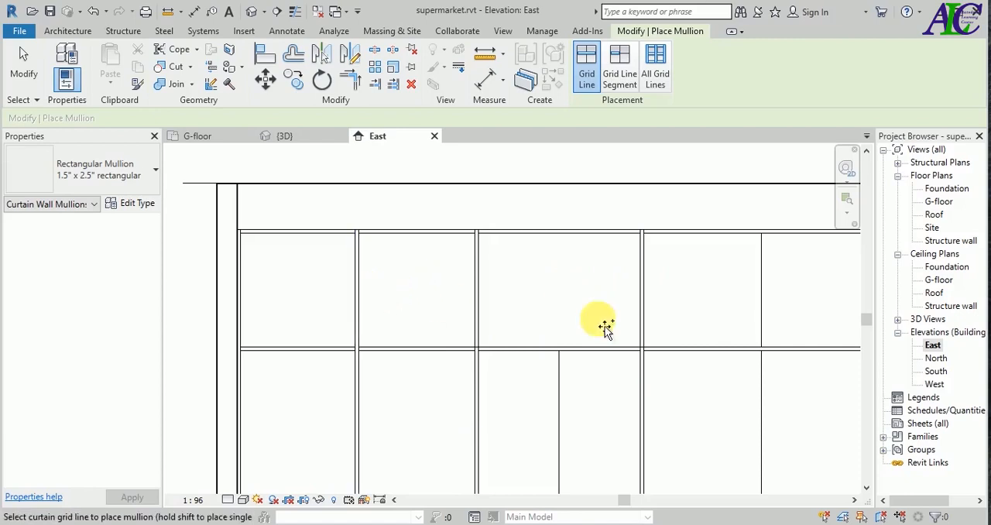
pyautogui.moveTo(577, 298)
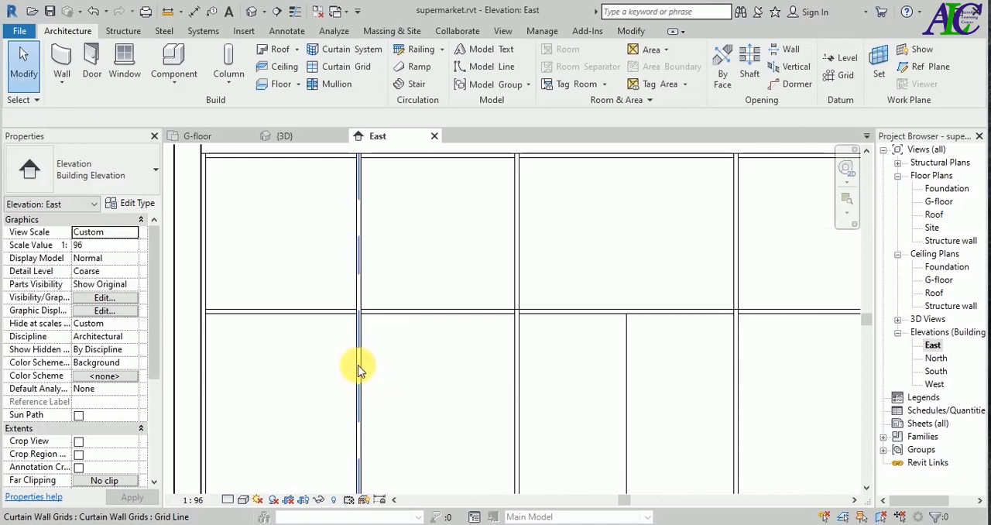
# - Check the curtain grid line and several mullions, then view the facade in 3D
pyautogui.click(357, 356)
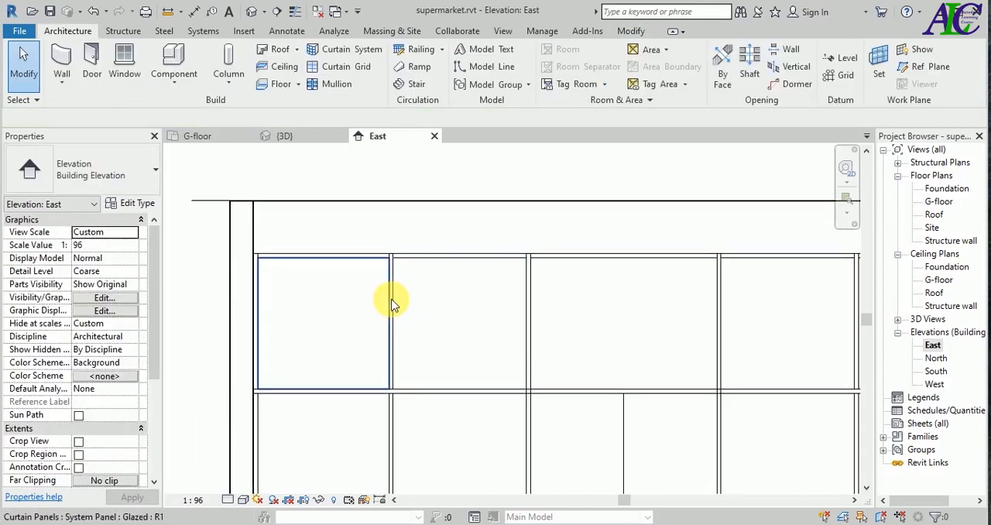
pyautogui.click(542, 203)
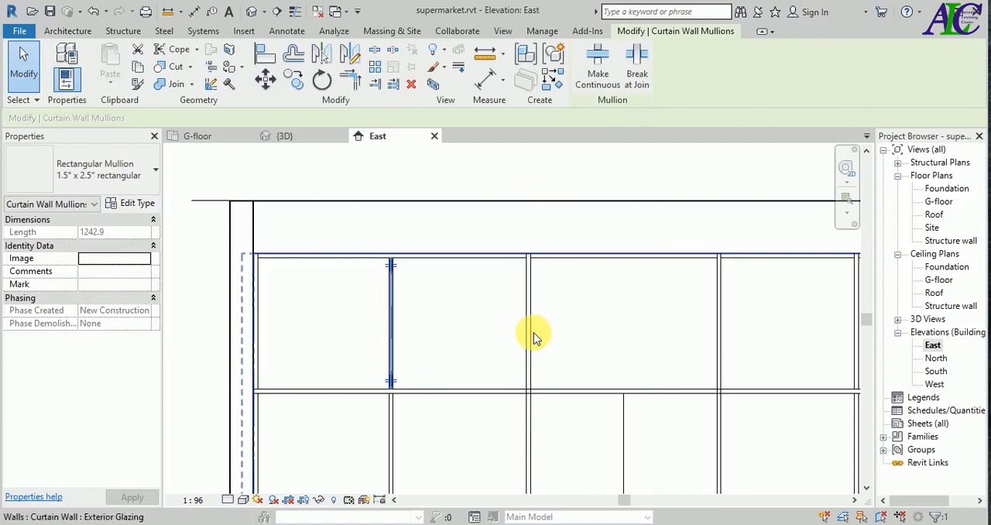
pyautogui.click(529, 321)
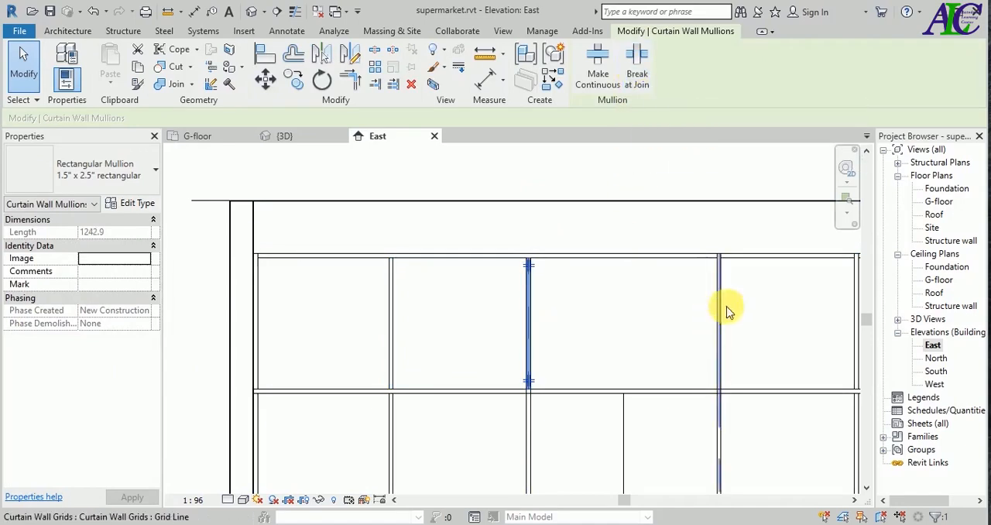
pyautogui.moveTo(726, 316)
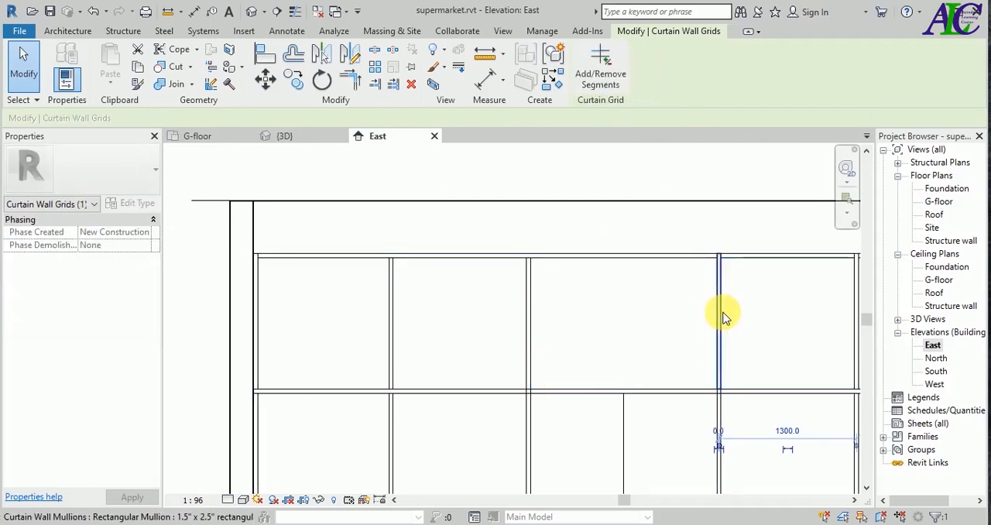
pyautogui.click(719, 317)
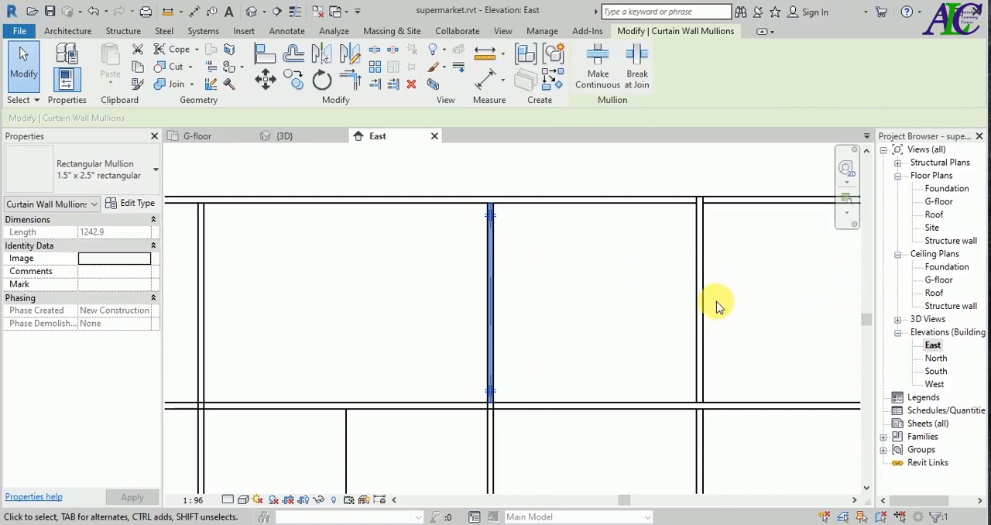
pyautogui.moveTo(699, 310)
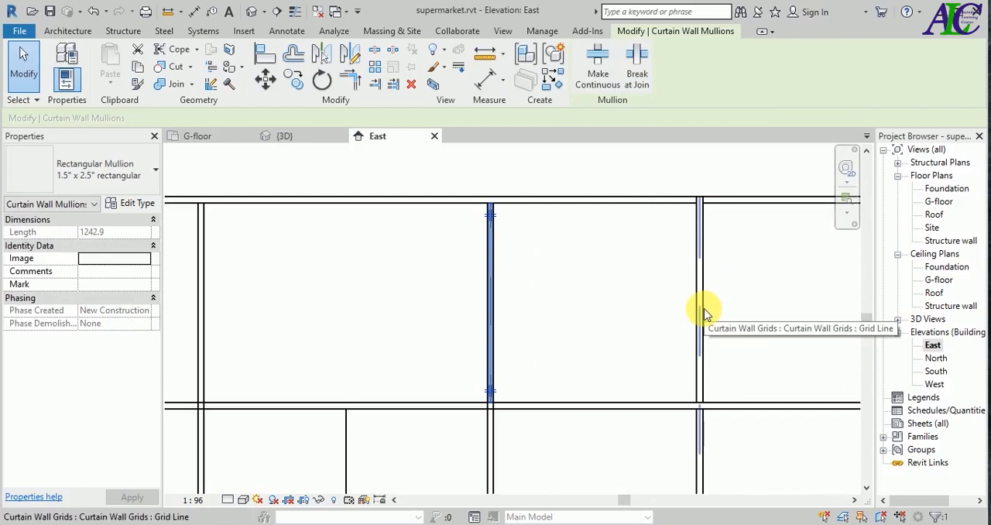
pyautogui.click(699, 302)
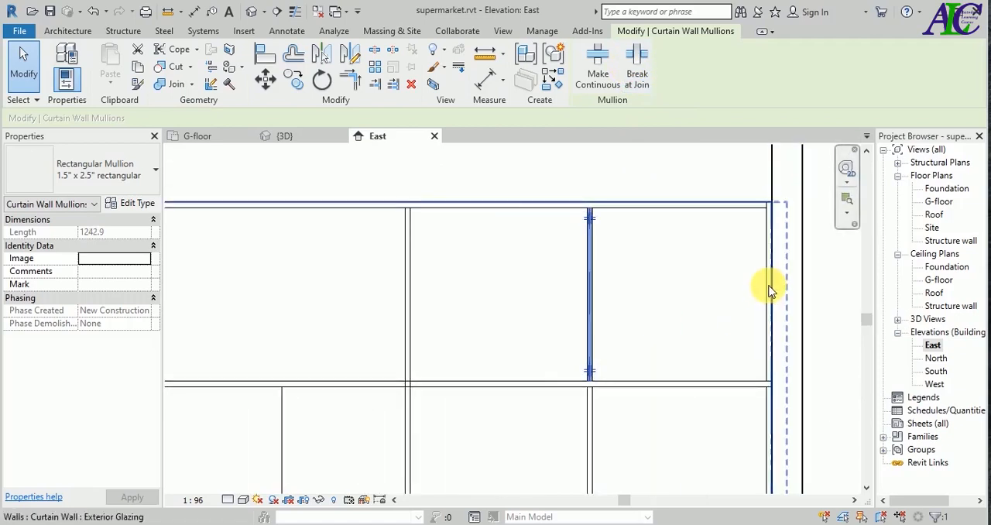
pyautogui.click(769, 291)
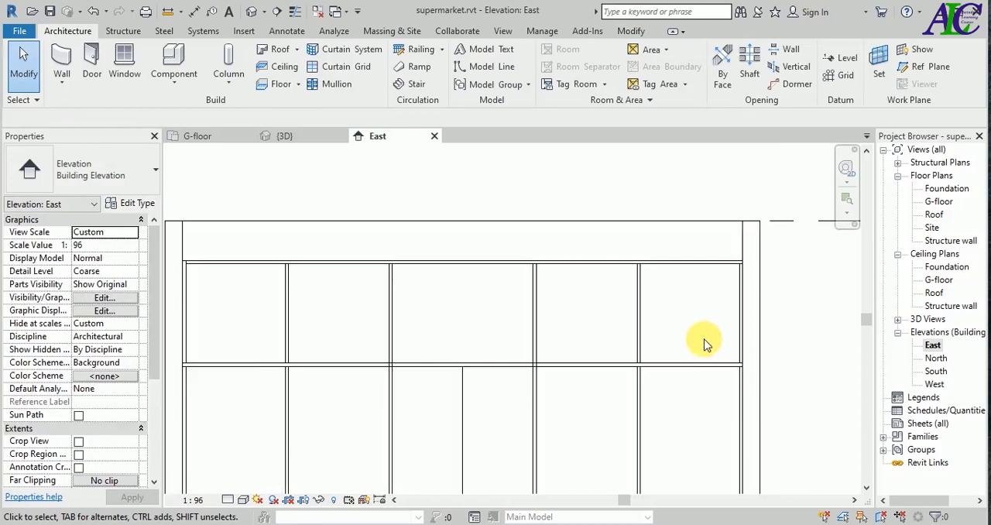
pyautogui.click(284, 136)
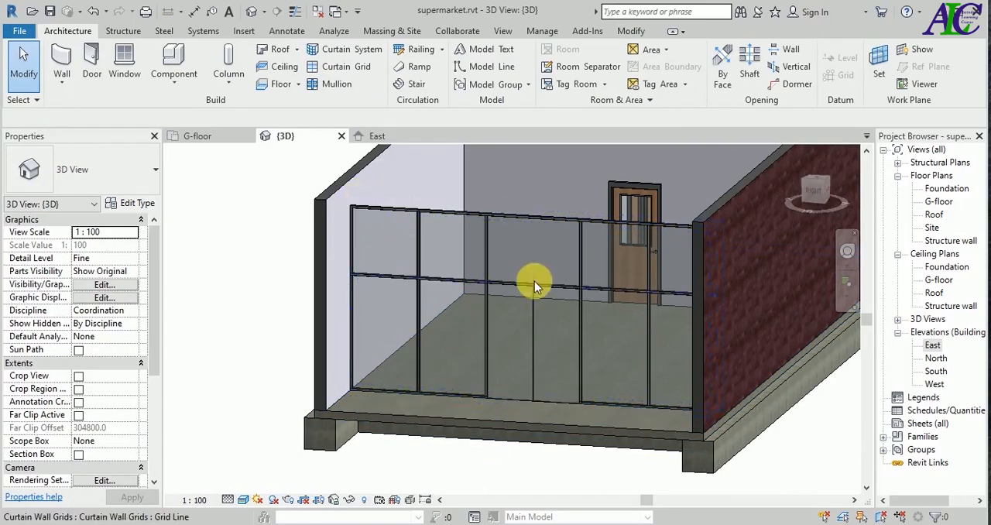
pyautogui.moveTo(217, 136)
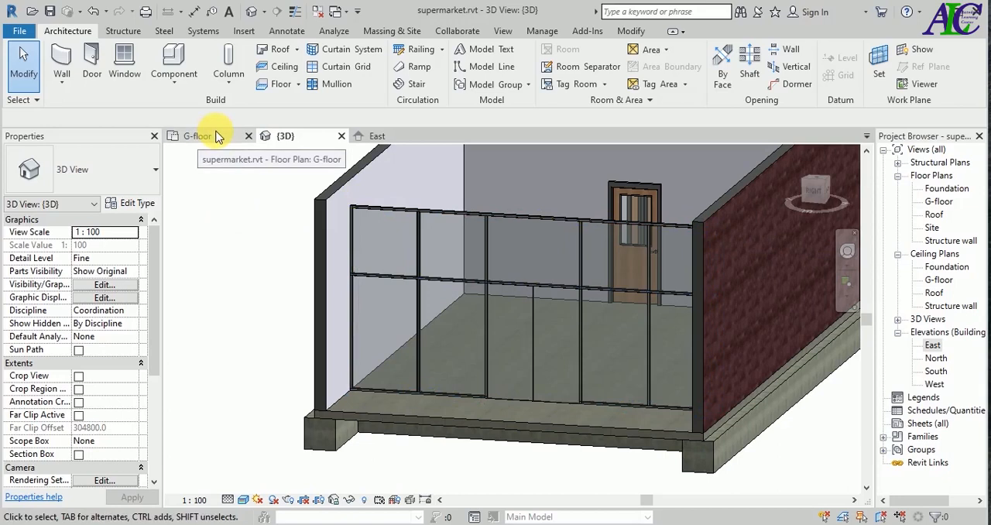
# - On the ground floor plan, draw a basic wall along the curtain wall line
pyautogui.click(197, 135)
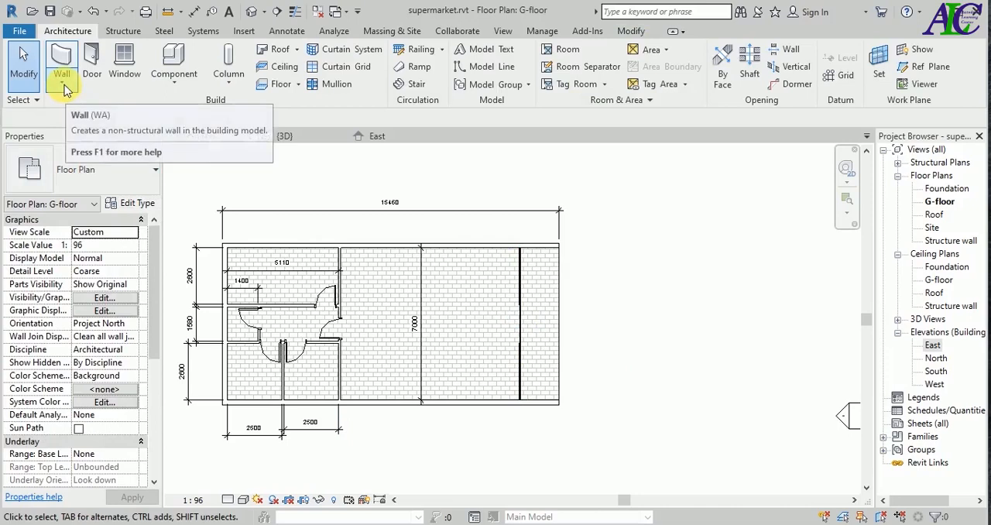
pyautogui.click(61, 62)
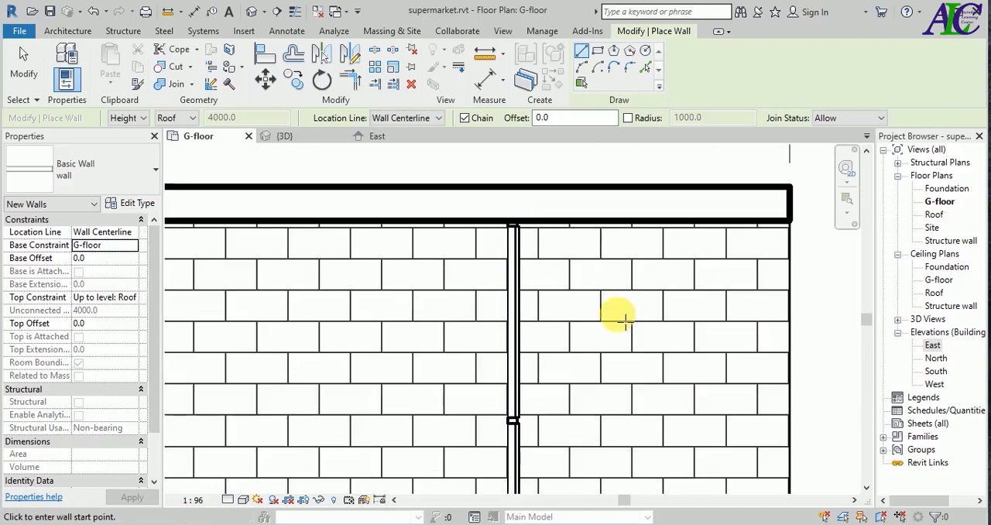
pyautogui.moveTo(476, 274)
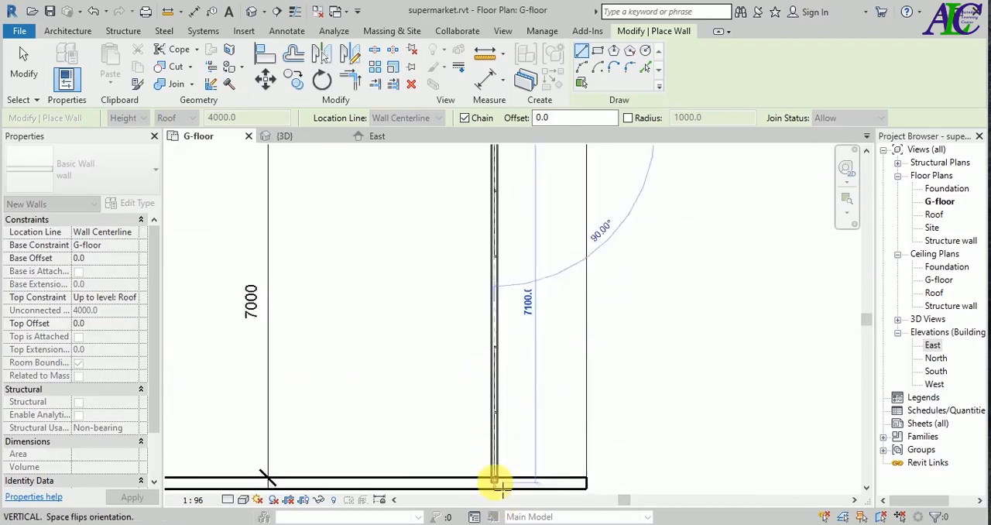
pyautogui.click(494, 480)
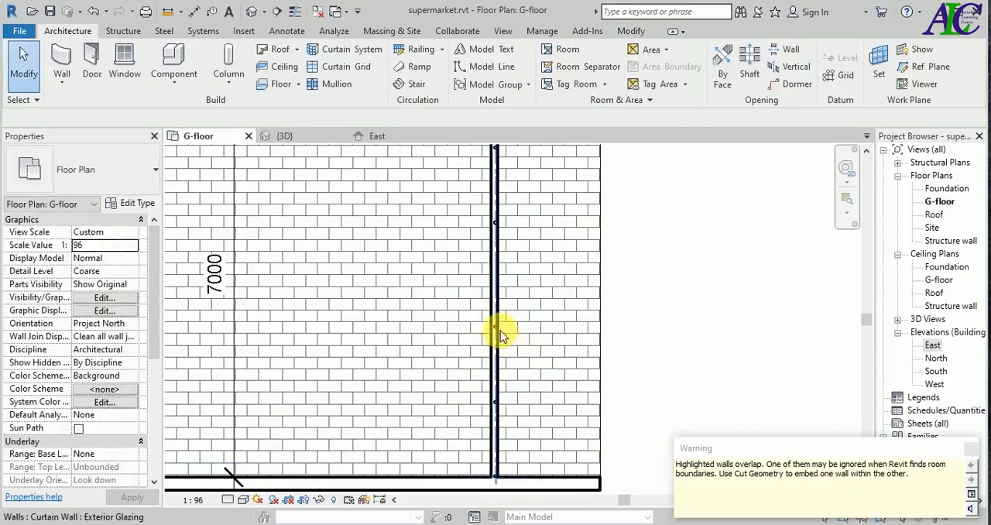
pyautogui.click(499, 333)
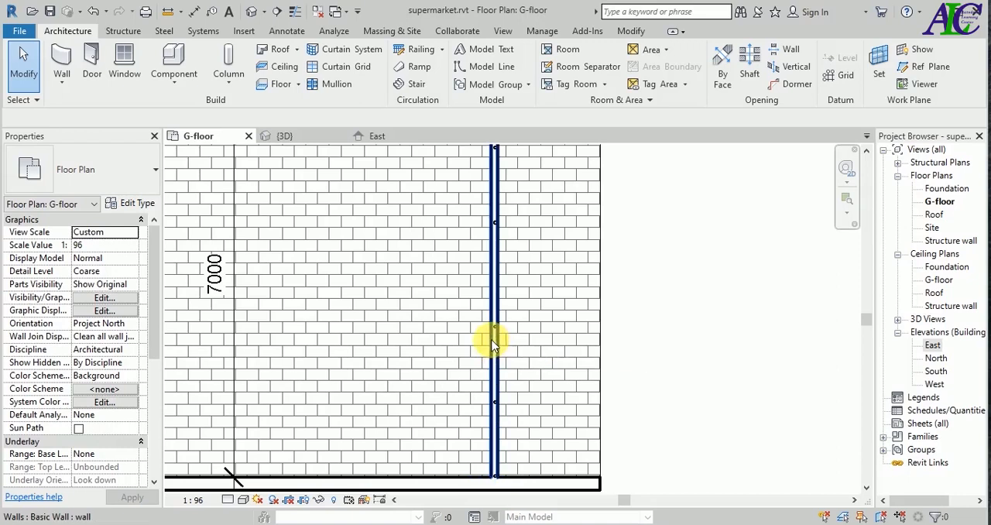
# - Set the new wall's Base Offset to 3500 and apply it
pyautogui.click(493, 340)
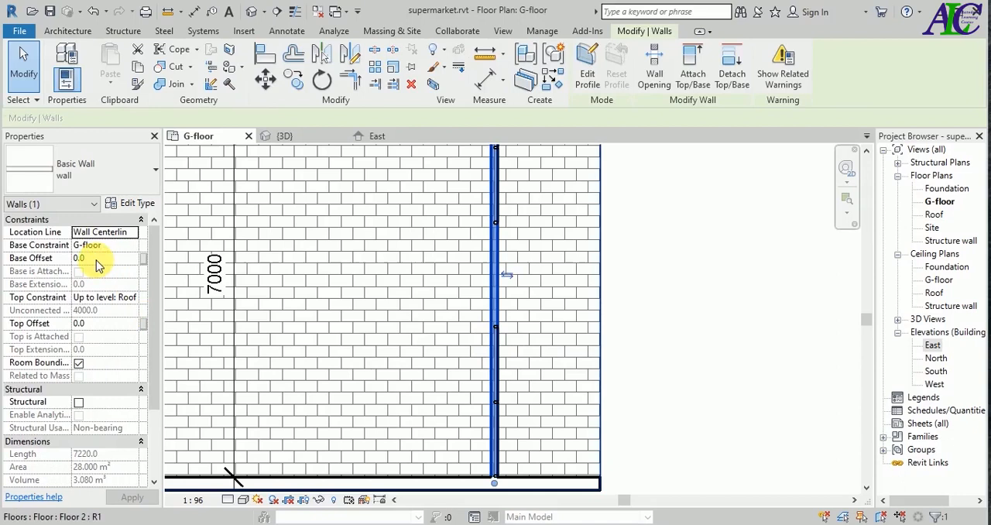
pyautogui.click(104, 258)
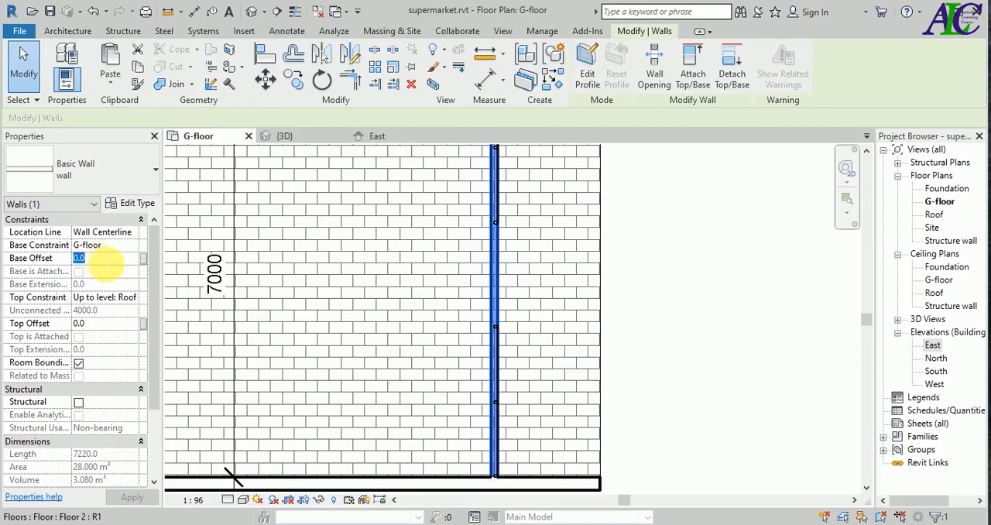
pyautogui.write('350')
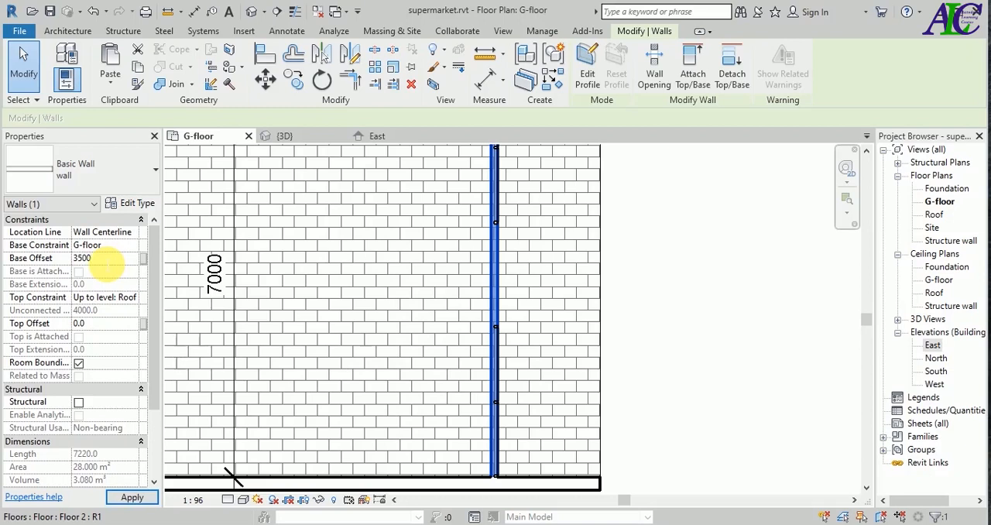
pyautogui.click(131, 497)
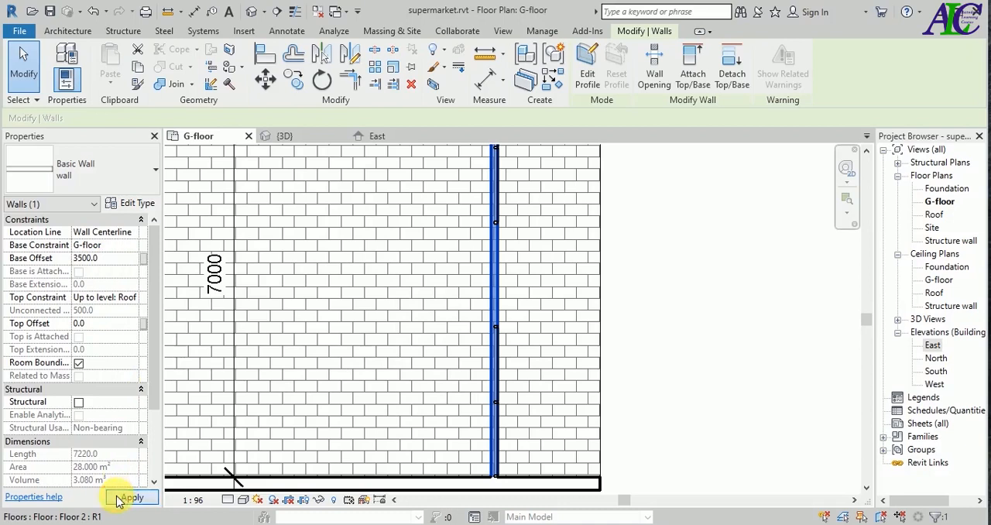
pyautogui.click(131, 497)
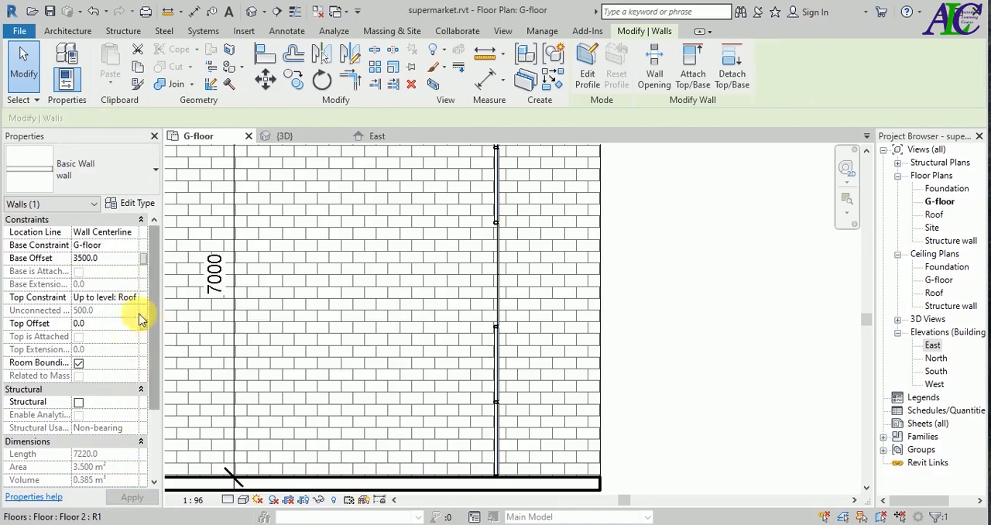
pyautogui.moveTo(477, 236)
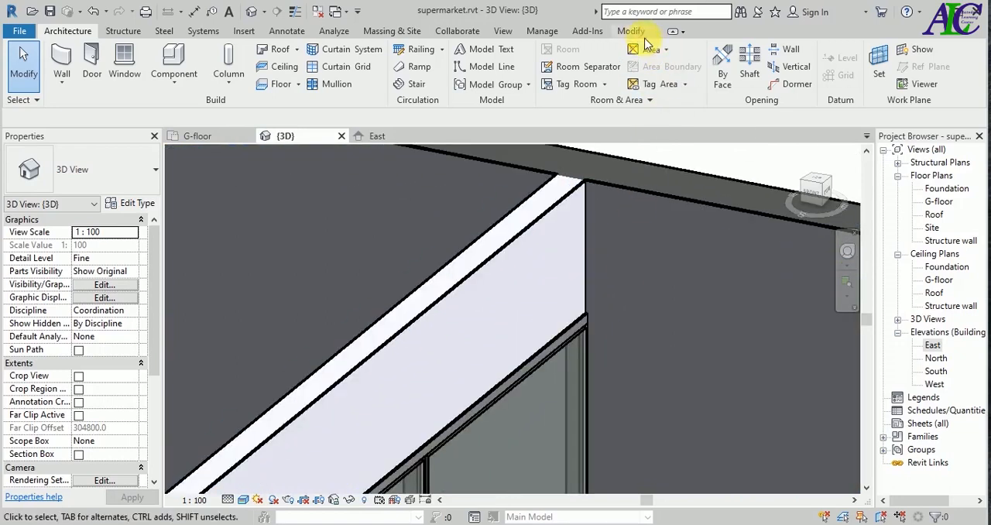
# - Align the raised basic wall flush with the curtain wall's top edge
pyautogui.click(630, 31)
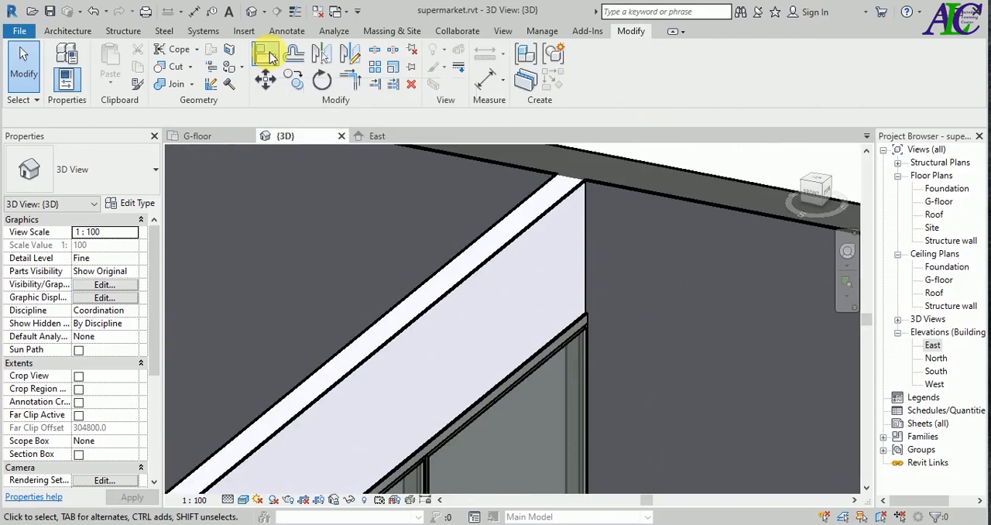
pyautogui.click(265, 52)
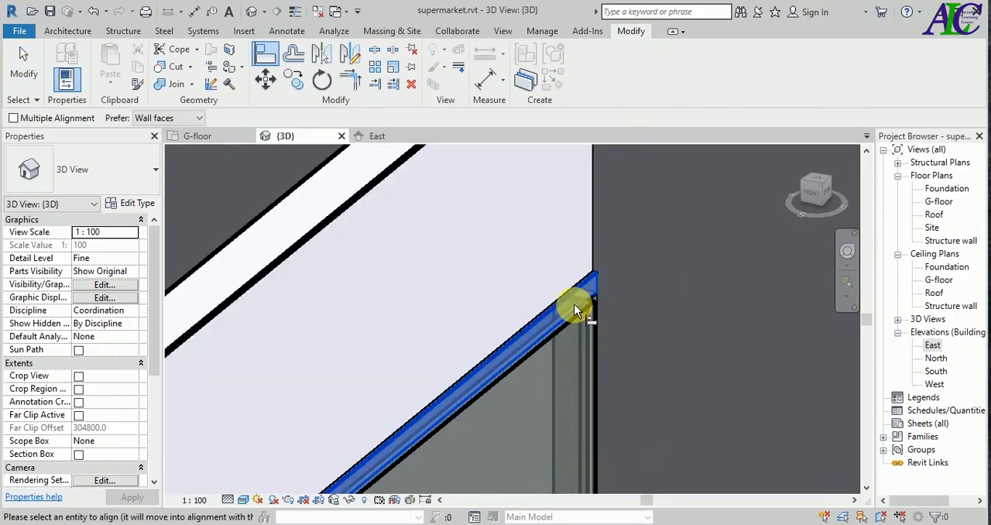
pyautogui.click(577, 309)
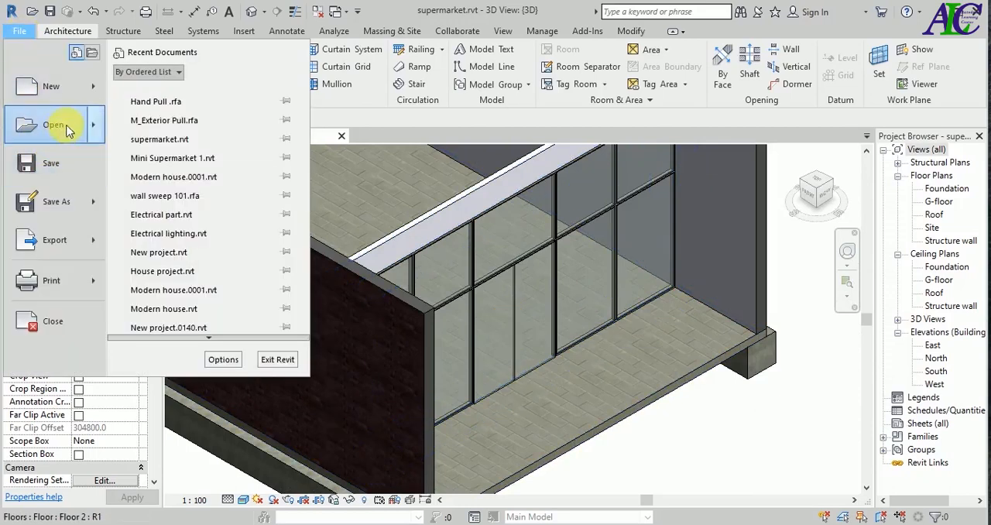
# - Open the M_Exterior Pull family from the Hardware folder
pyautogui.click(53, 124)
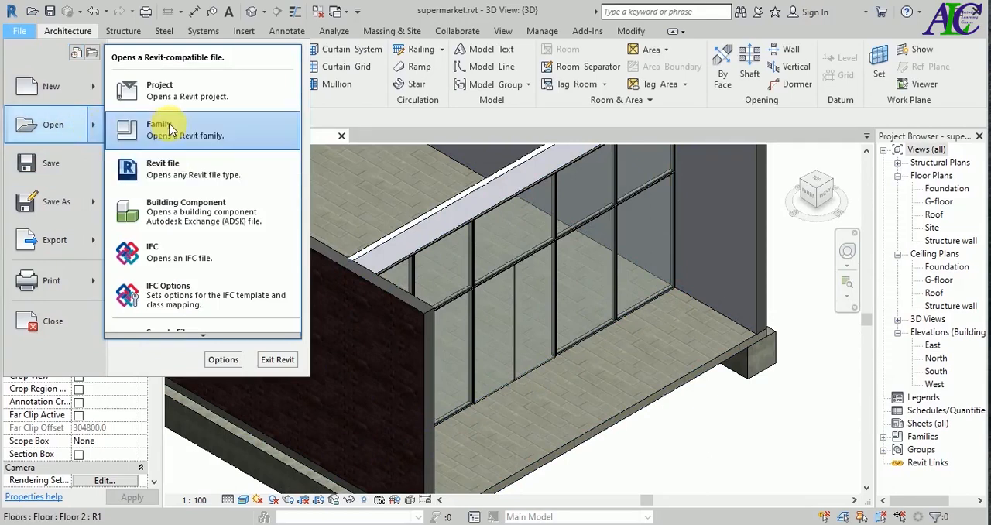
pyautogui.click(162, 129)
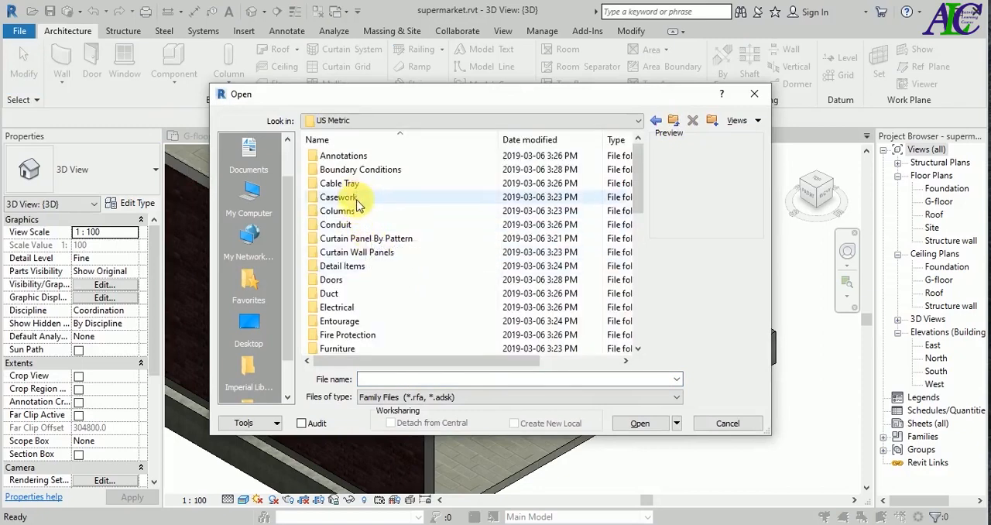
pyautogui.doubleClick(330, 280)
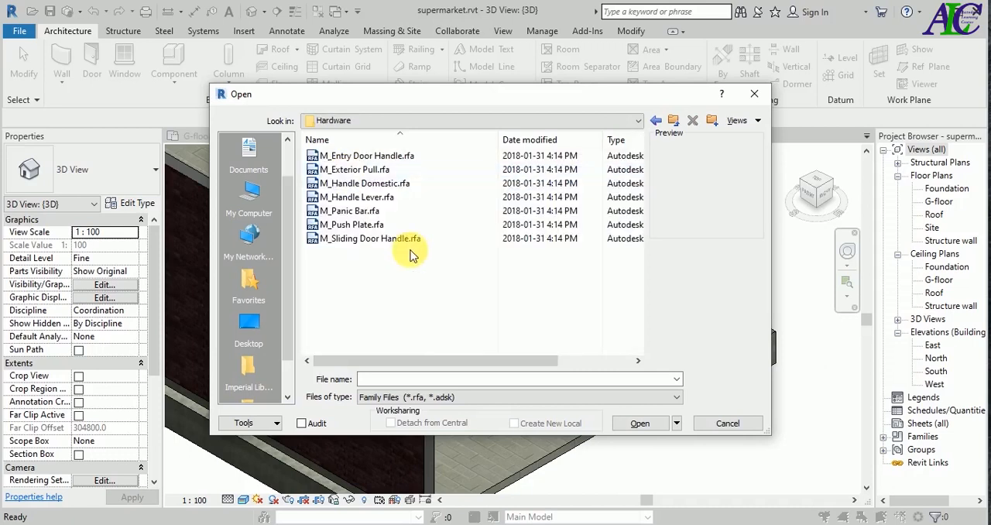
pyautogui.click(353, 168)
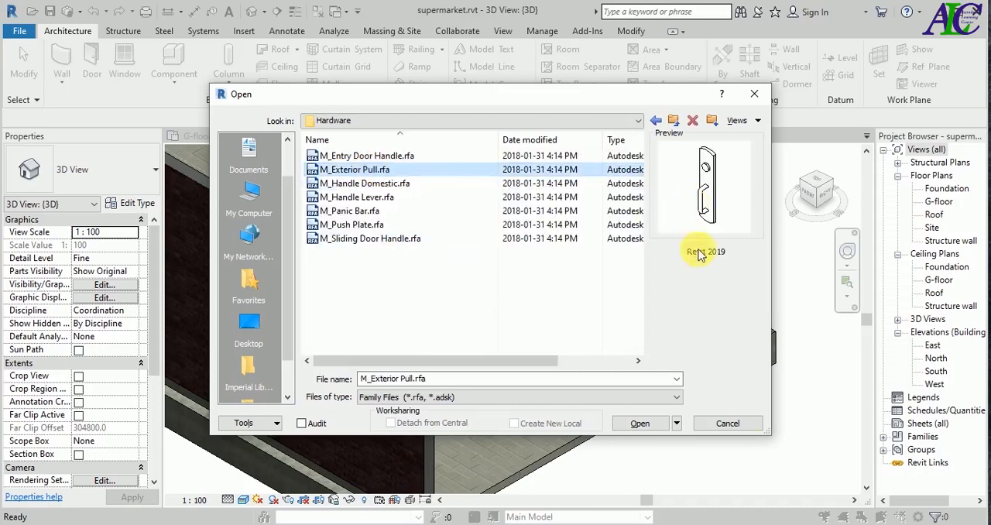
pyautogui.click(639, 422)
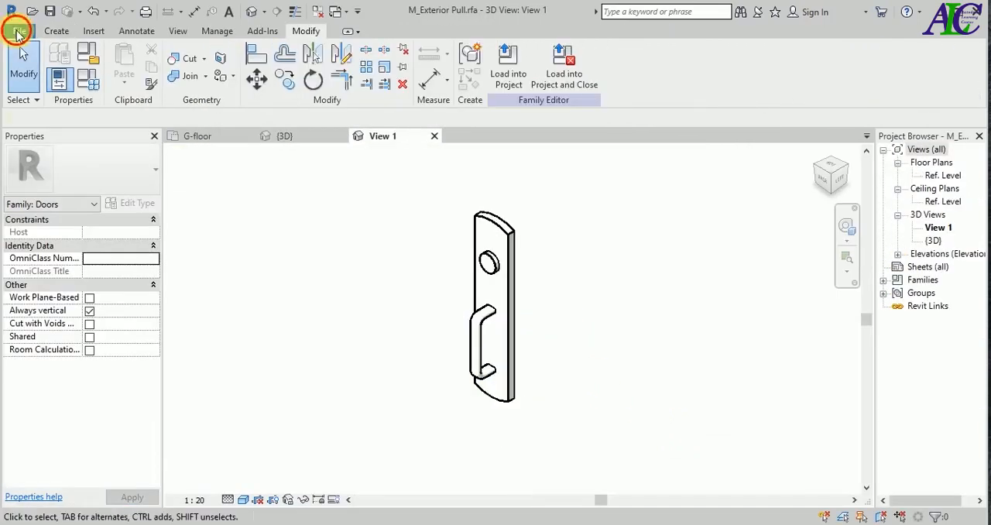
# - Save the family as a copy named M_Exterior Pull 1
pyautogui.click(17, 31)
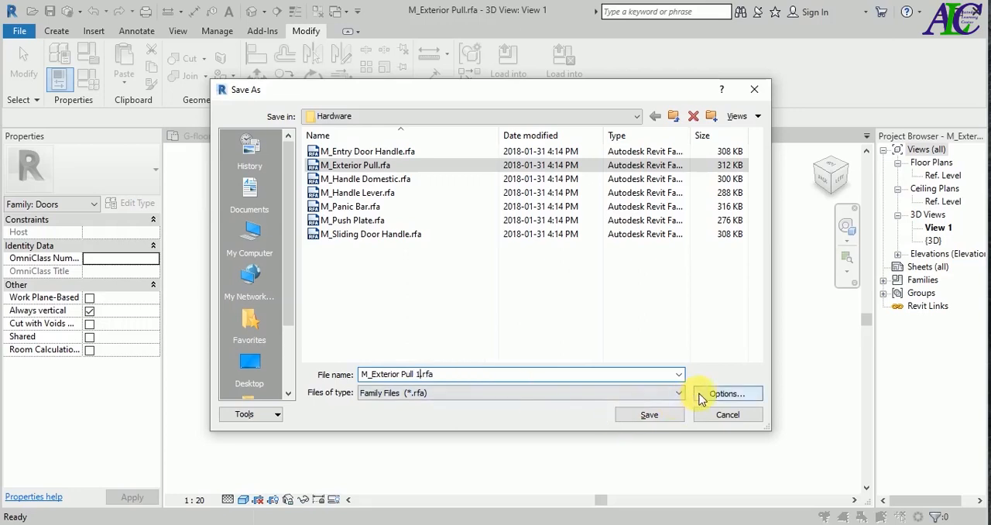
pyautogui.click(726, 394)
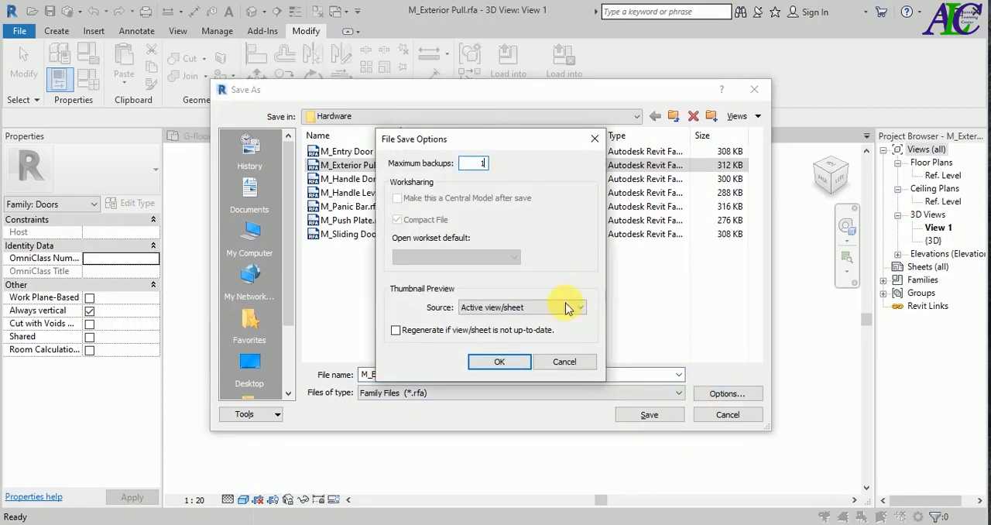
pyautogui.click(498, 361)
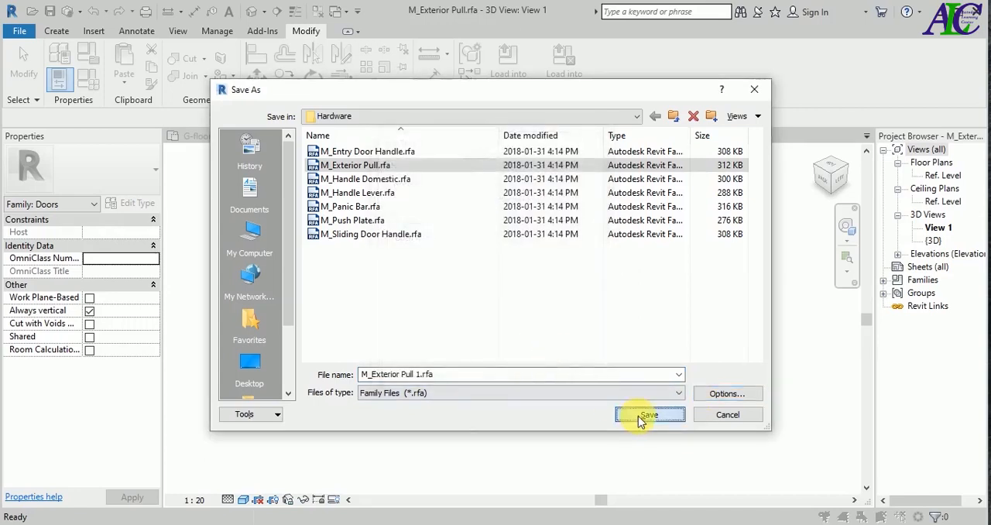
pyautogui.click(648, 414)
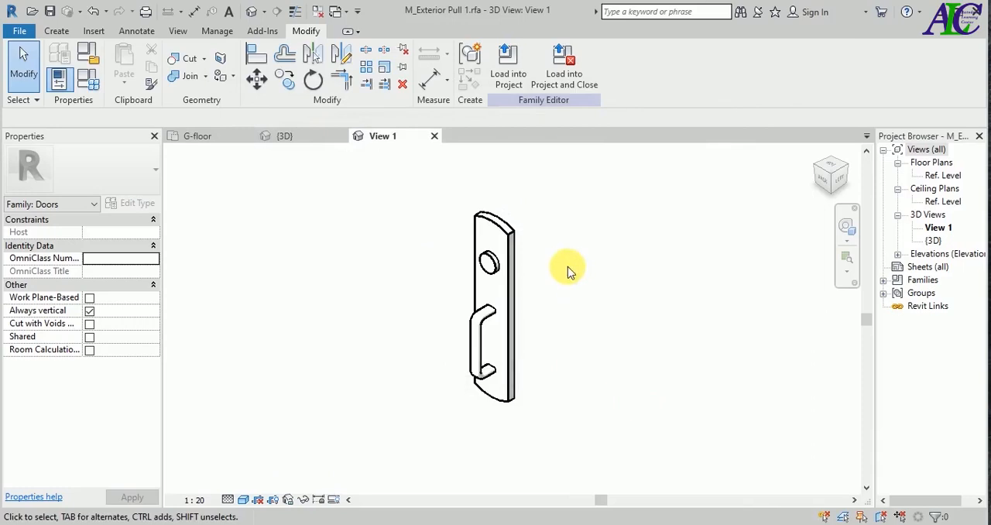
# - Load M_Exterior Pull 1 into the project and place it on the door at 1200 offset
pyautogui.click(198, 136)
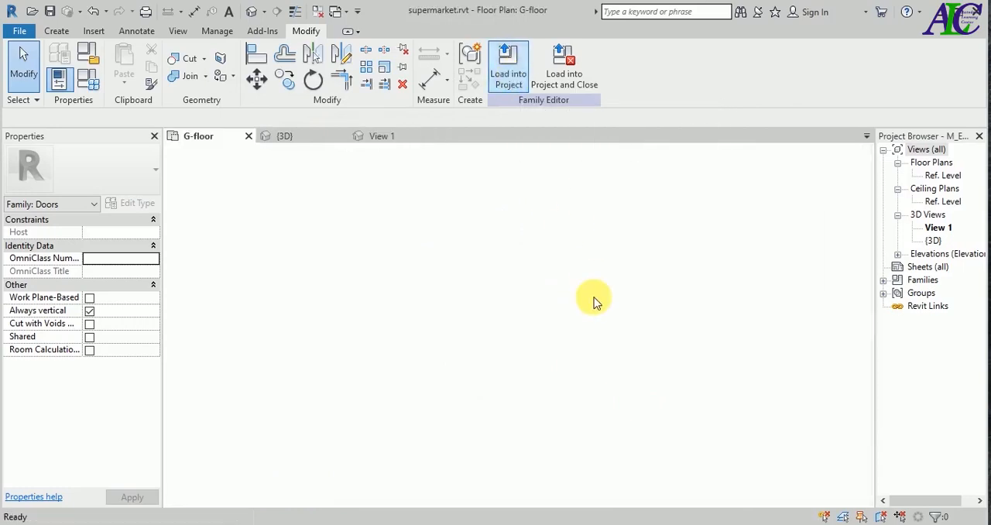
pyautogui.click(507, 66)
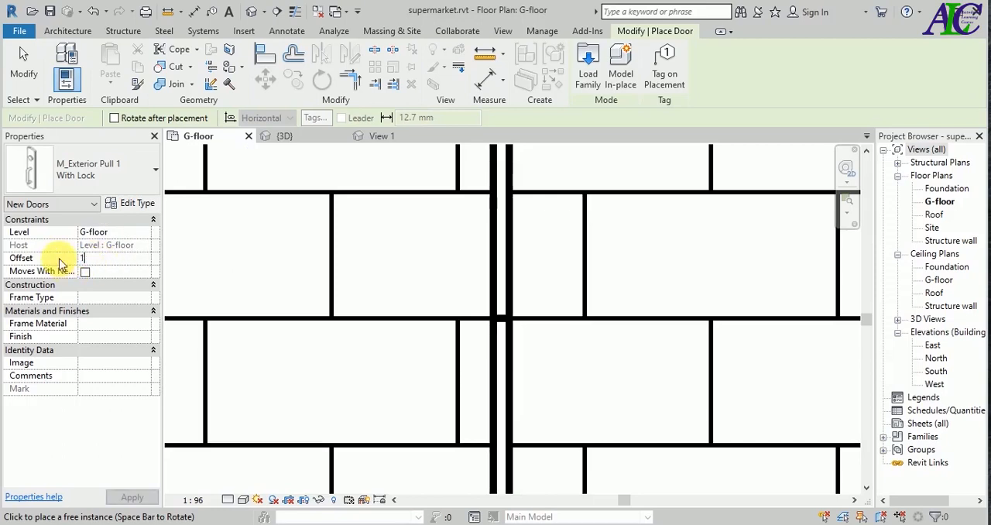
pyautogui.write('1200.0')
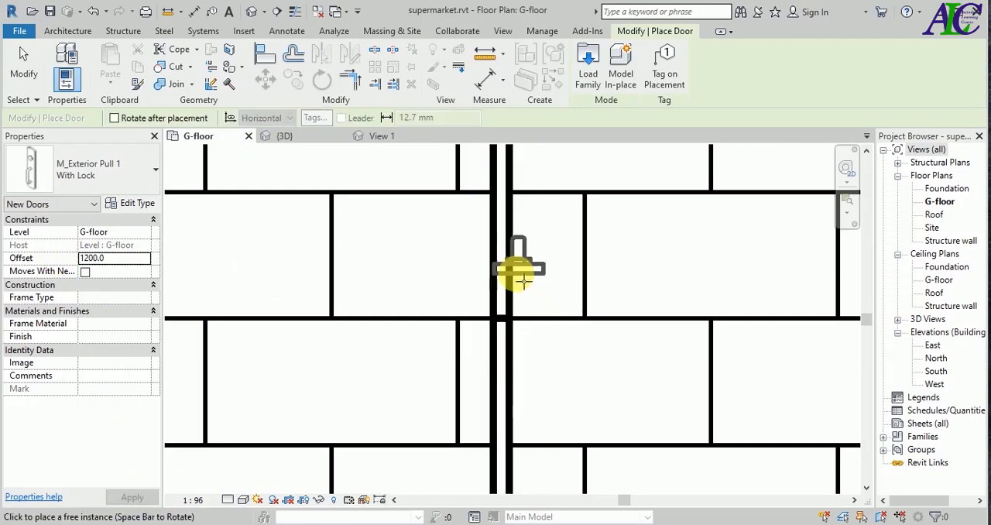
pyautogui.click(519, 267)
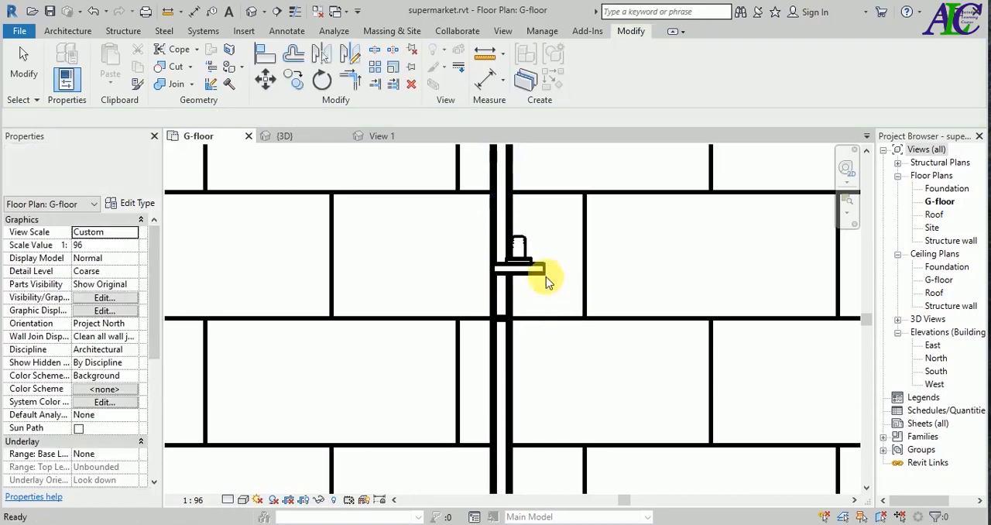
# - Rotate the placed pull handle to face the door leaf
pyautogui.click(519, 267)
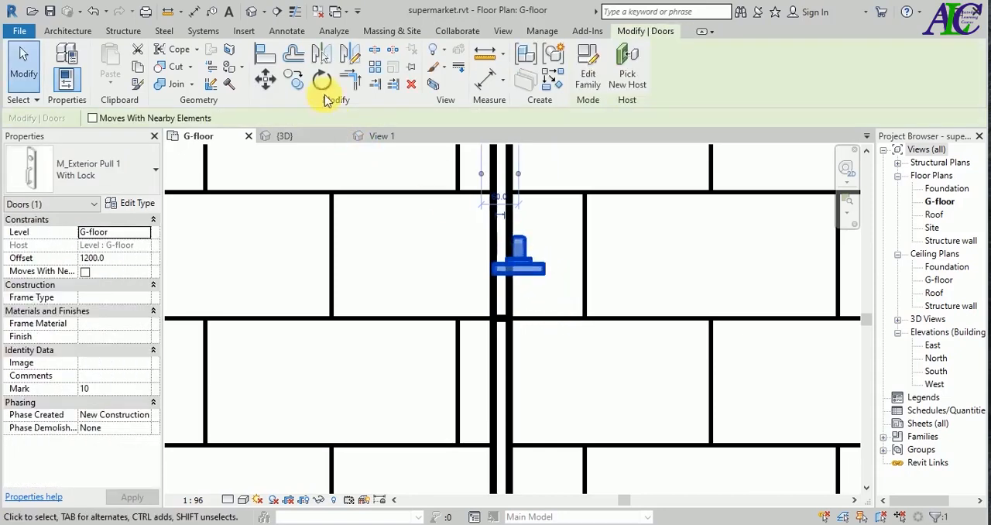
pyautogui.click(321, 79)
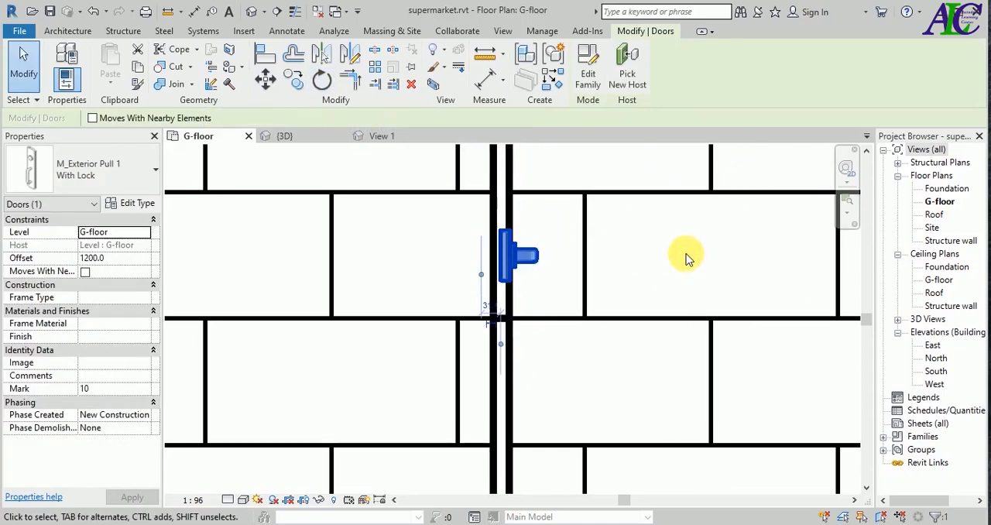
pyautogui.click(685, 256)
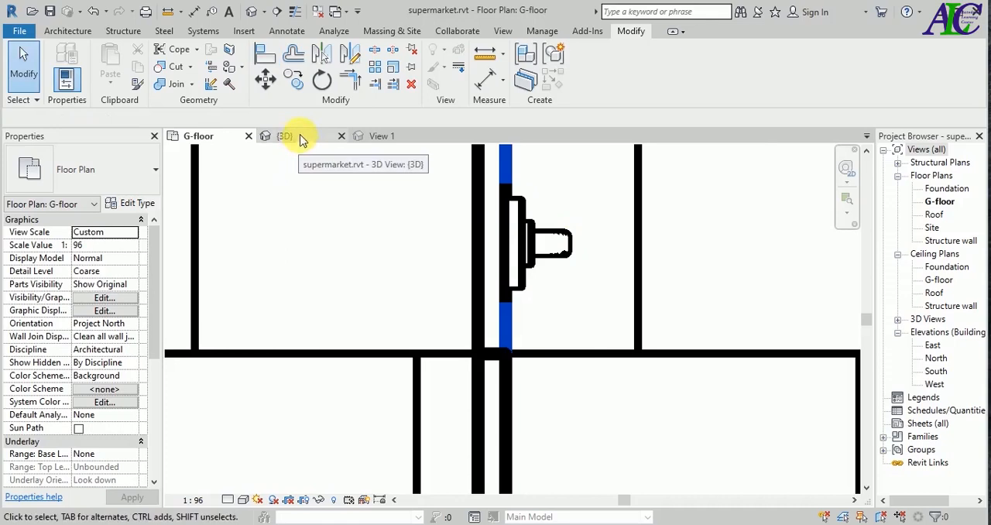
# - In the 3D view, change both door handles' offset to 1000, then return to G-floor
pyautogui.click(285, 136)
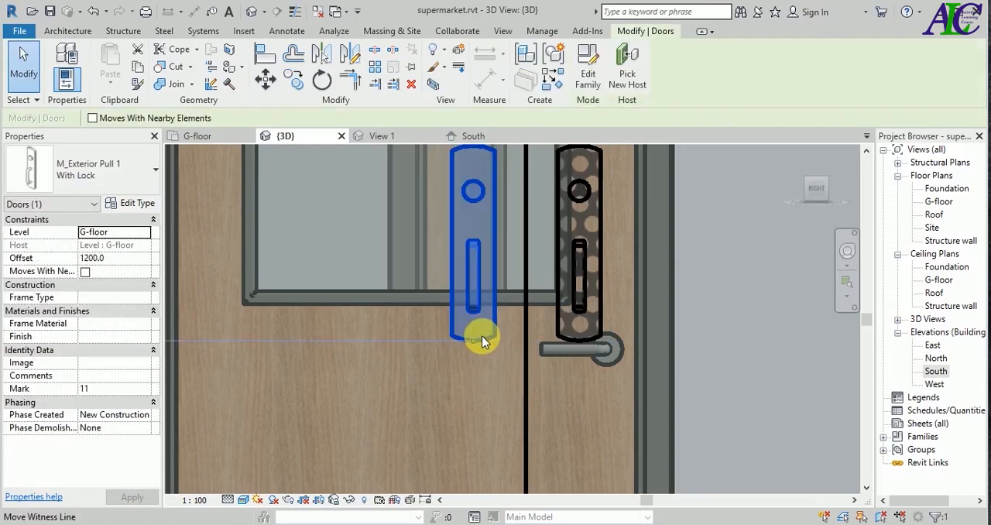
pyautogui.click(517, 408)
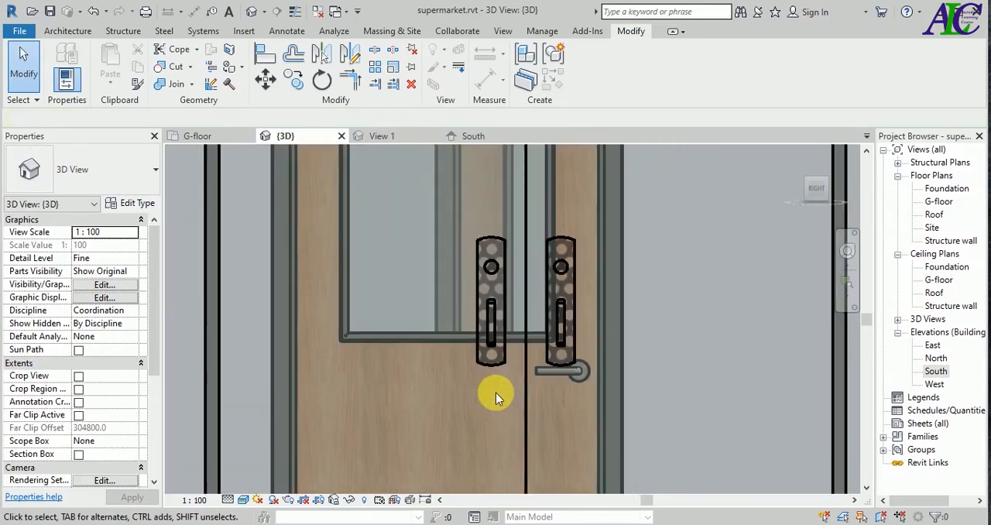
pyautogui.click(559, 302)
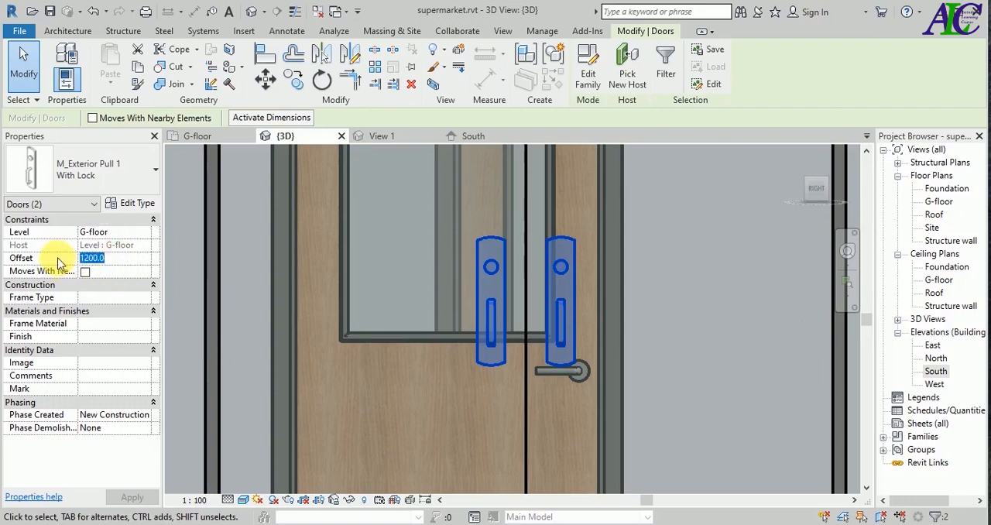
pyautogui.write('1000')
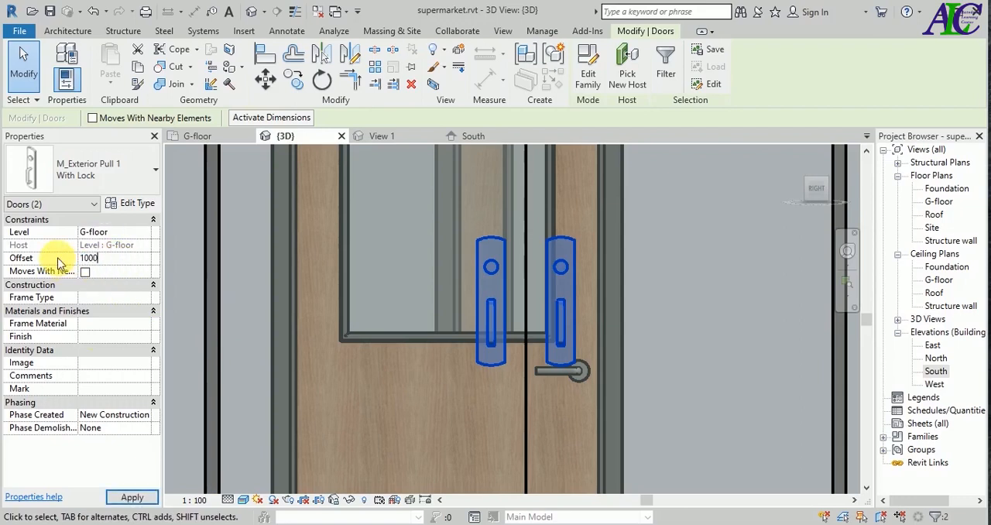
pyautogui.click(132, 497)
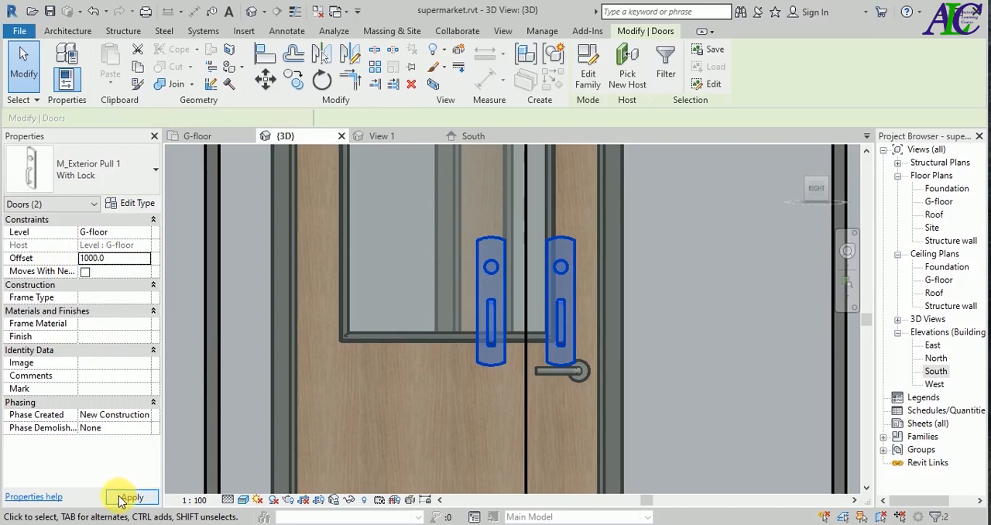
pyautogui.click(197, 135)
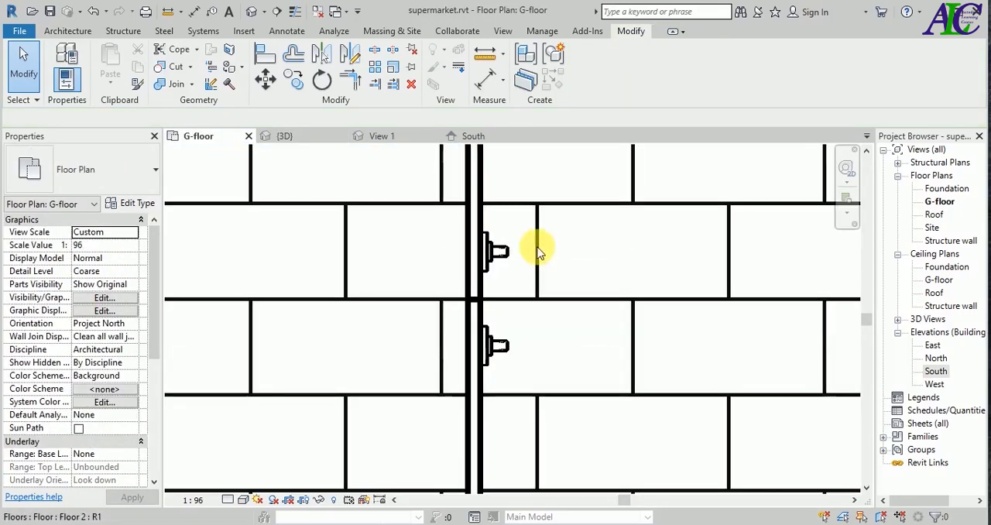
# - Mirror both pull handles to the door's other side and align them with the glass panel
pyautogui.click(495, 251)
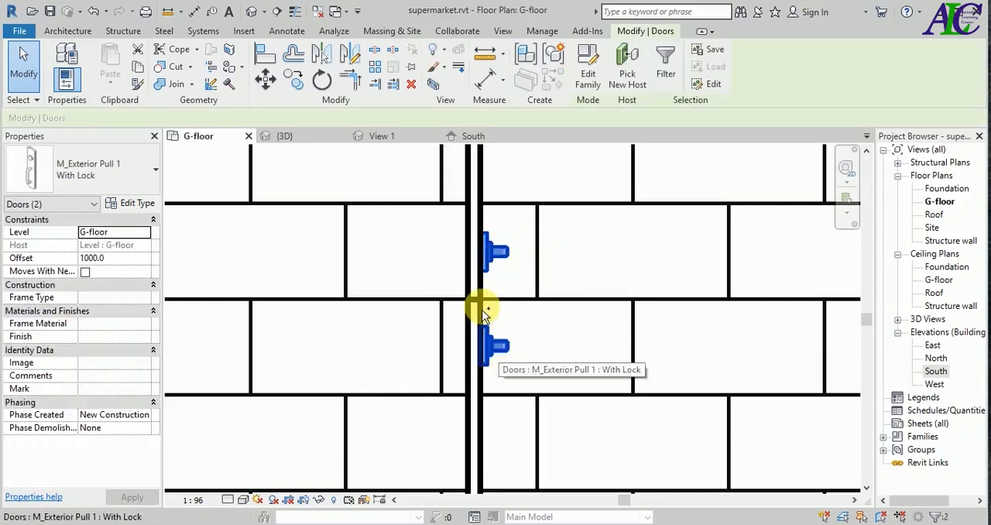
pyautogui.moveTo(322, 54)
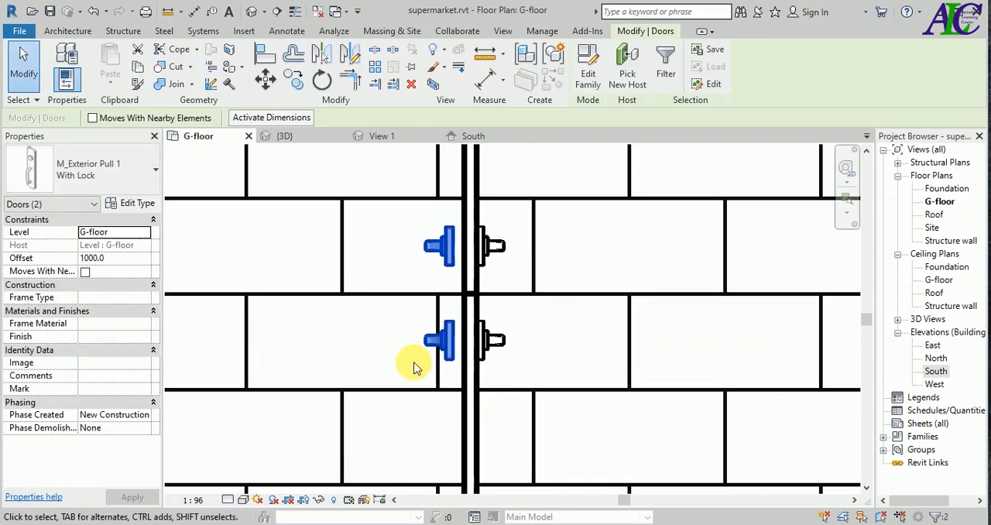
pyautogui.click(264, 55)
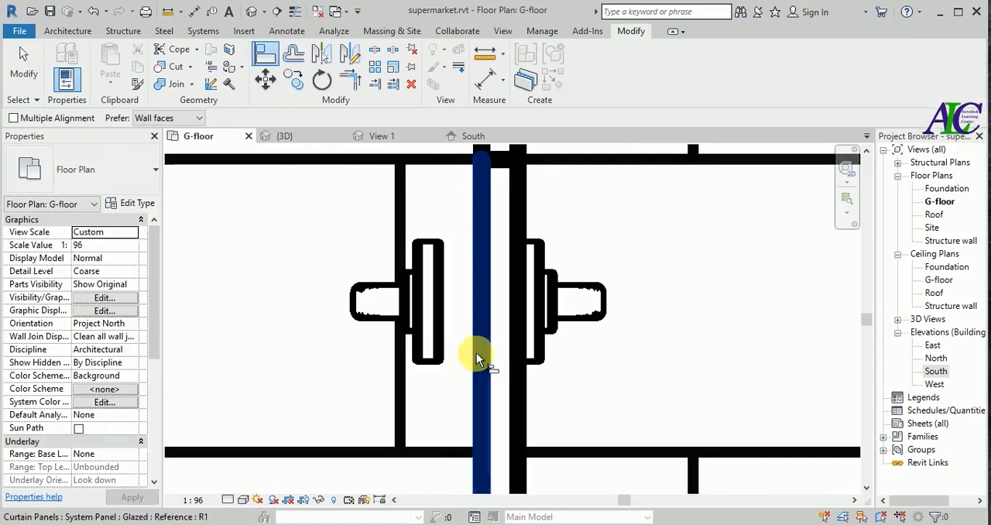
pyautogui.click(453, 302)
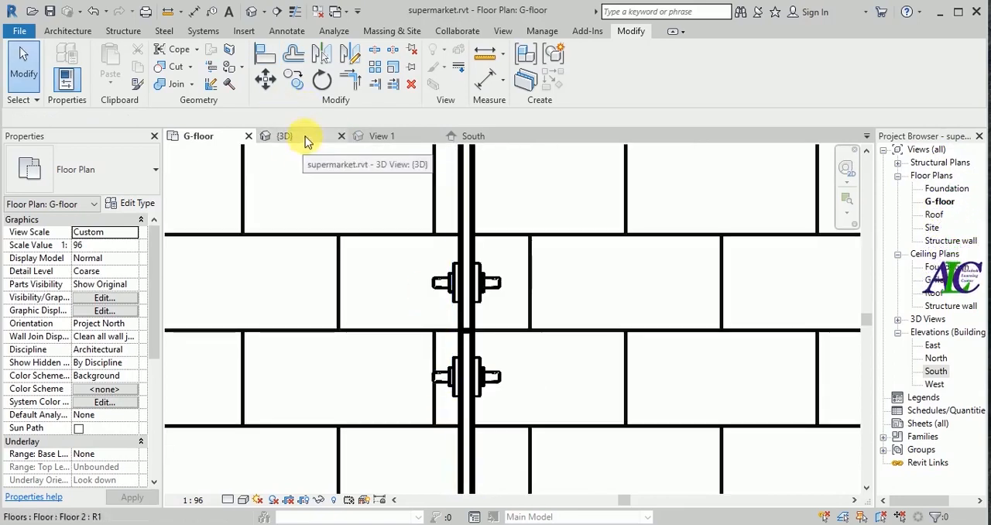
# - Switch to the 3D view and zoom in on the supermarket's glazed curtain-wall entrance
pyautogui.click(285, 136)
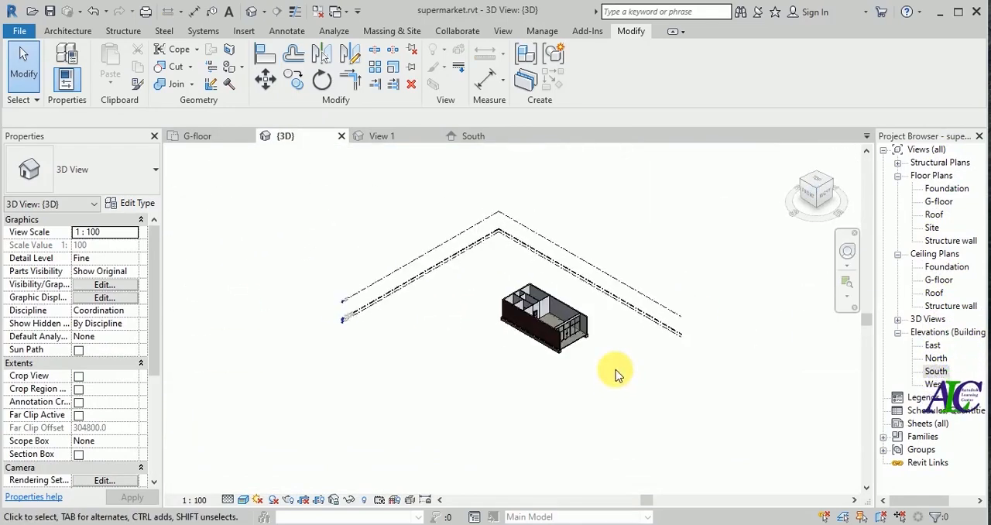
pyautogui.scroll(3)
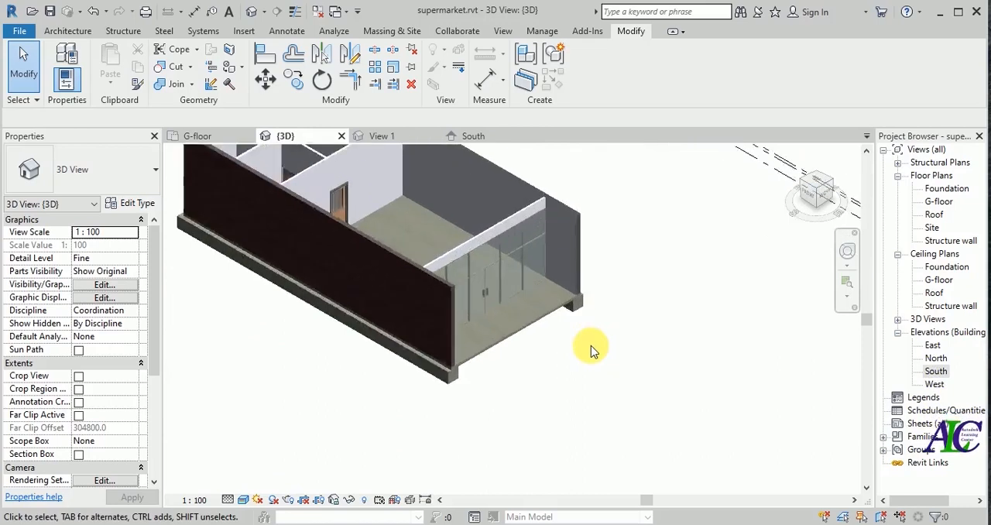